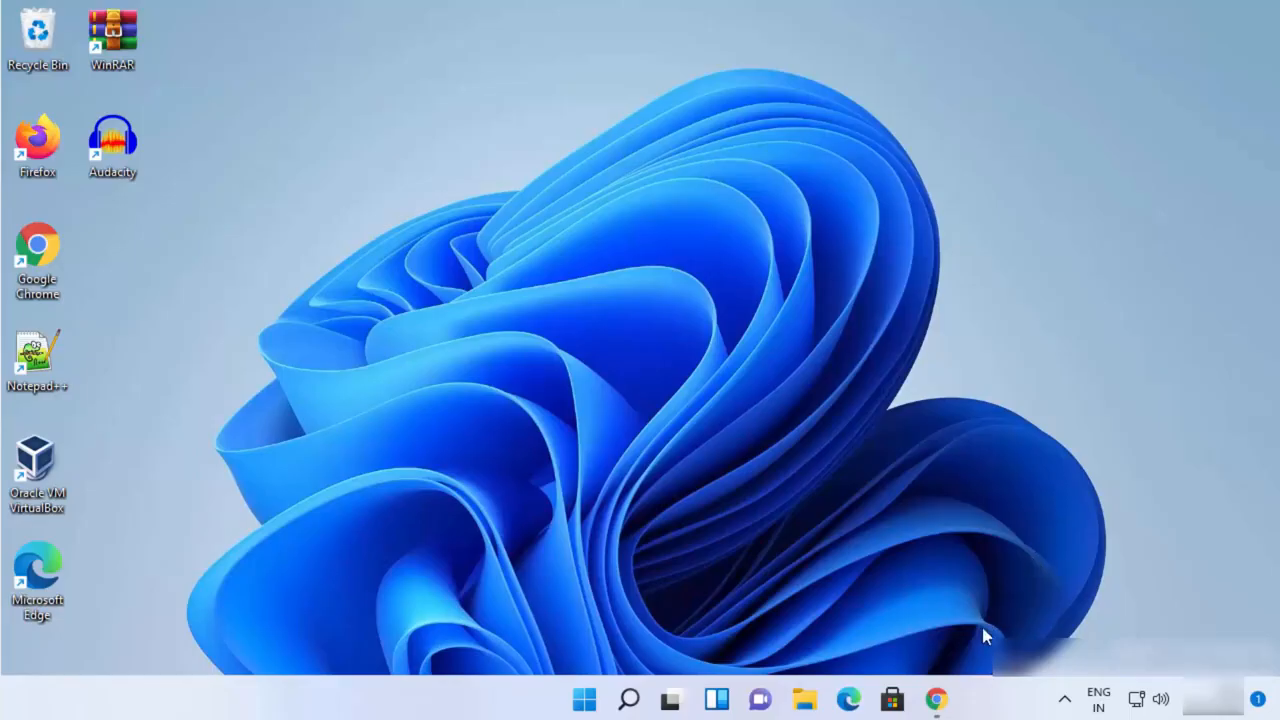
- Restore the Lifewire DNS page in Chrome and highlight Google's 8.8.4.4 and 8.8.8.8
click(934, 698)
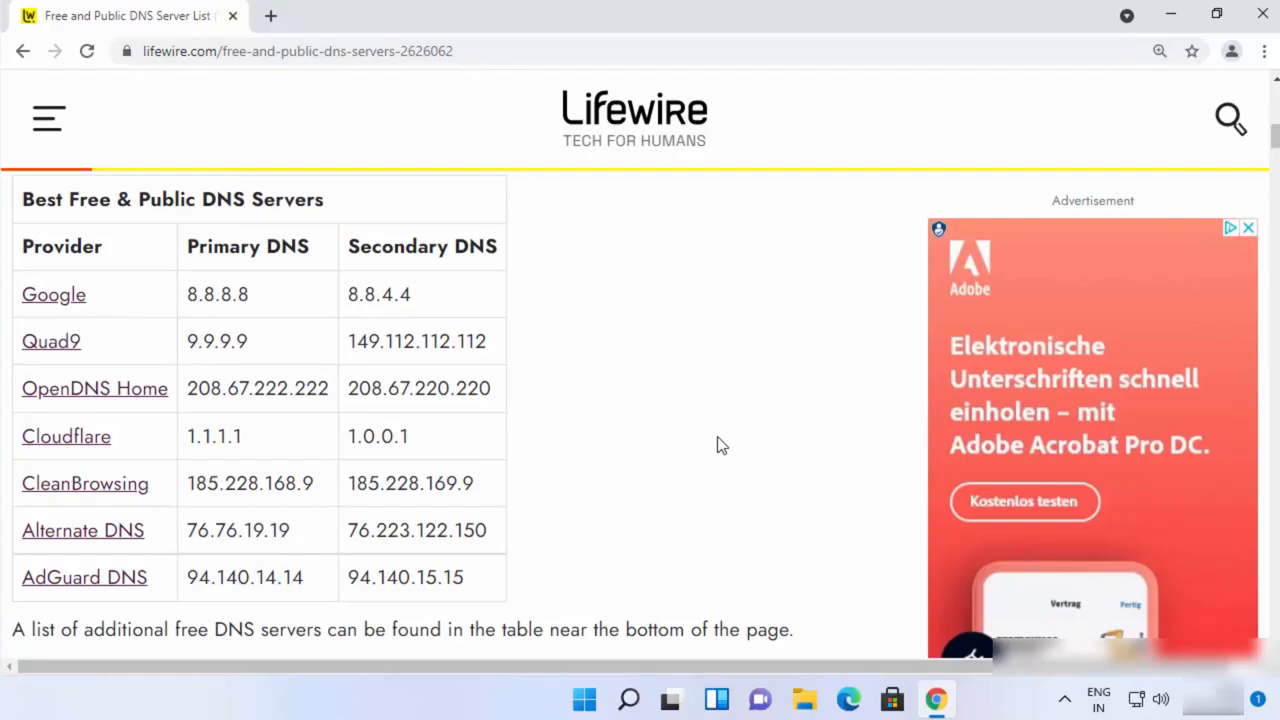
click(297, 51)
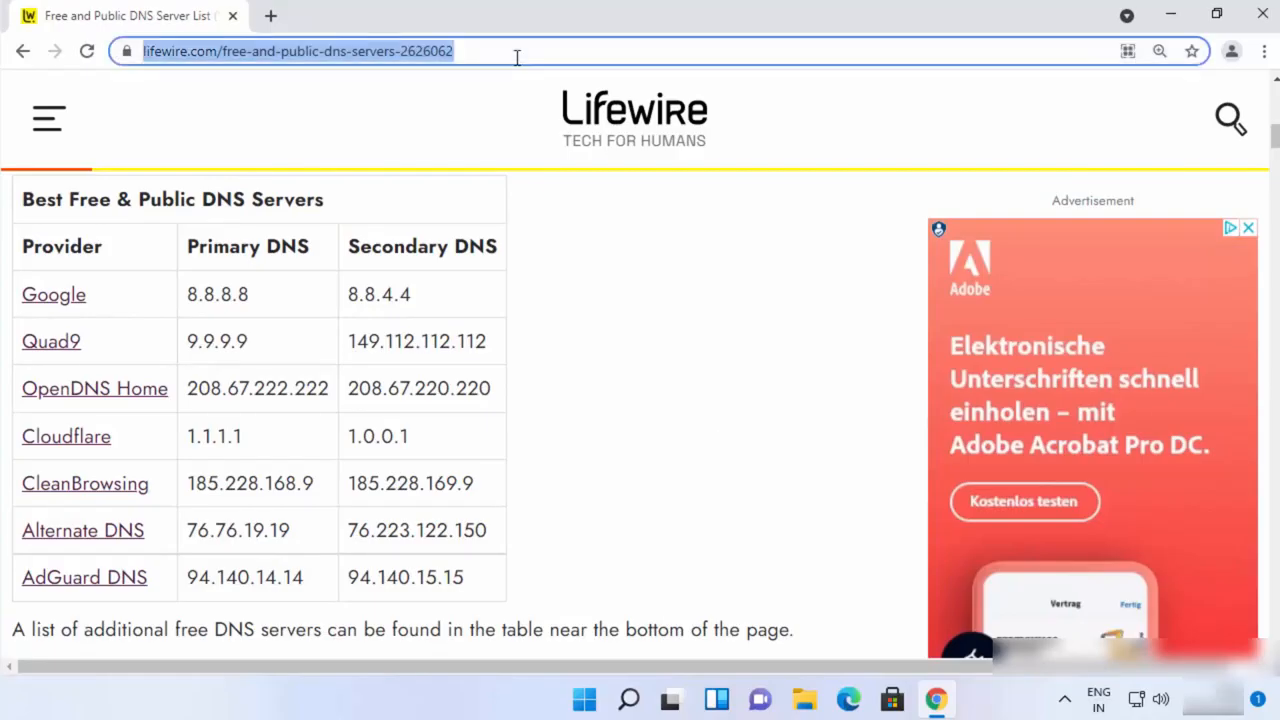
mouse_move(399, 103)
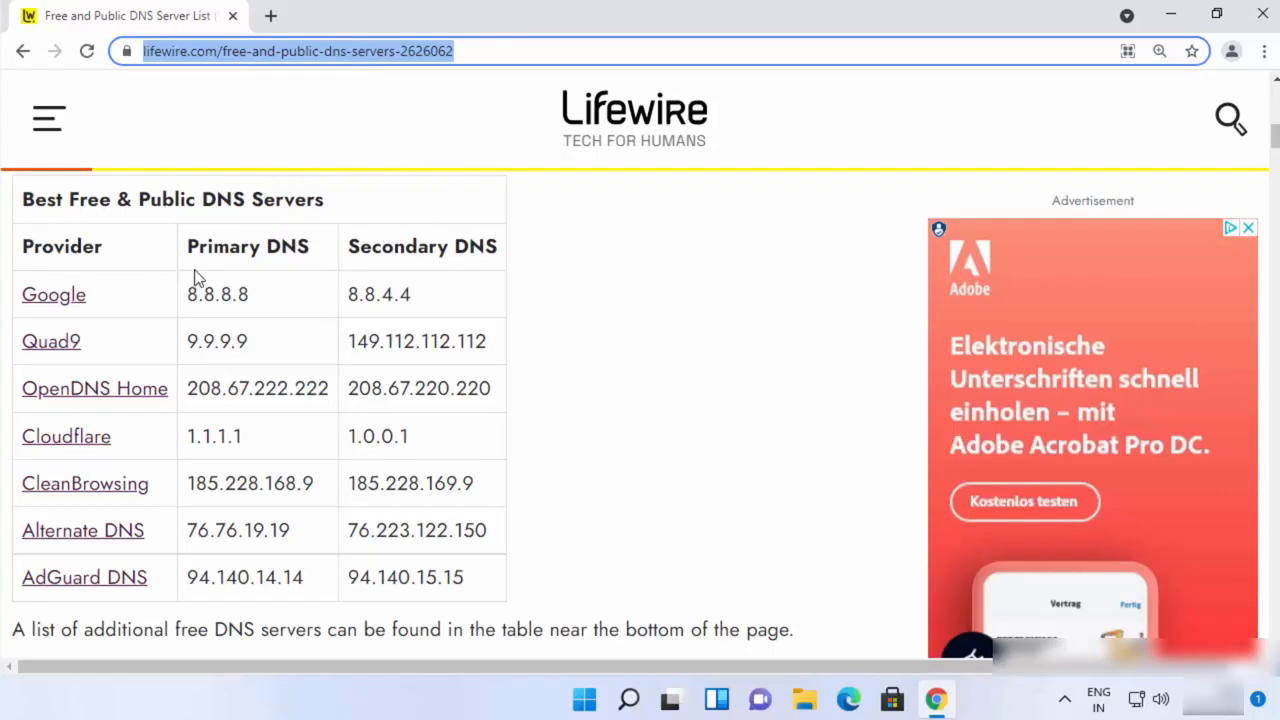
mouse_move(300, 462)
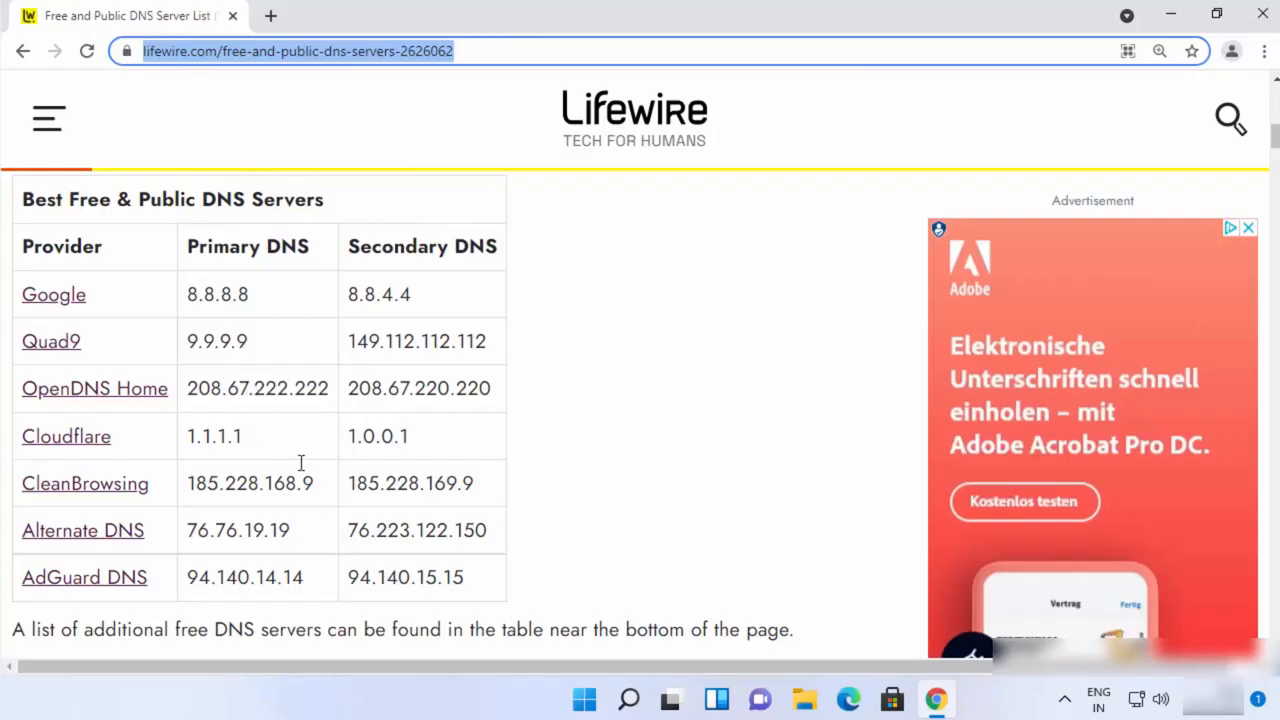
mouse_move(257, 303)
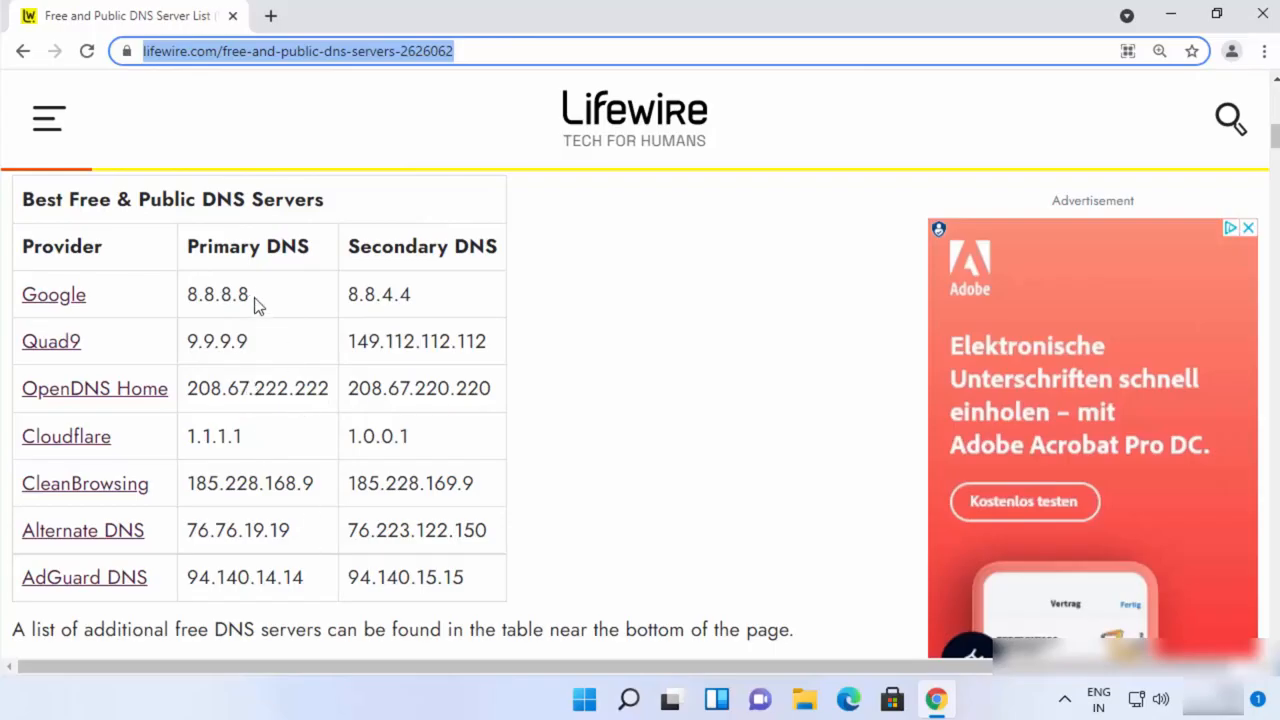
mouse_move(277, 380)
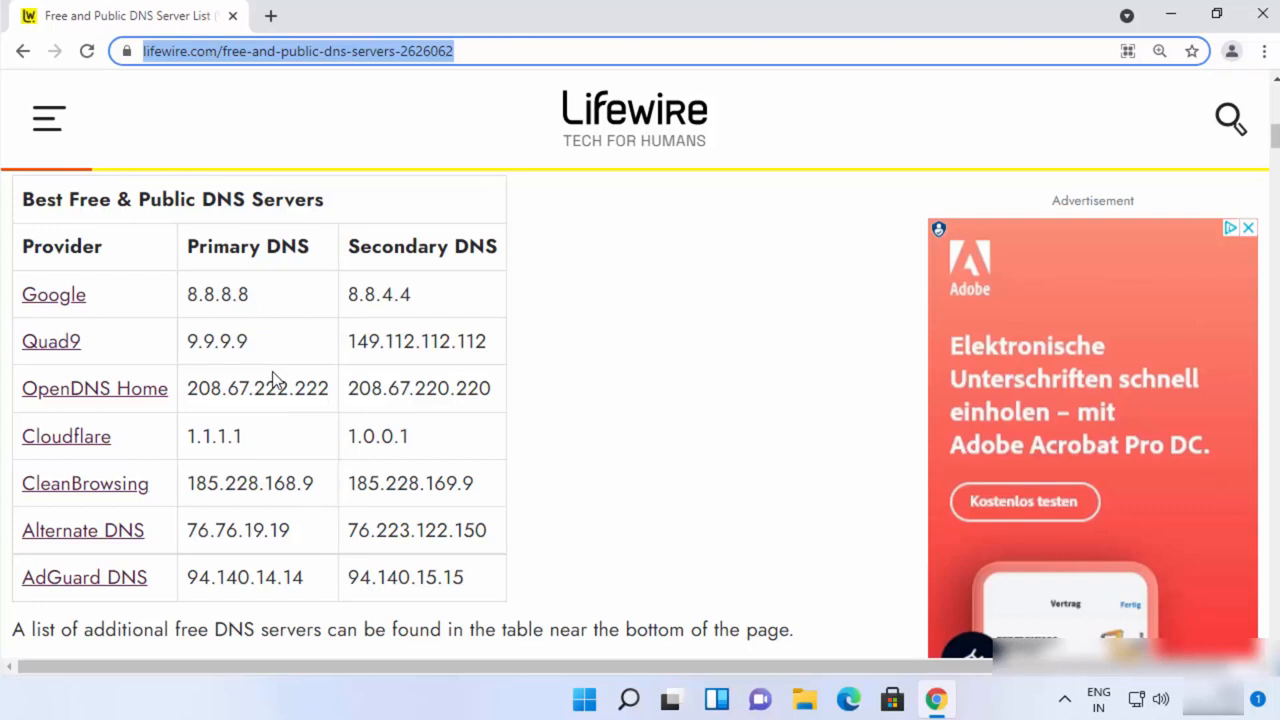
mouse_move(75, 422)
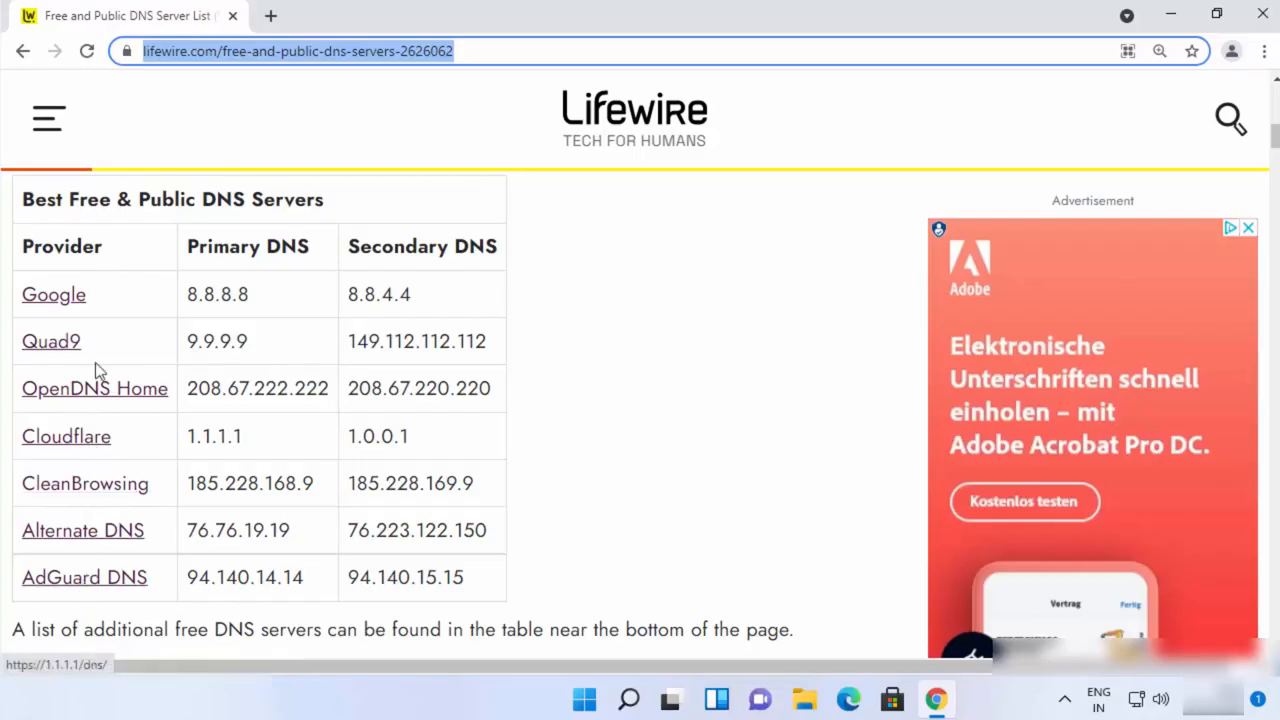
mouse_move(103, 275)
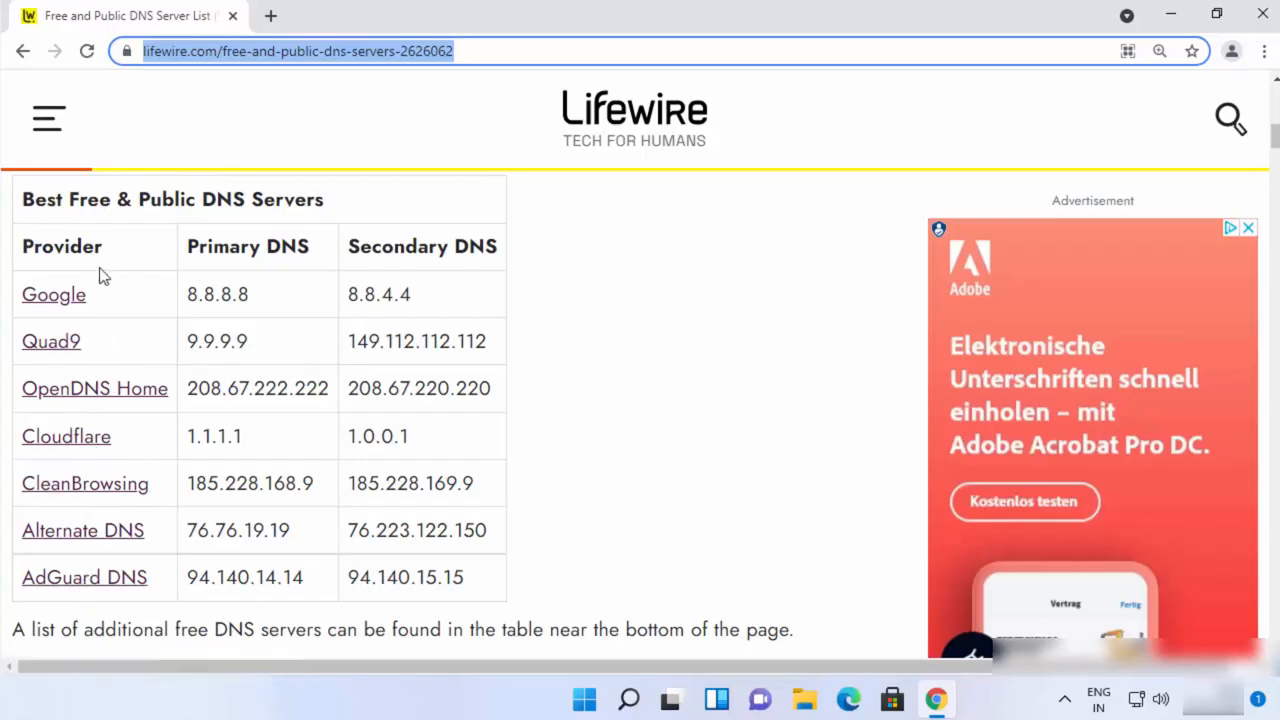
mouse_move(270, 318)
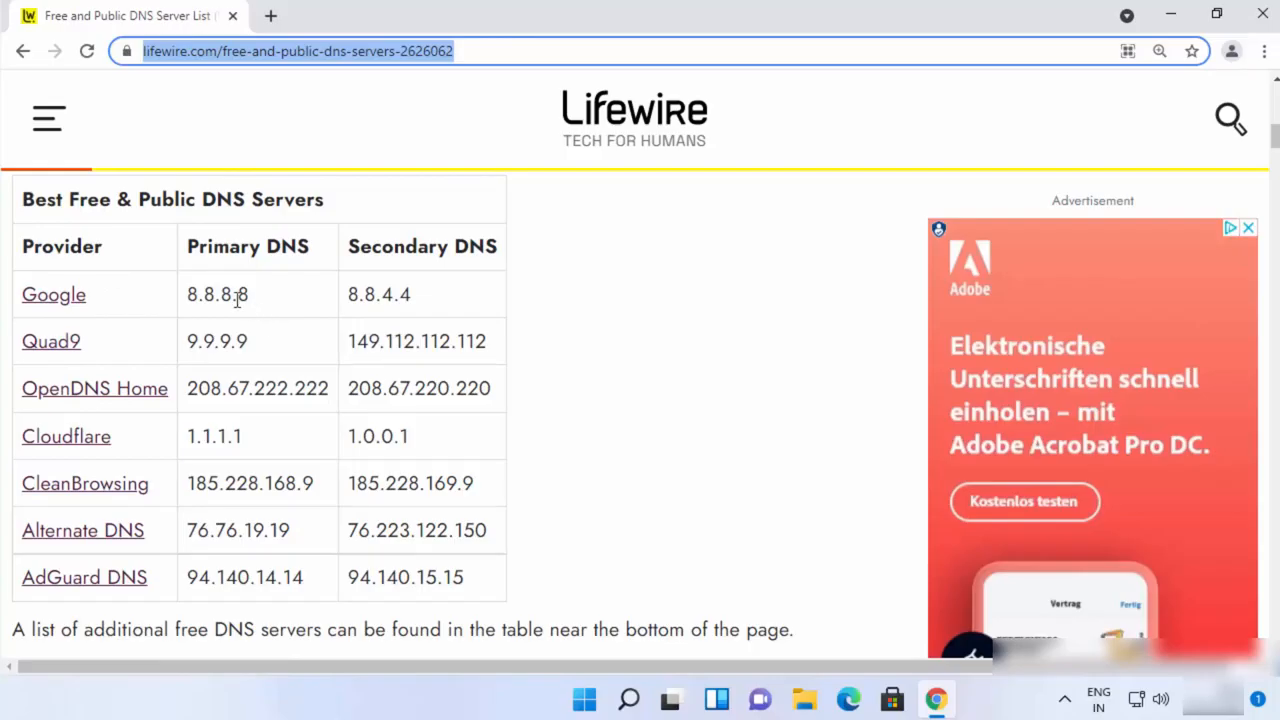
mouse_move(186, 305)
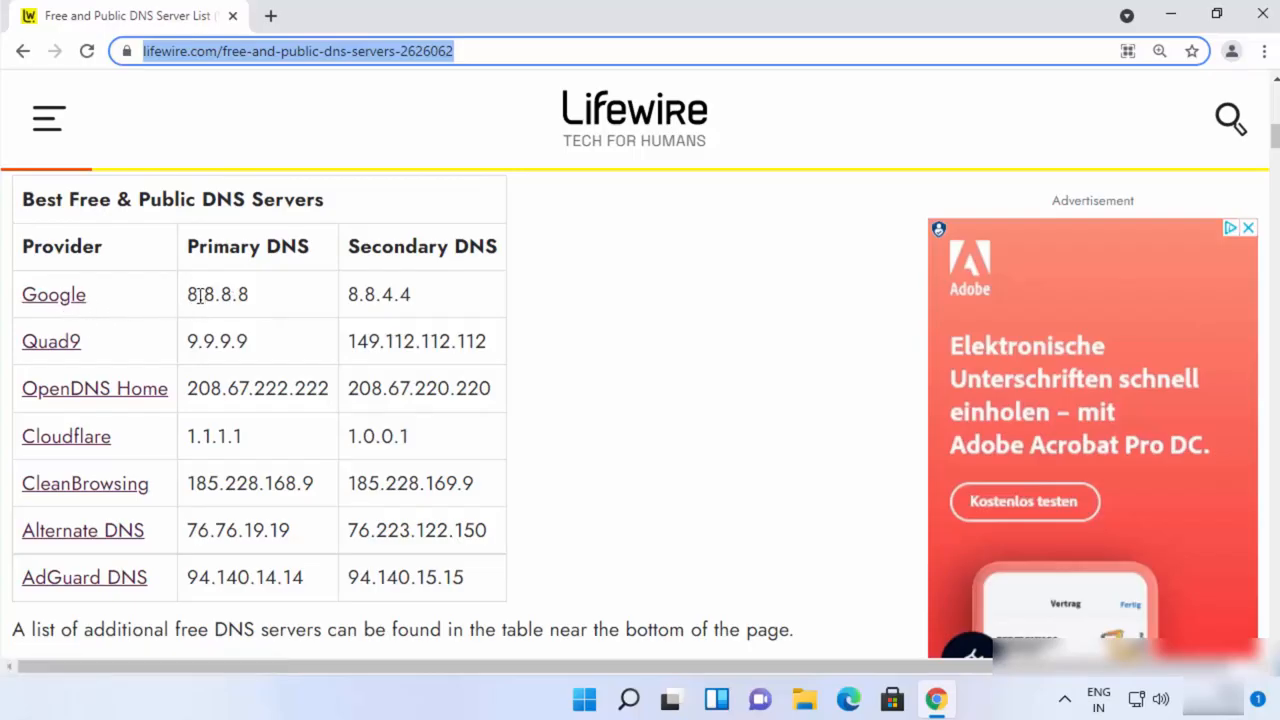
double_click(217, 294)
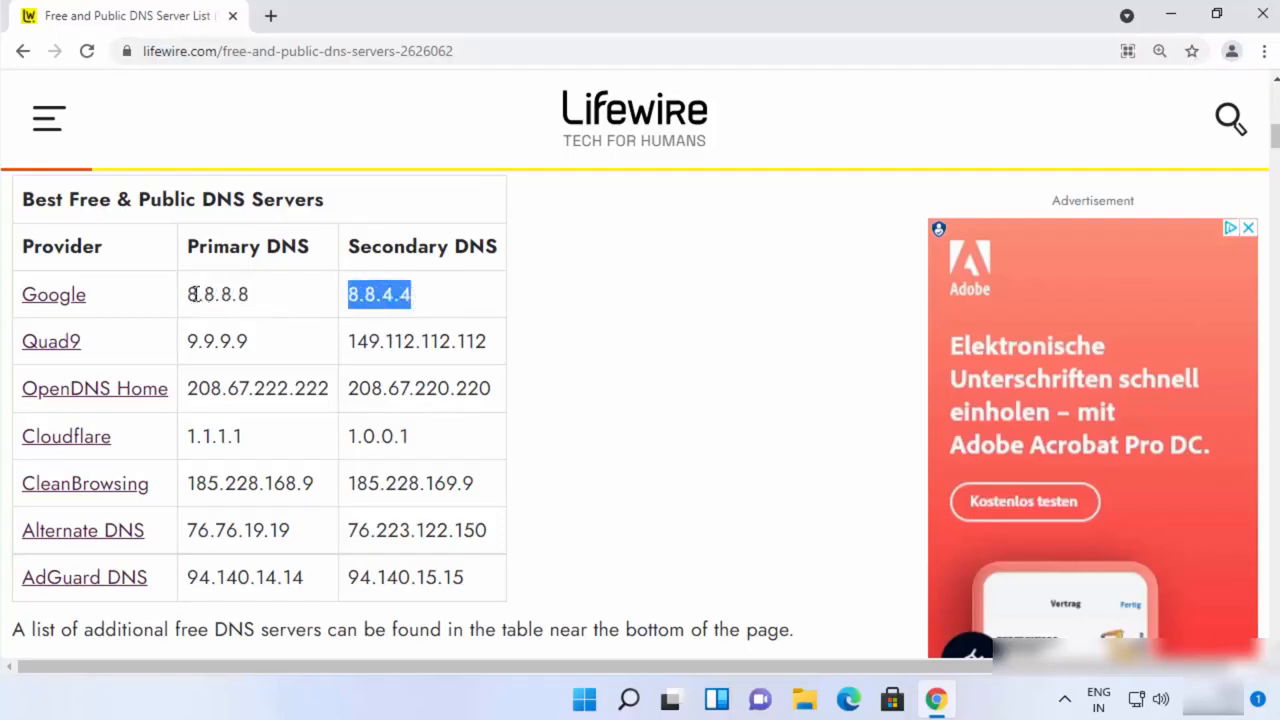
double_click(215, 294)
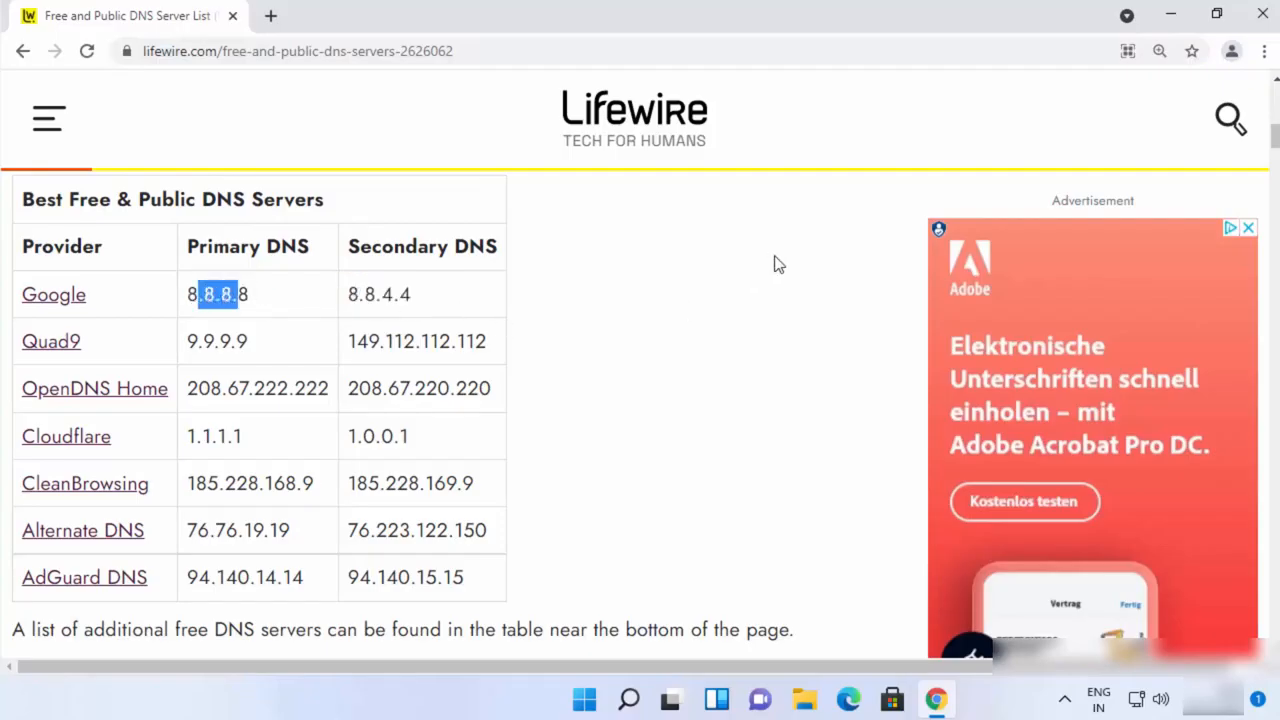
mouse_move(1170, 14)
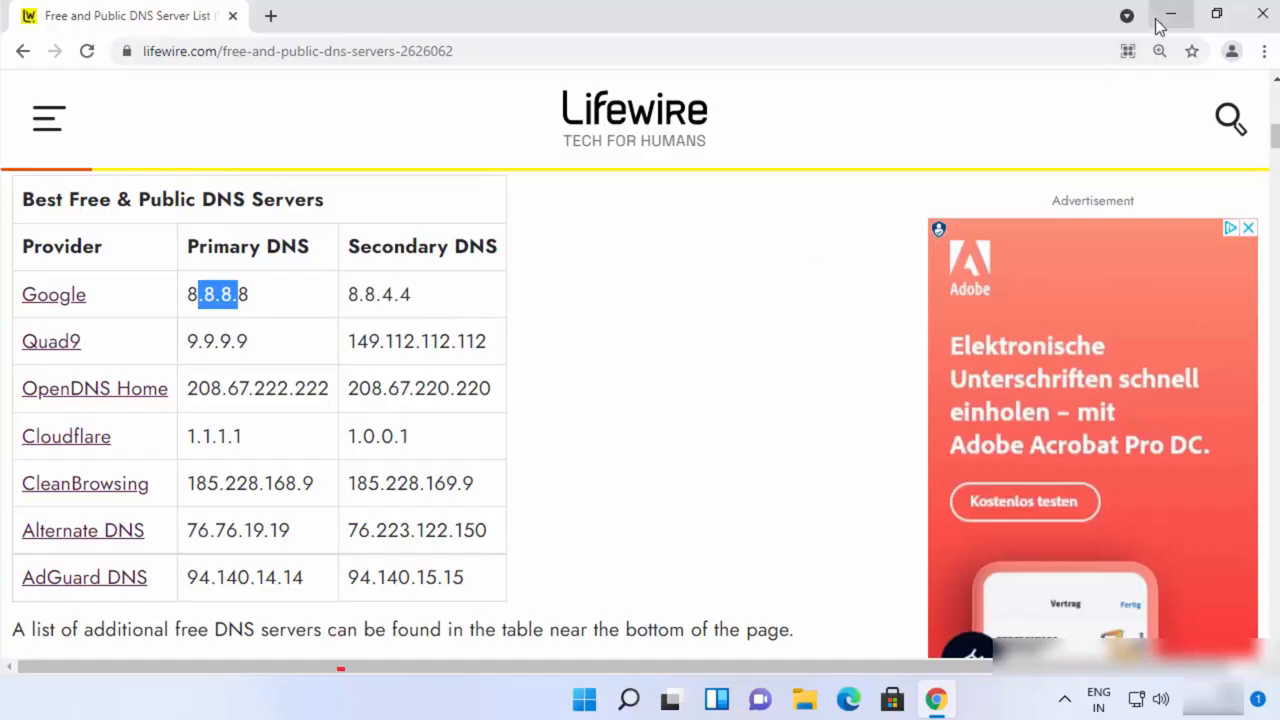
mouse_move(1160, 17)
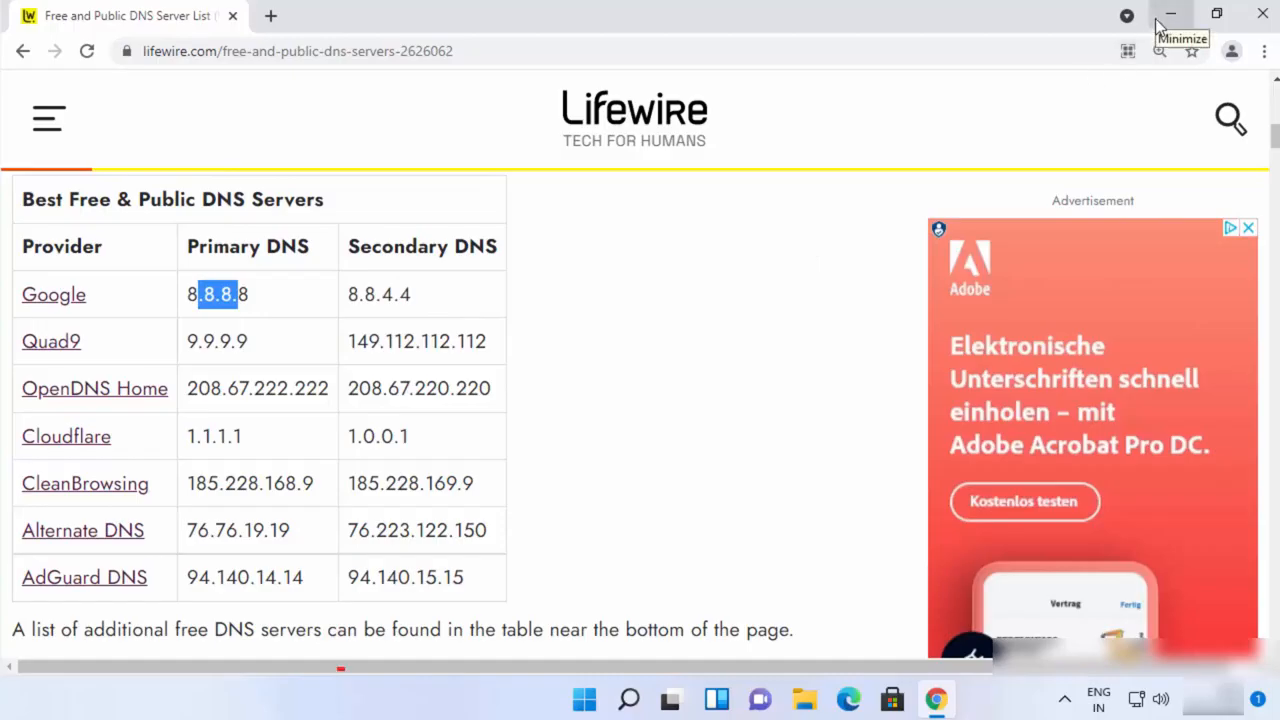
- Minimize Chrome and launch Control Panel by searching 'control'
click(1160, 13)
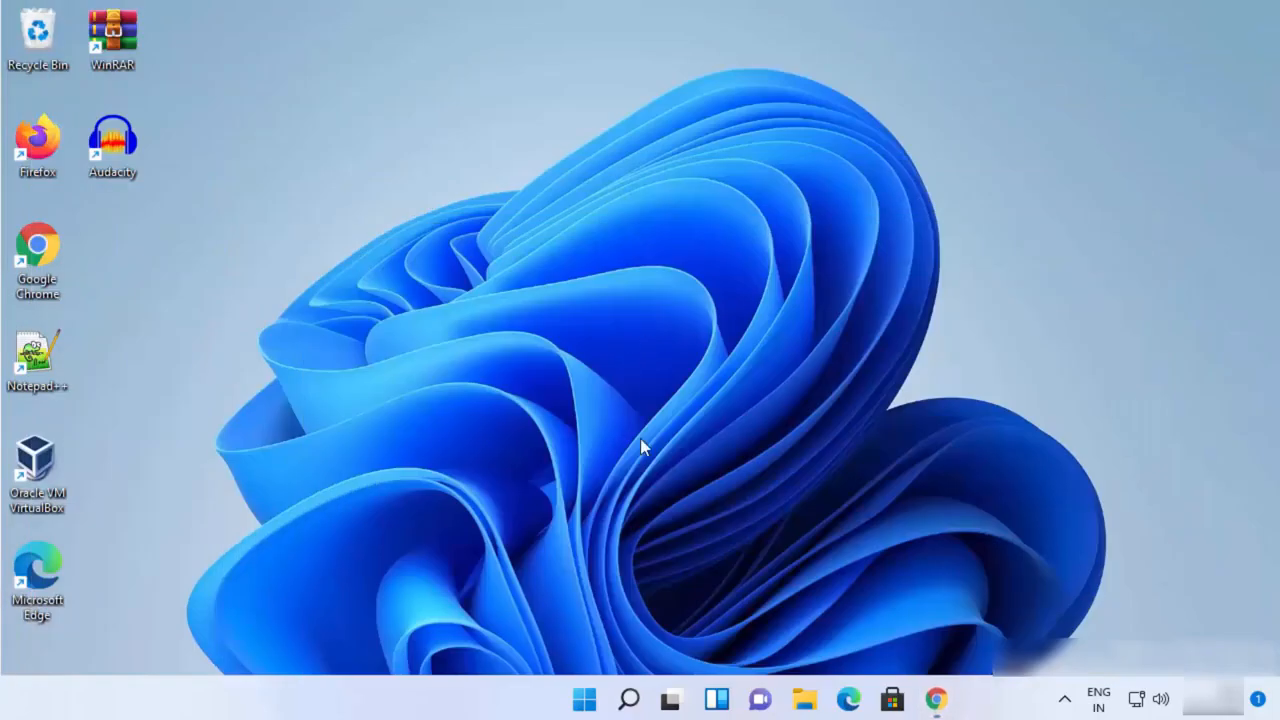
mouse_move(640, 690)
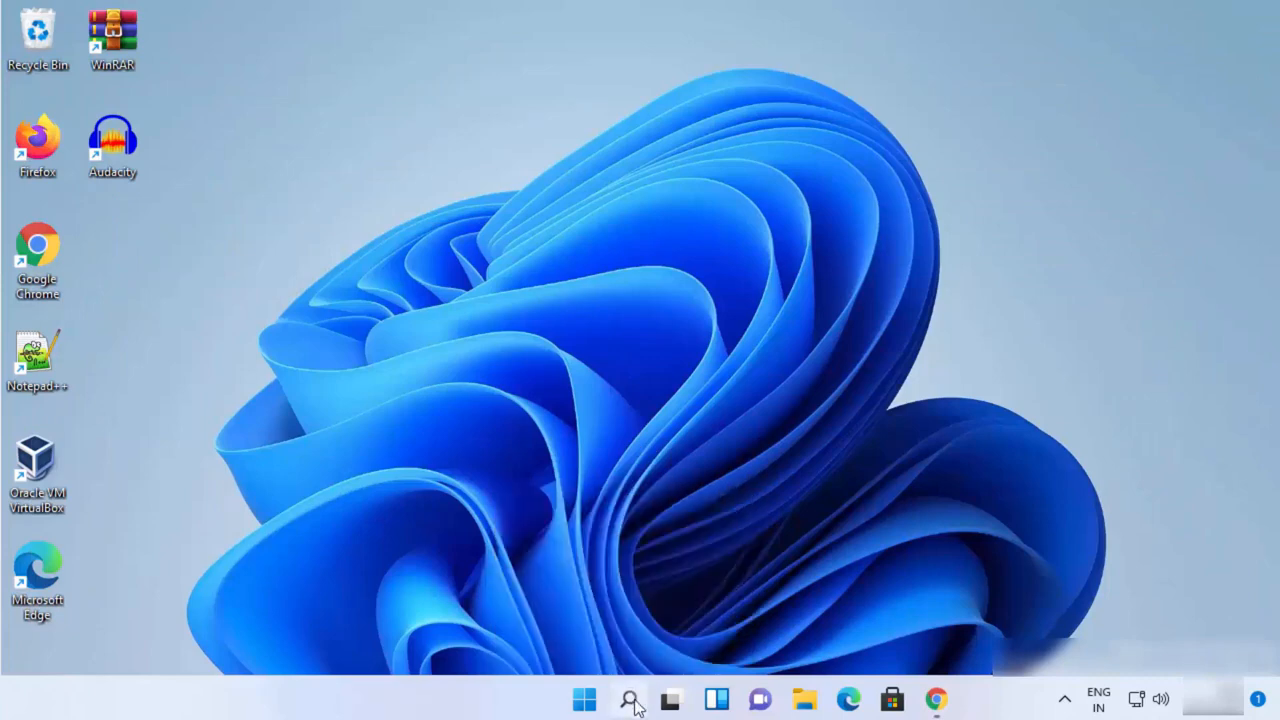
click(628, 699)
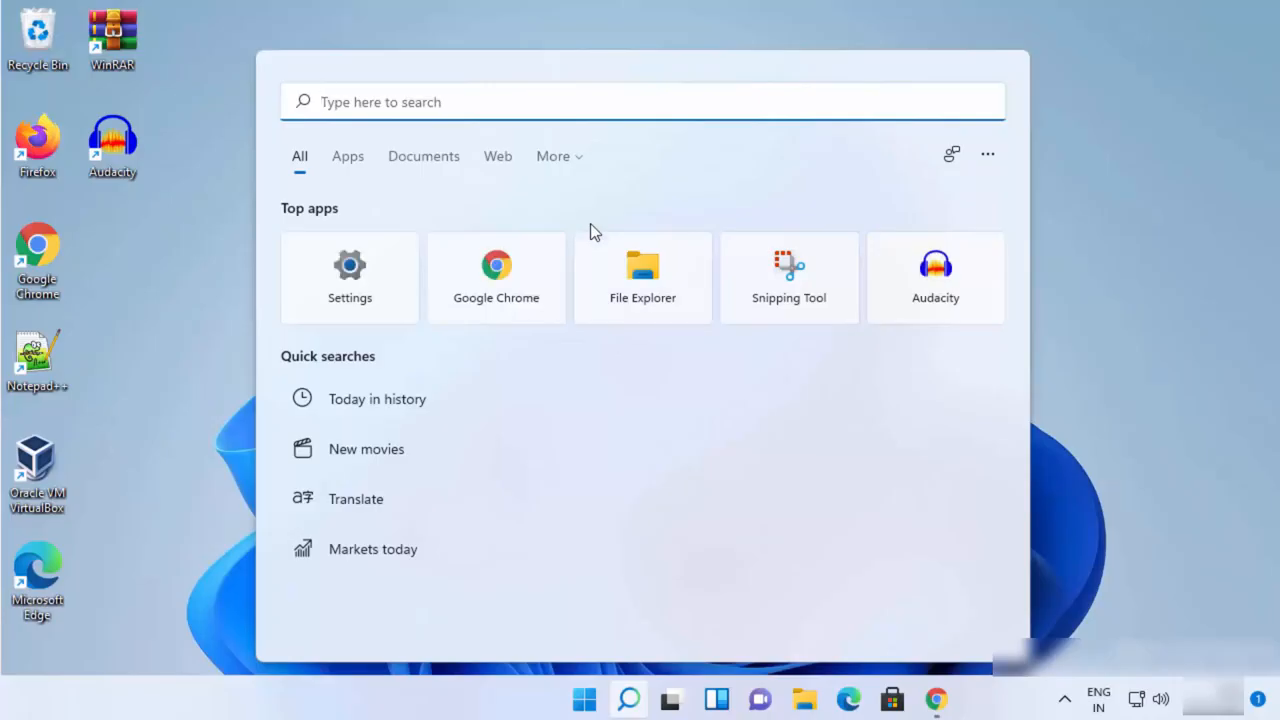
text(control)
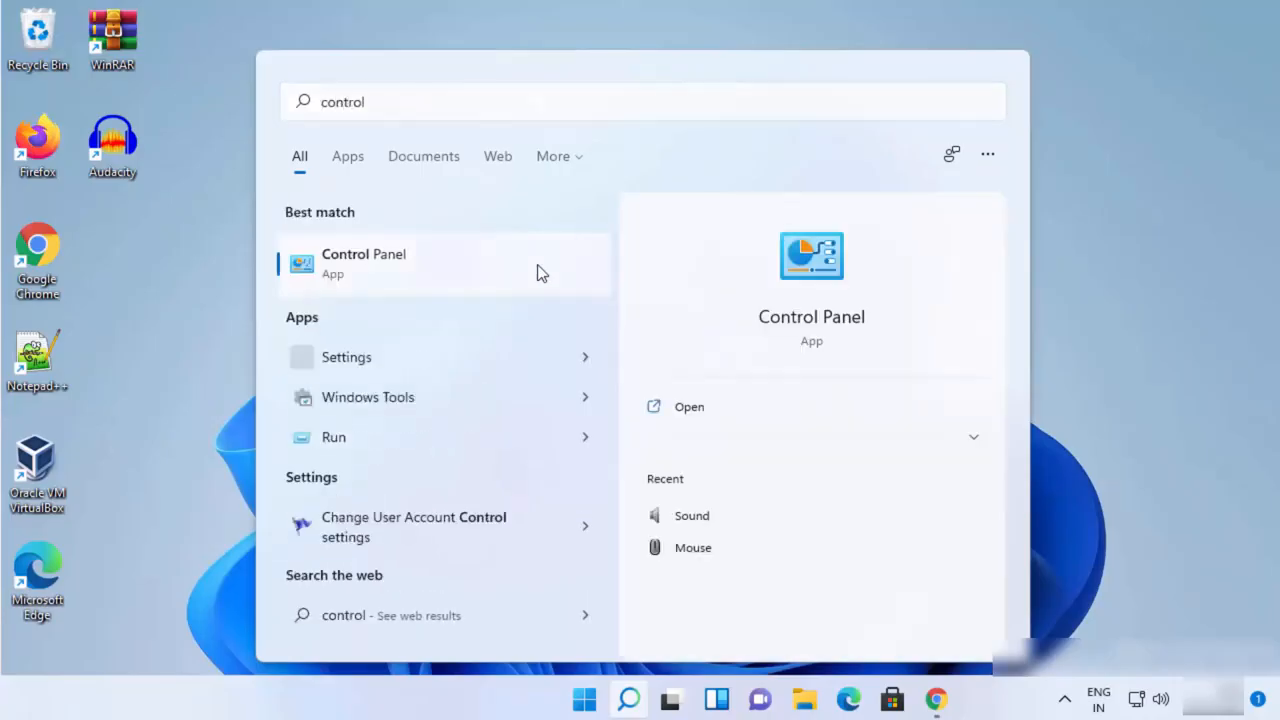
click(364, 263)
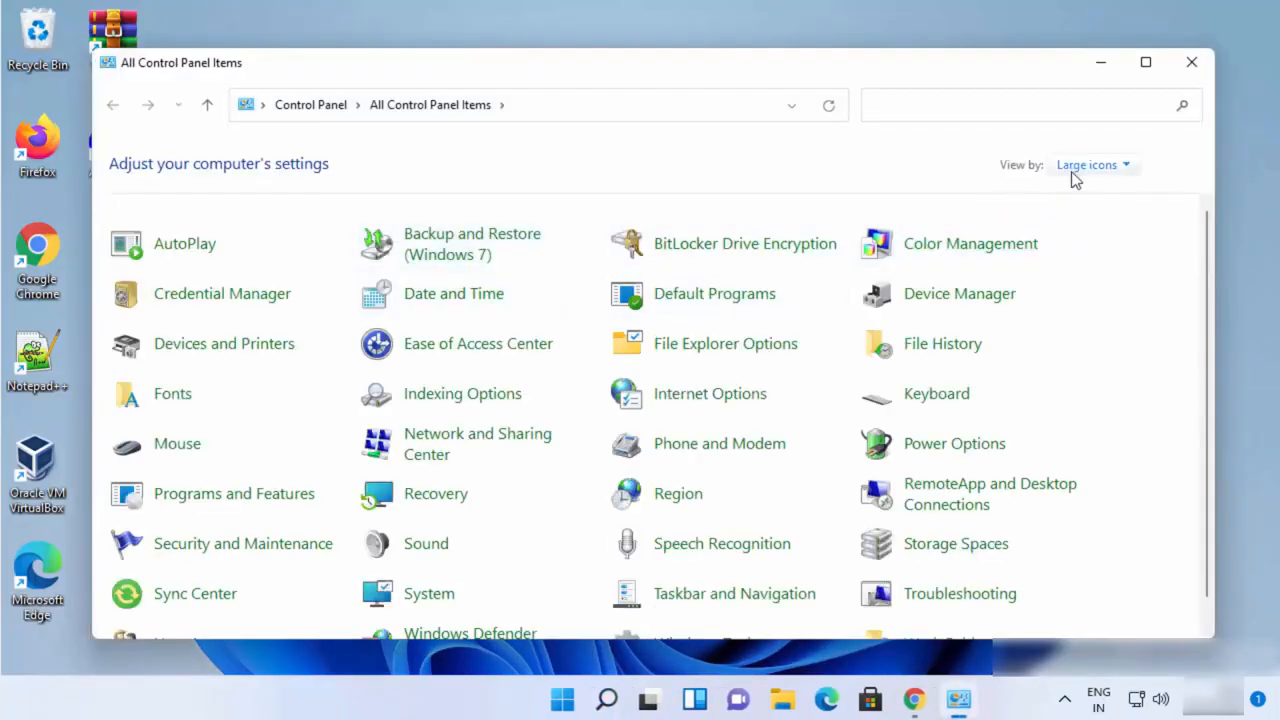
- Switch Control Panel to Category view, then go to Network and Internet > Network and Sharing Center
click(1093, 165)
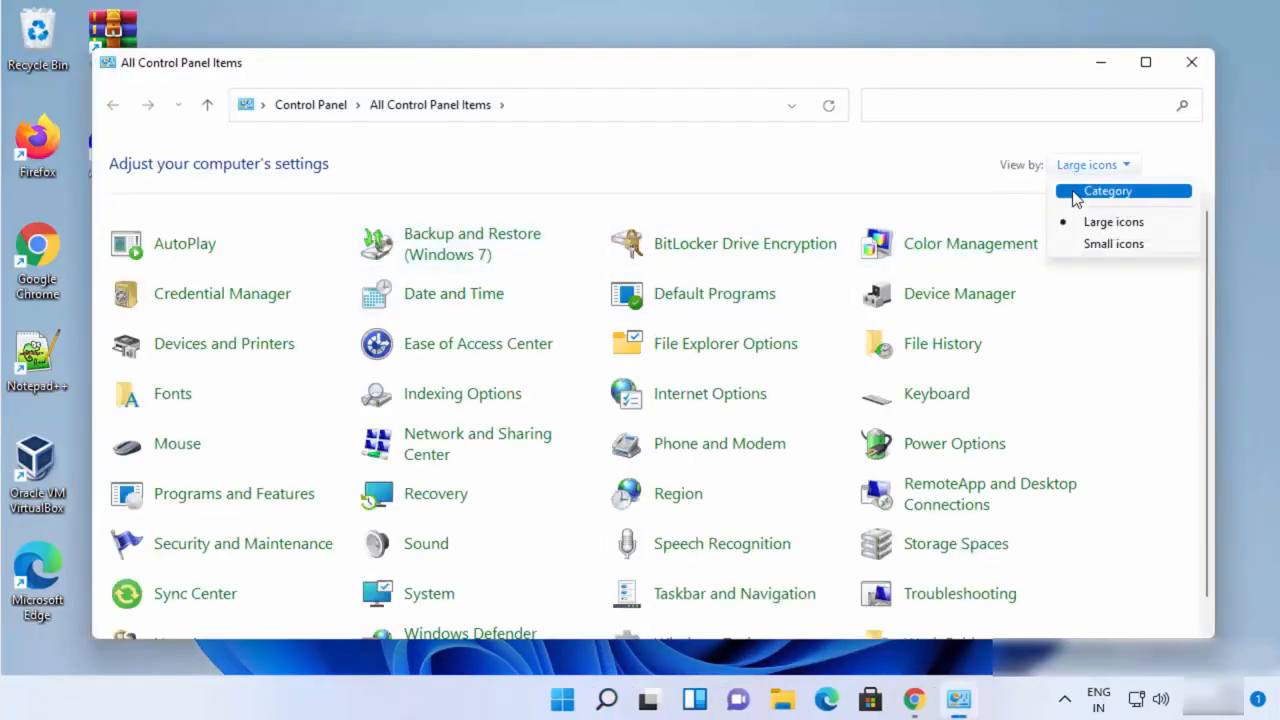
click(1110, 191)
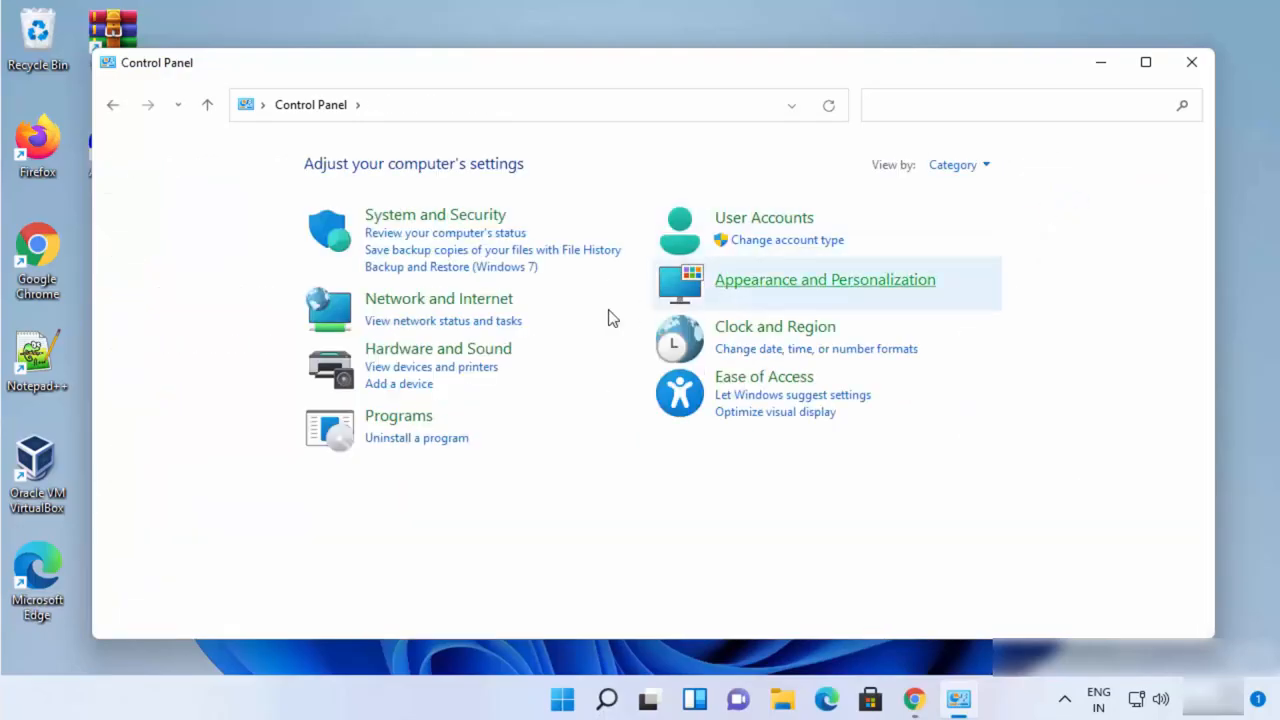
mouse_move(435, 305)
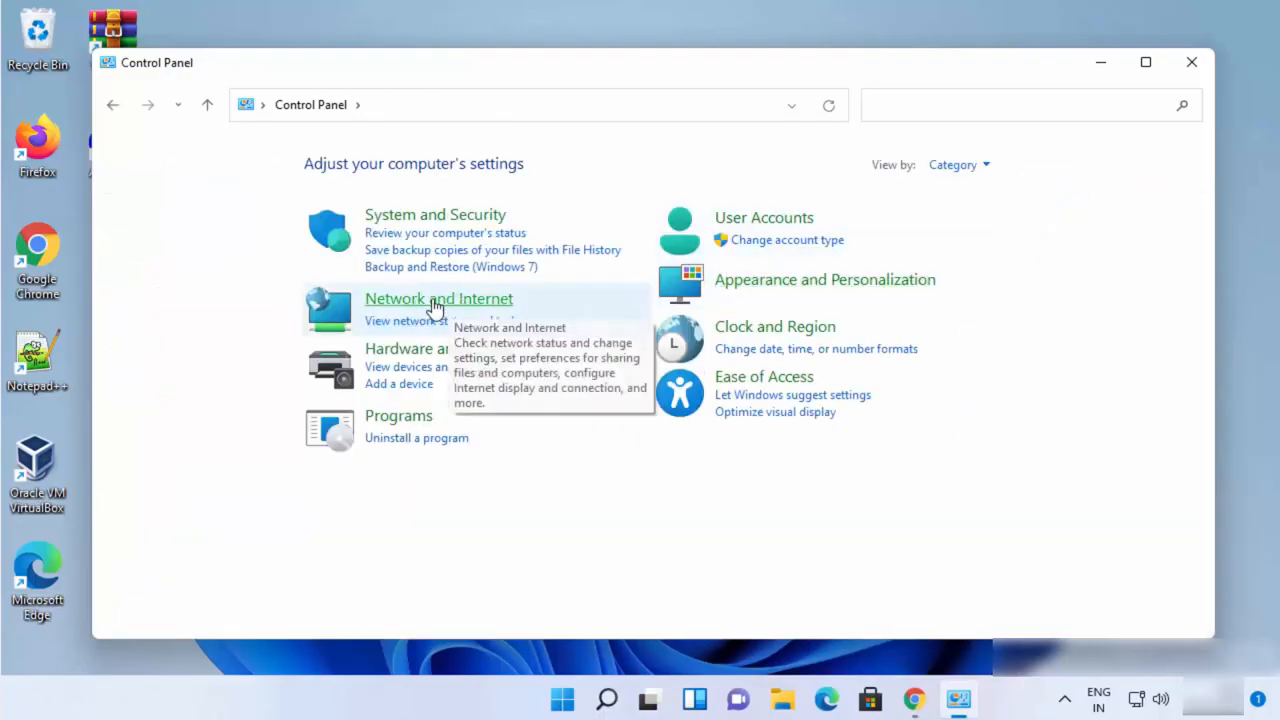
click(438, 298)
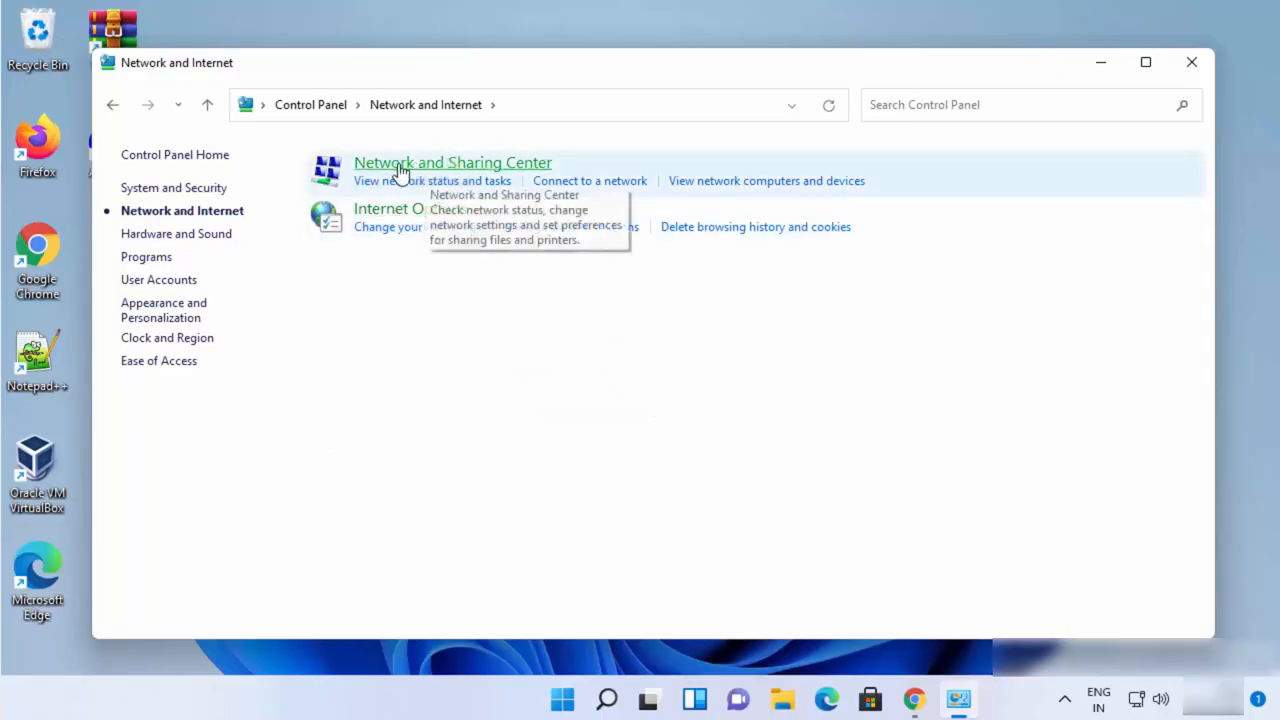
mouse_move(423, 170)
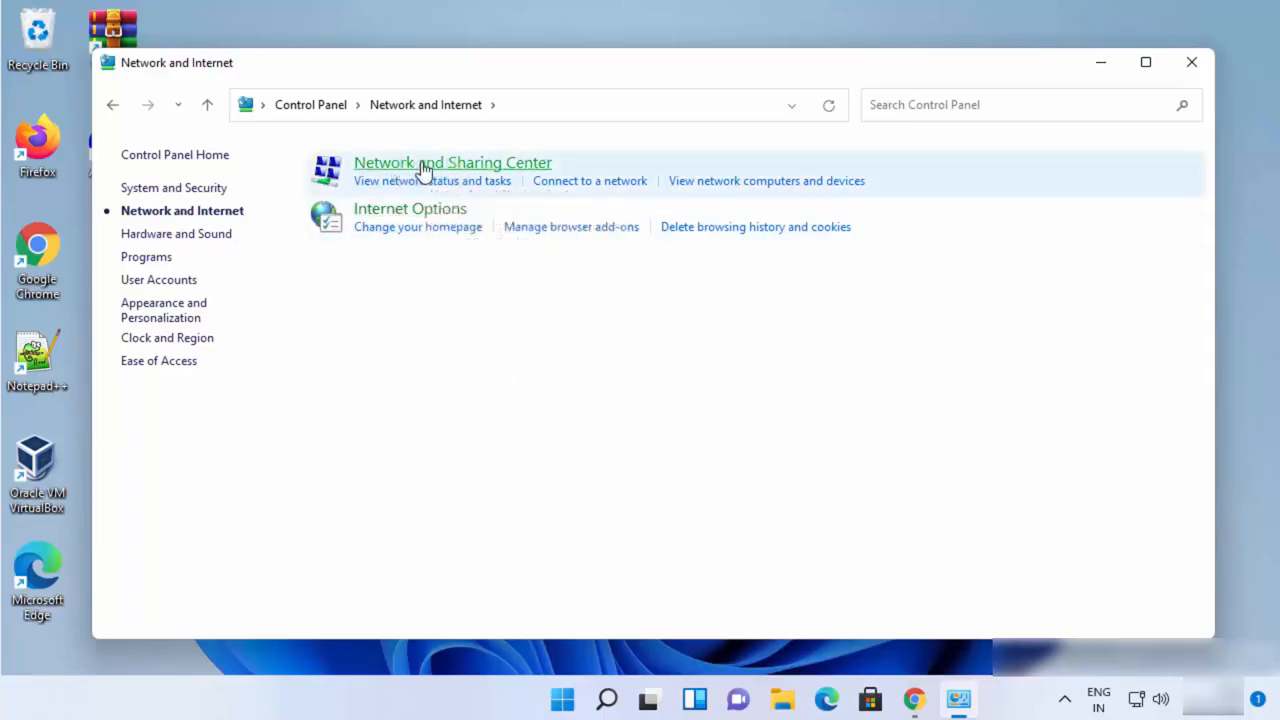
click(452, 162)
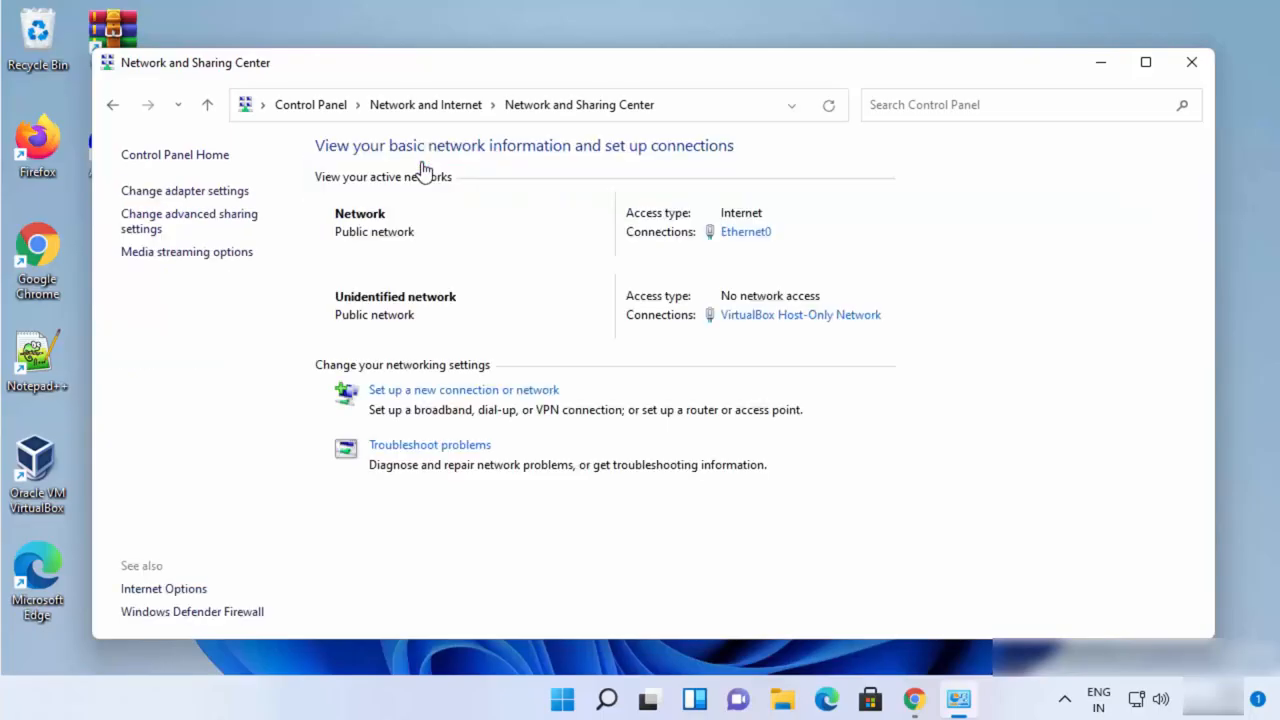
mouse_move(698, 233)
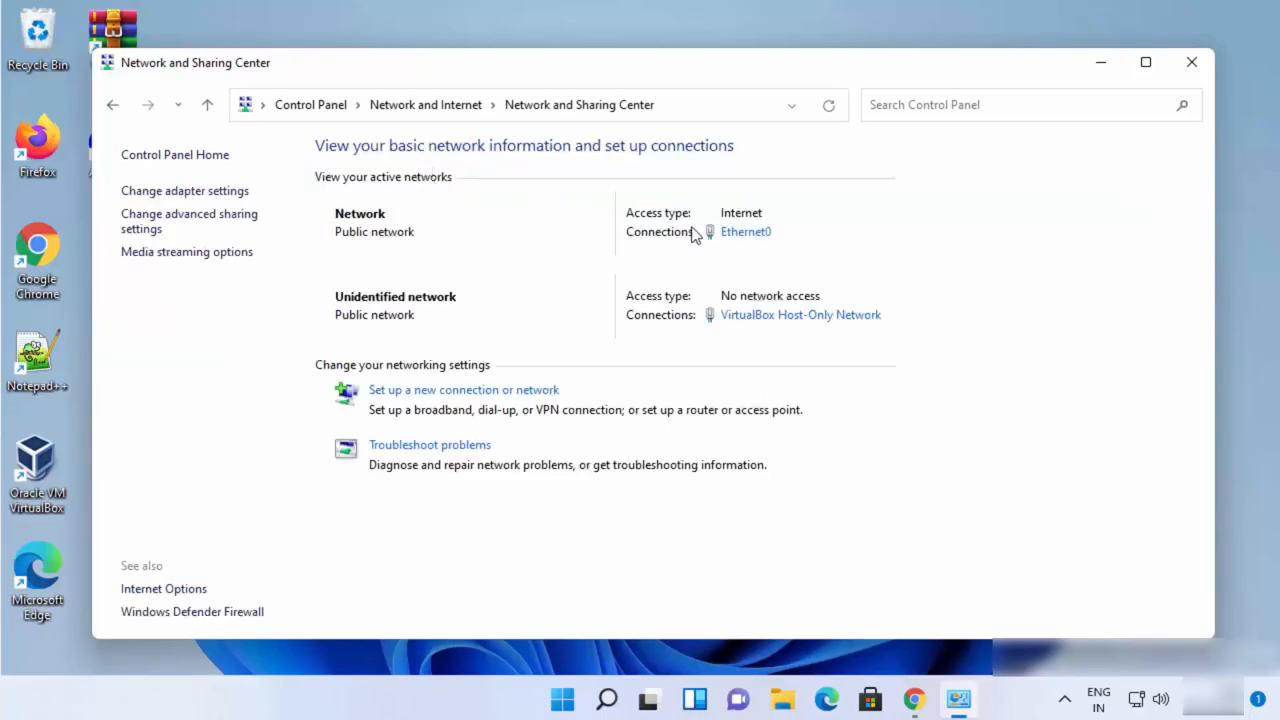
mouse_move(798, 249)
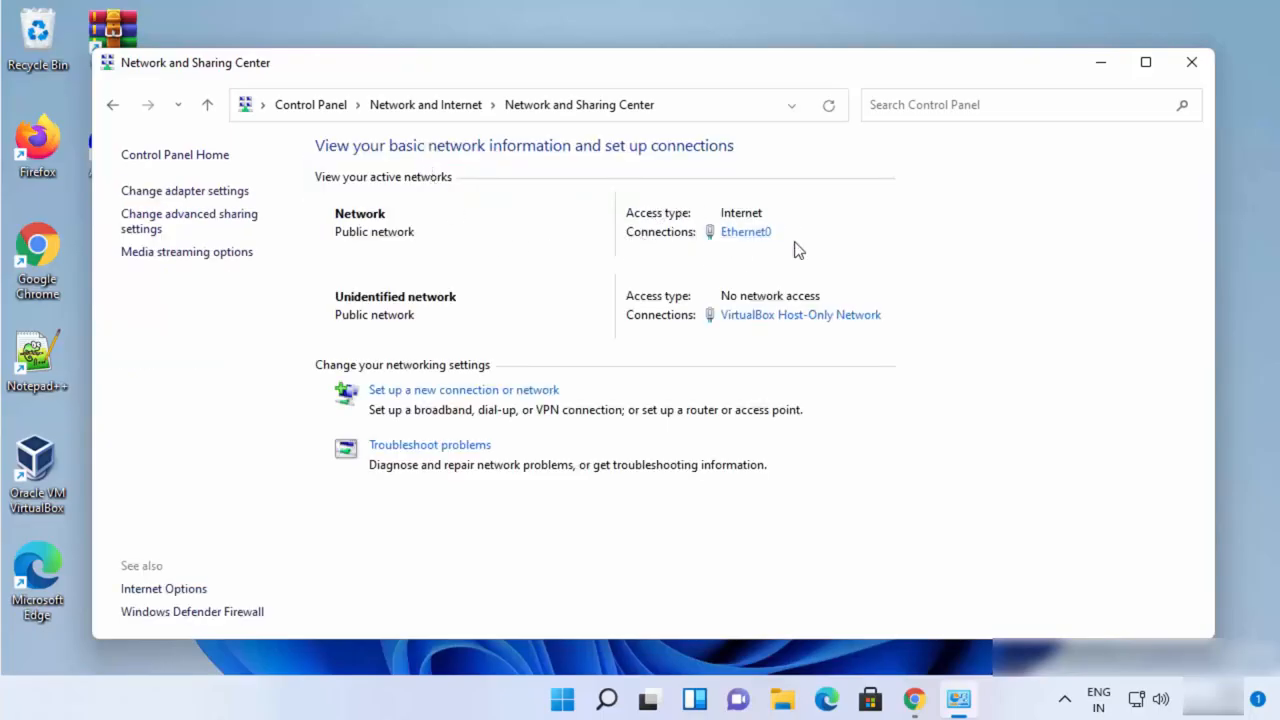
mouse_move(654, 242)
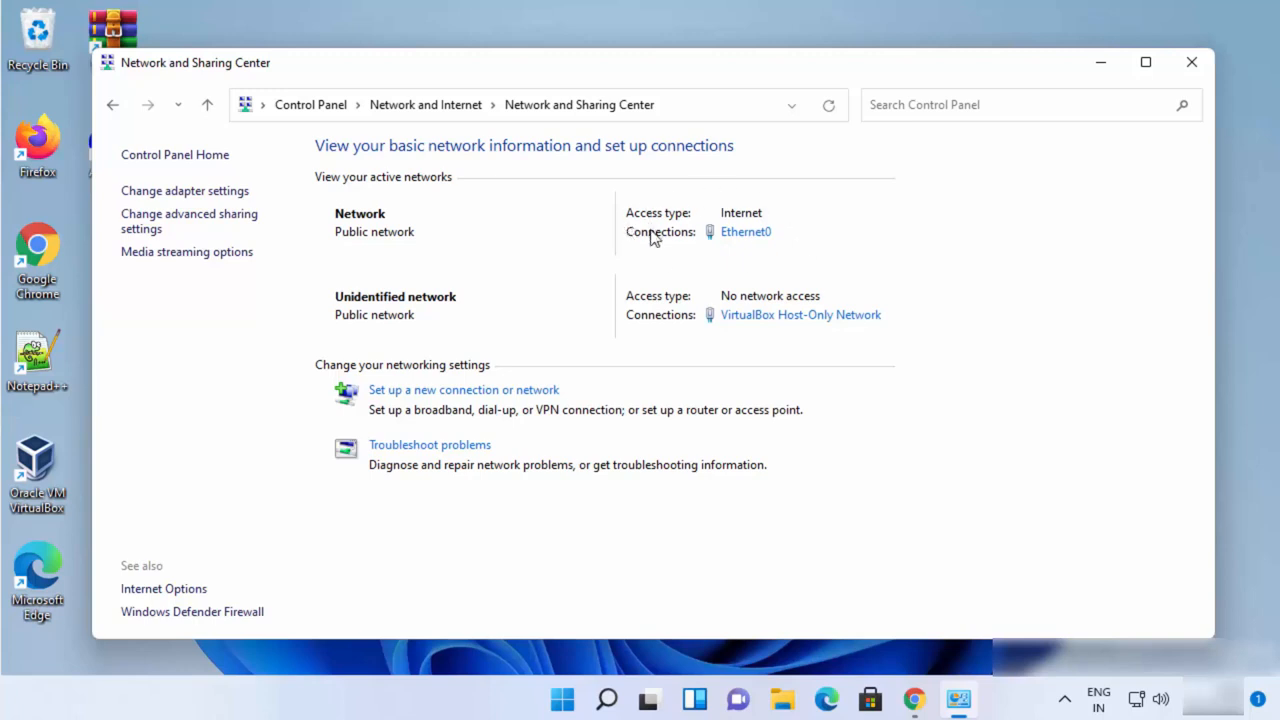
mouse_move(731, 247)
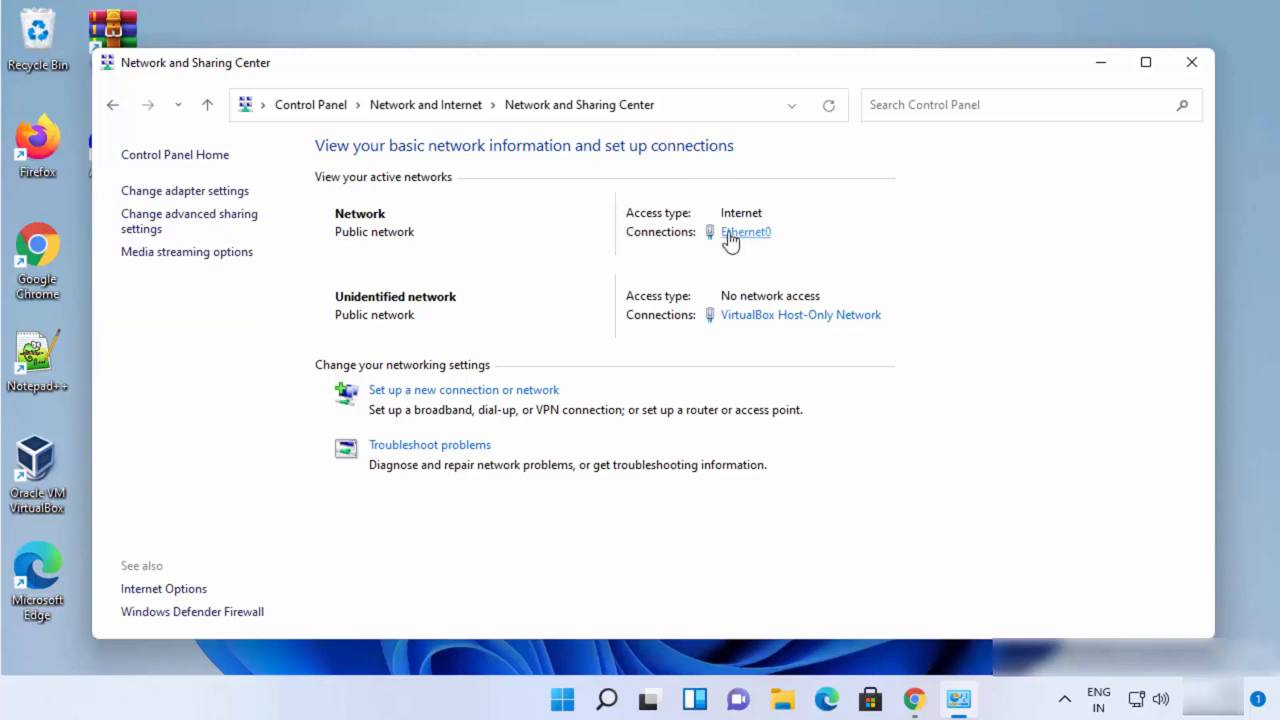
mouse_move(740, 242)
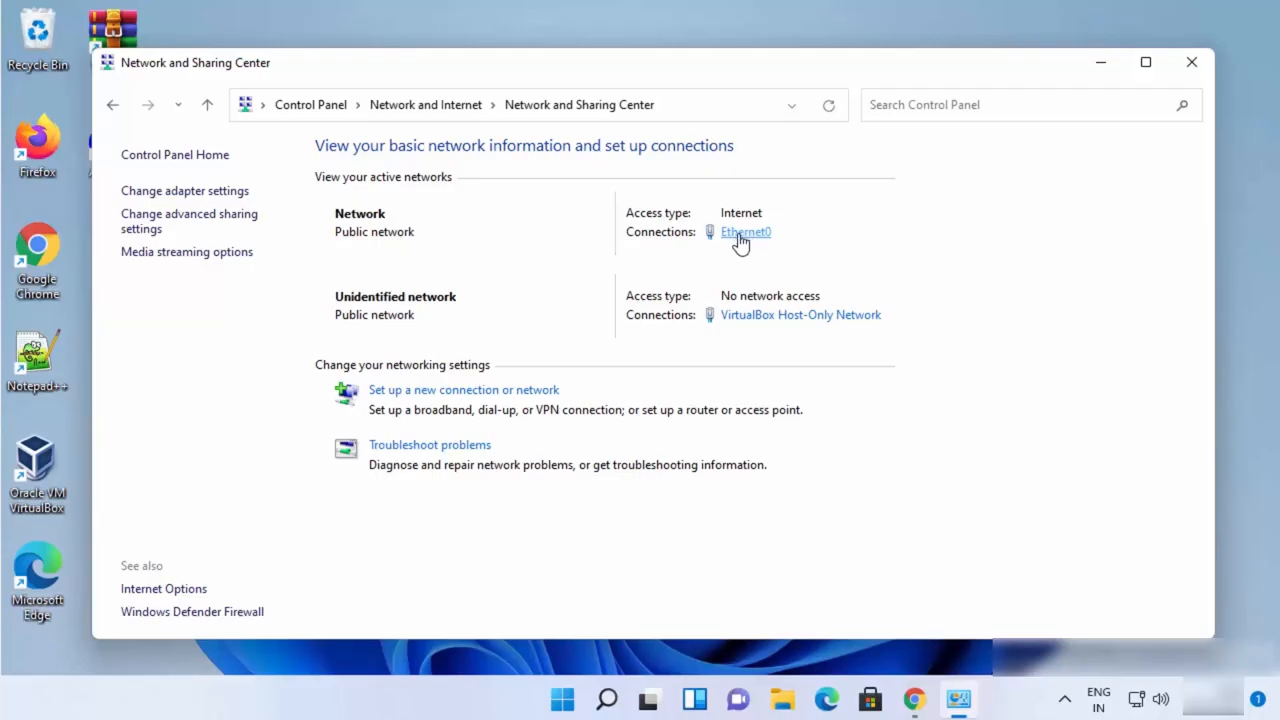
mouse_move(746, 243)
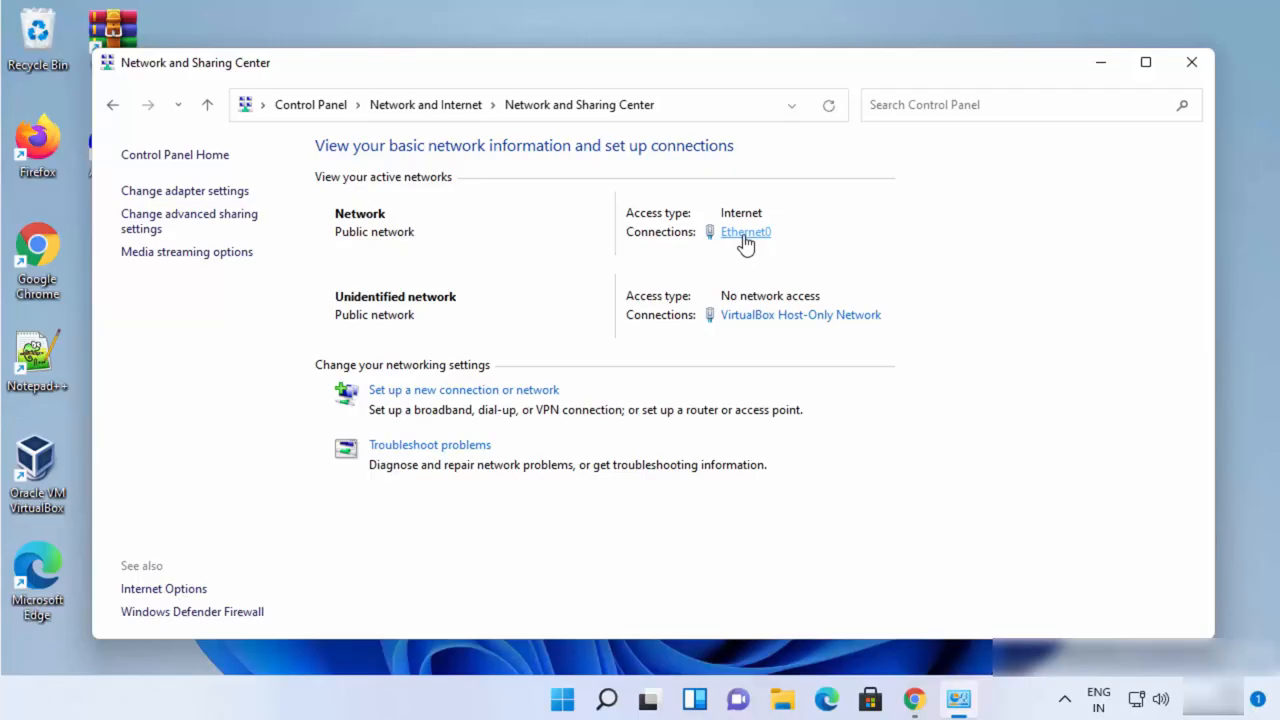
mouse_move(754, 238)
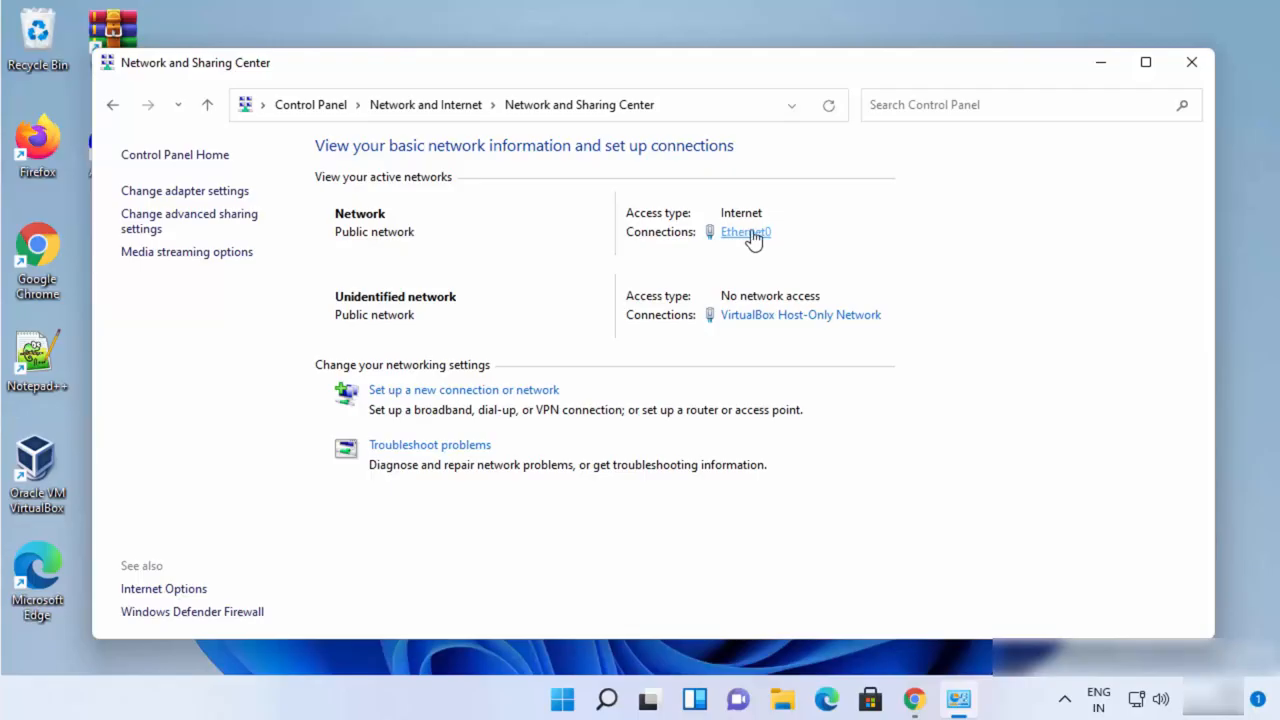
mouse_move(756, 240)
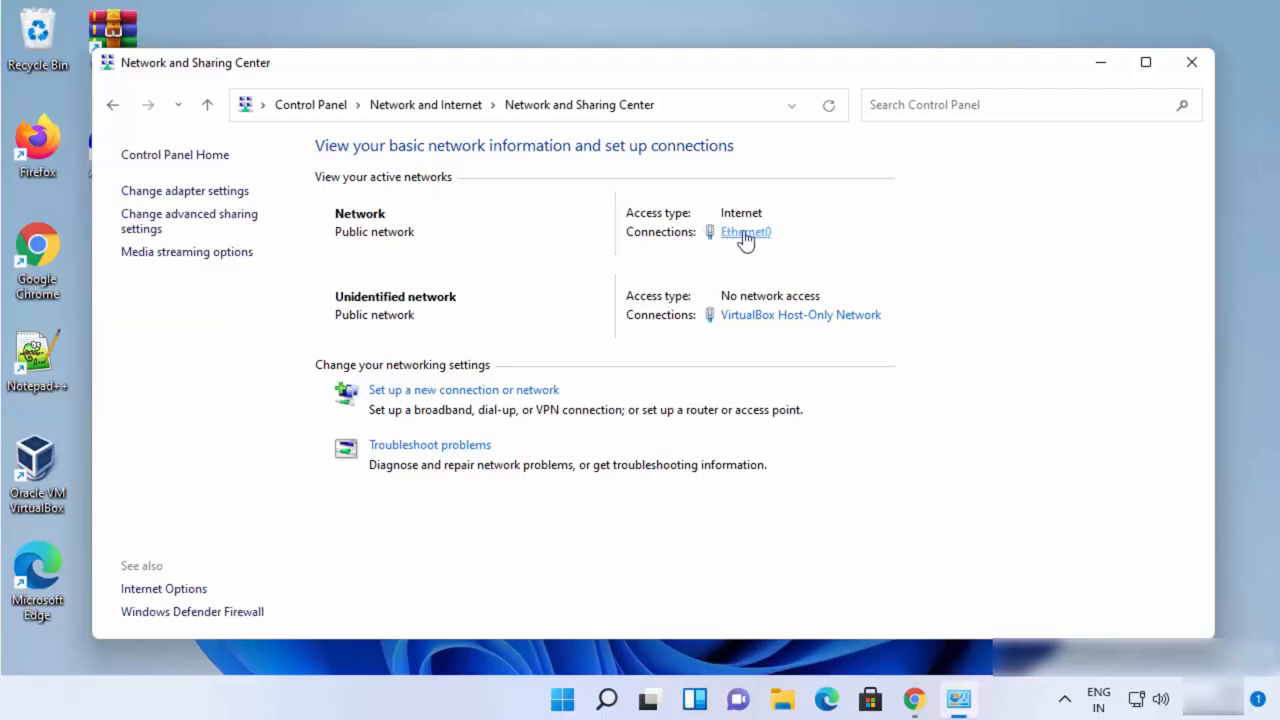
mouse_move(735, 244)
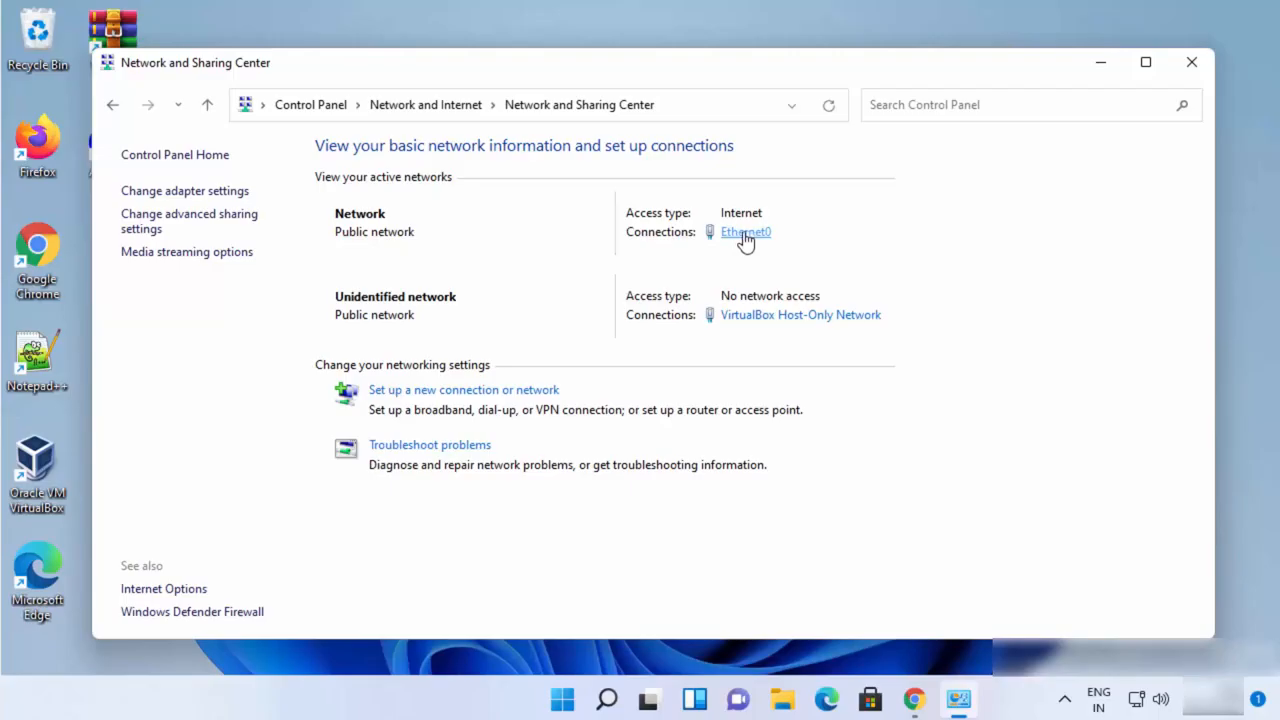
mouse_move(730, 242)
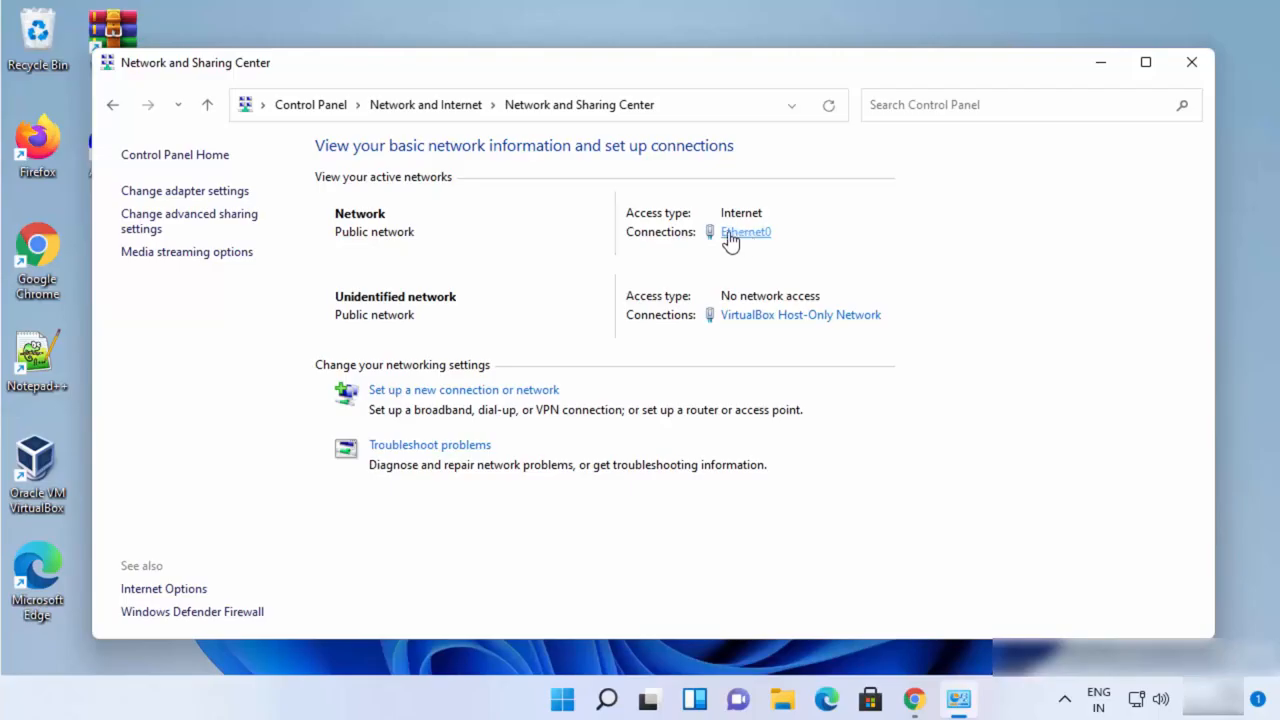
mouse_move(747, 243)
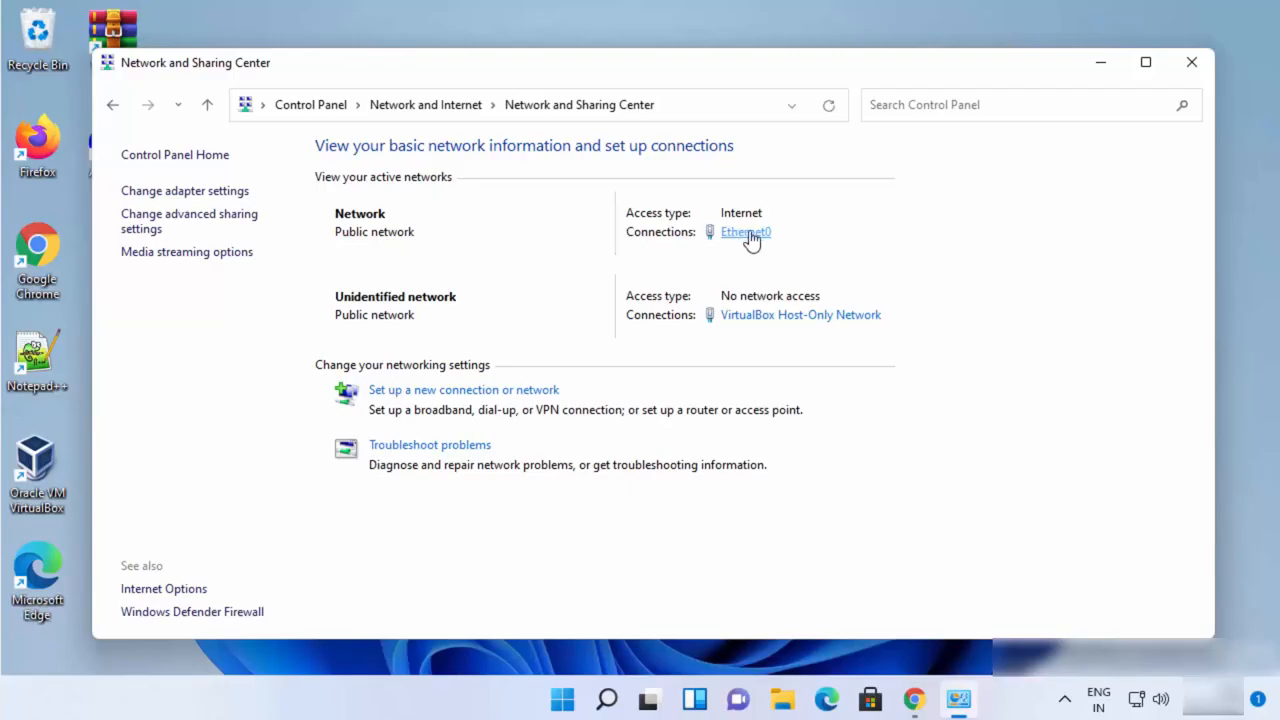
- From Ethernet0 Status open Properties and select Internet Protocol Version 4 (TCP/IPv4)
click(745, 231)
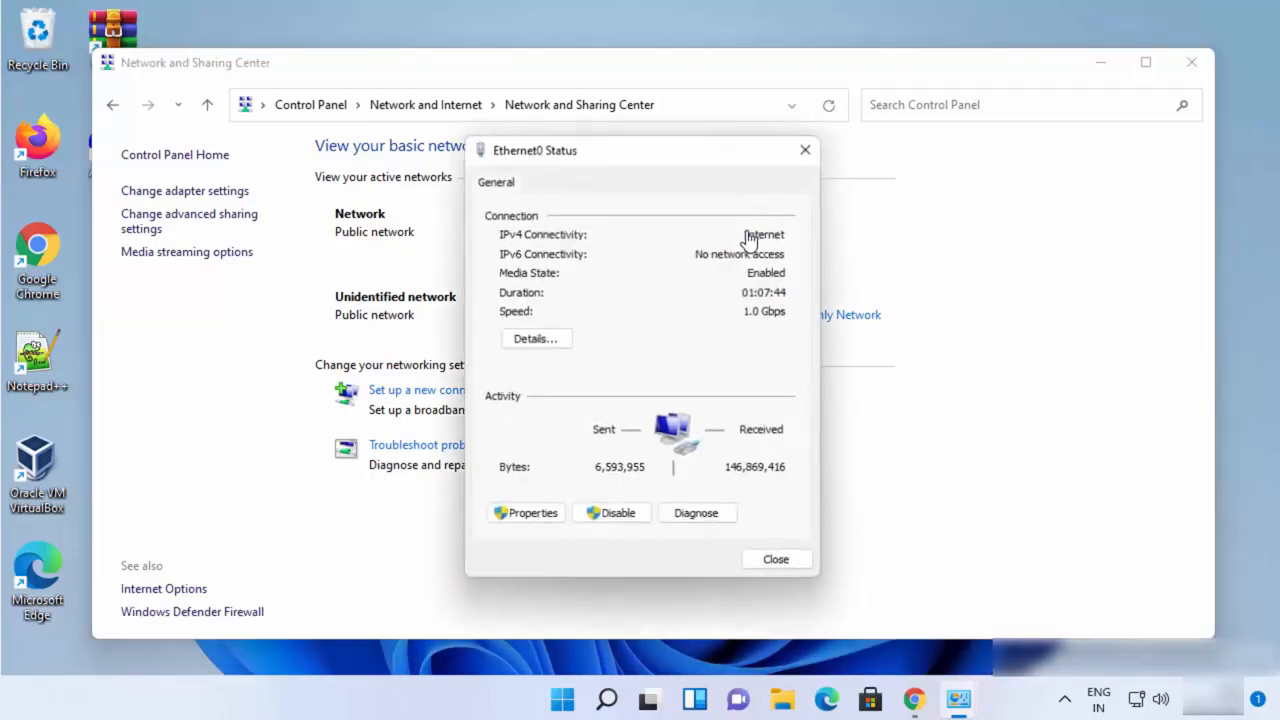
mouse_move(571, 460)
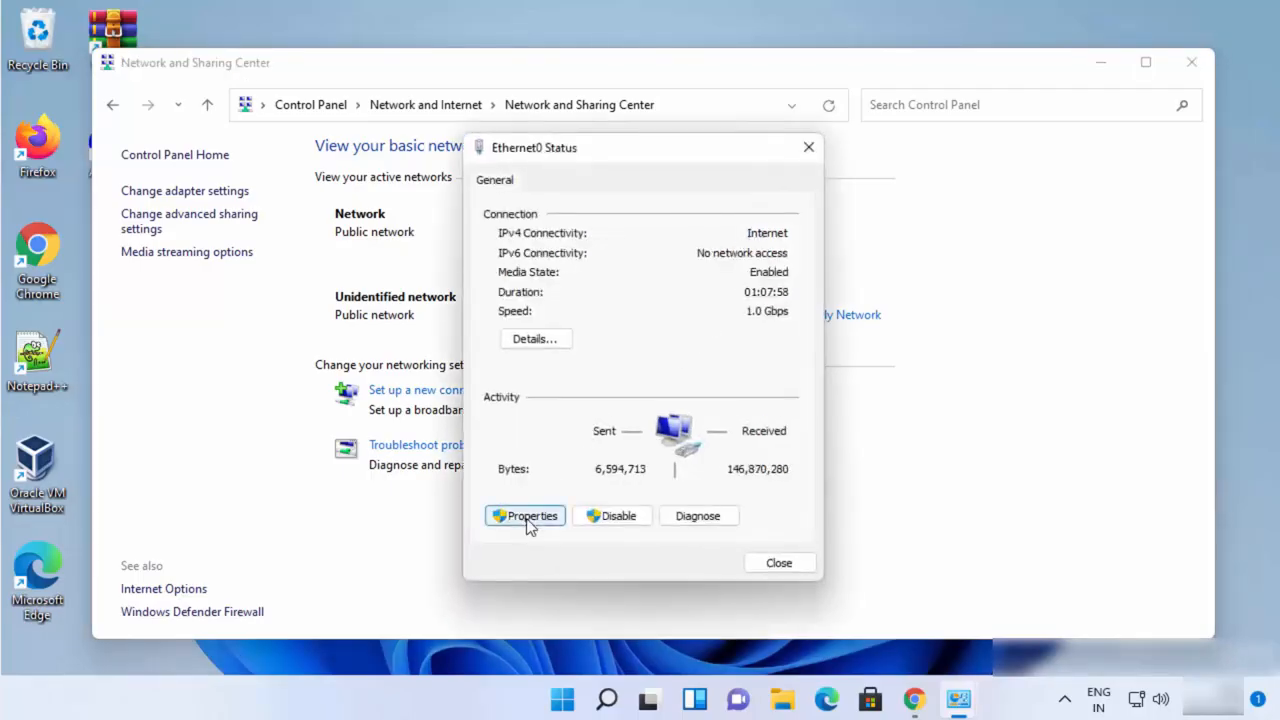
click(524, 515)
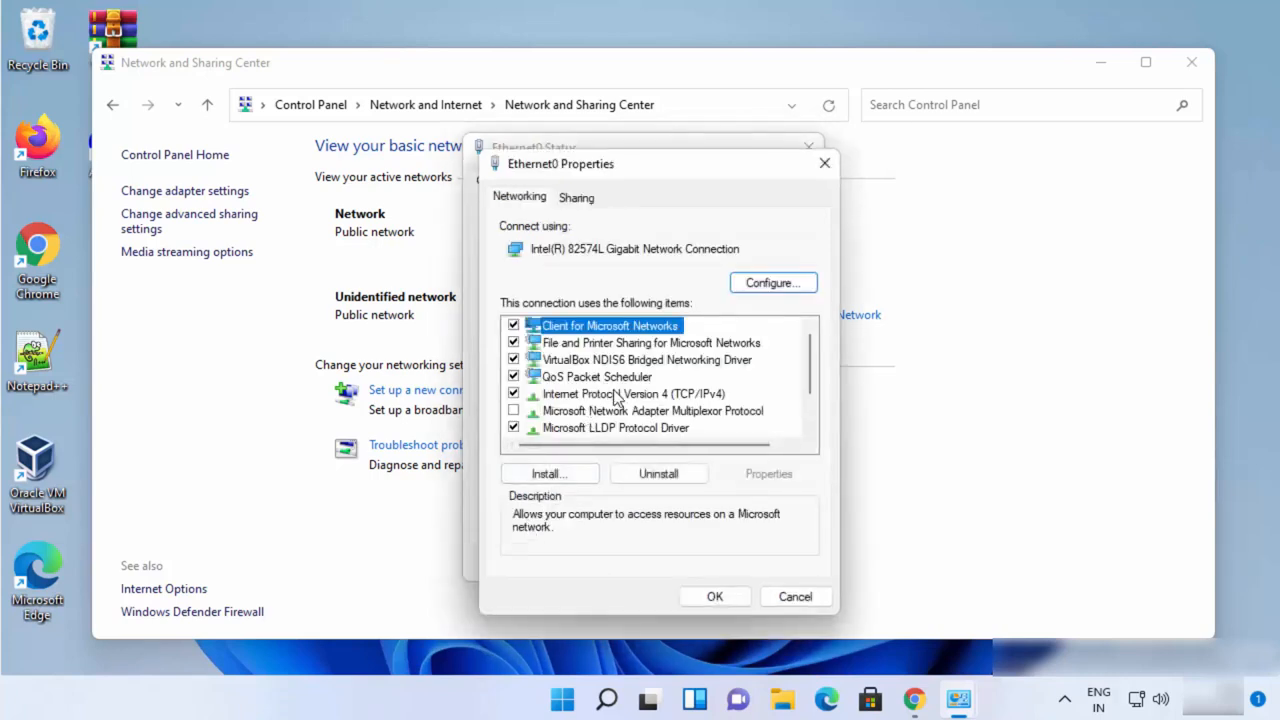
click(619, 393)
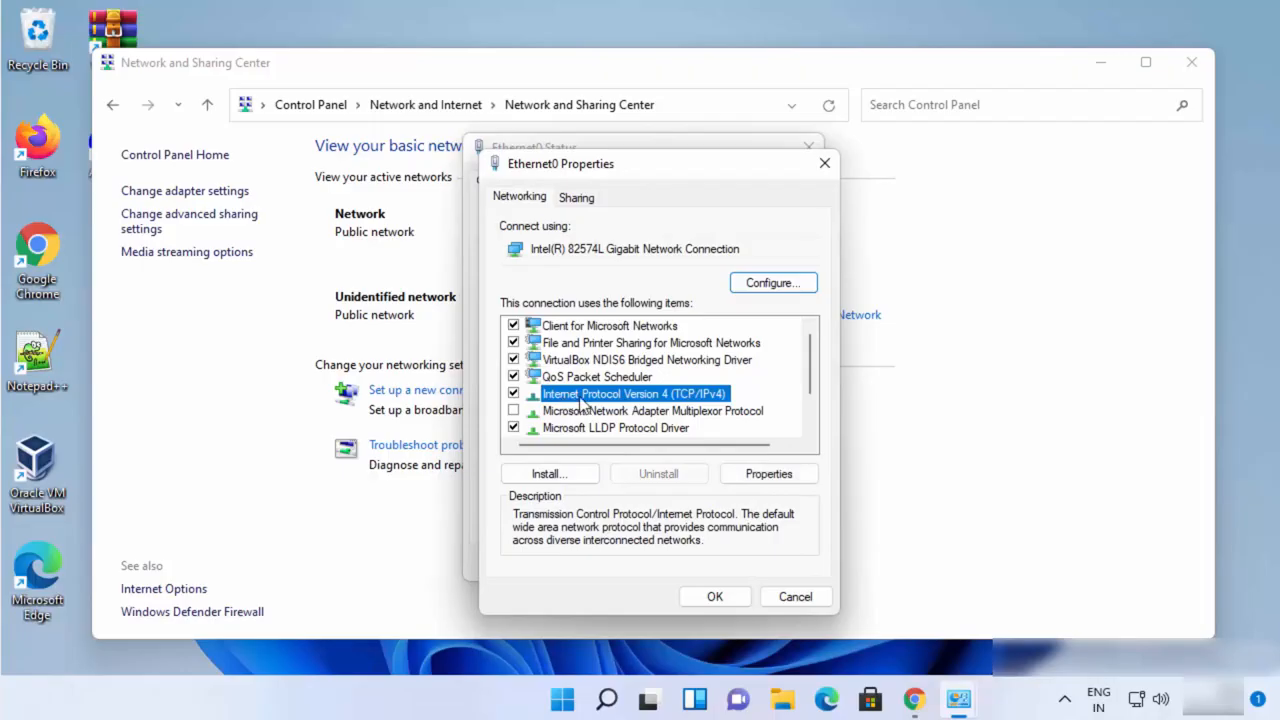
mouse_move(667, 410)
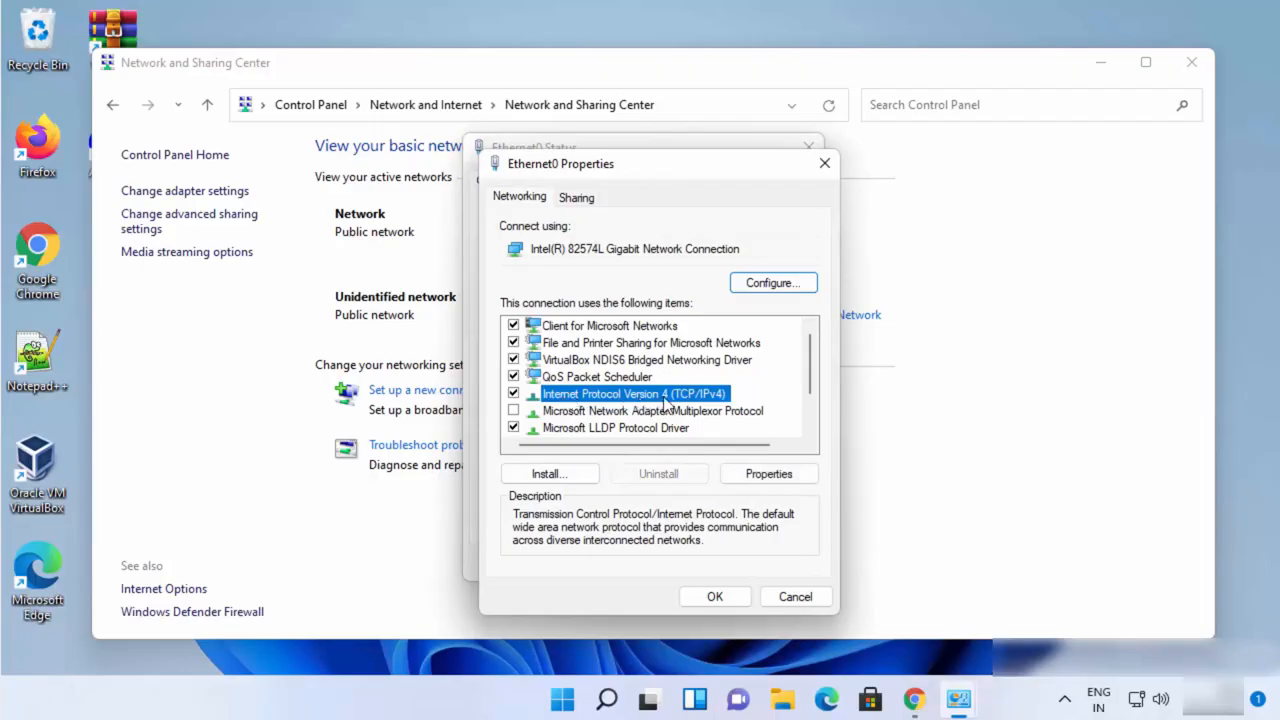
mouse_move(768, 474)
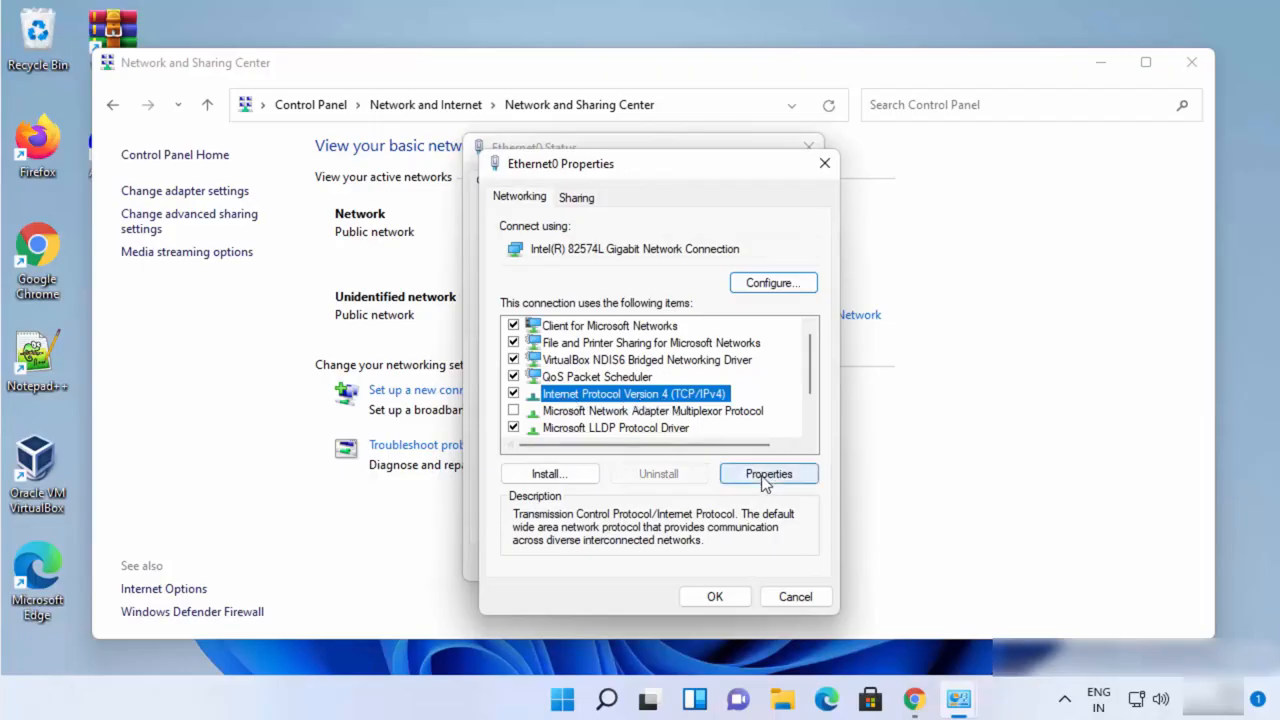
- Open the IPv4 Properties dialog and choose 'Use the following DNS server addresses'
click(768, 473)
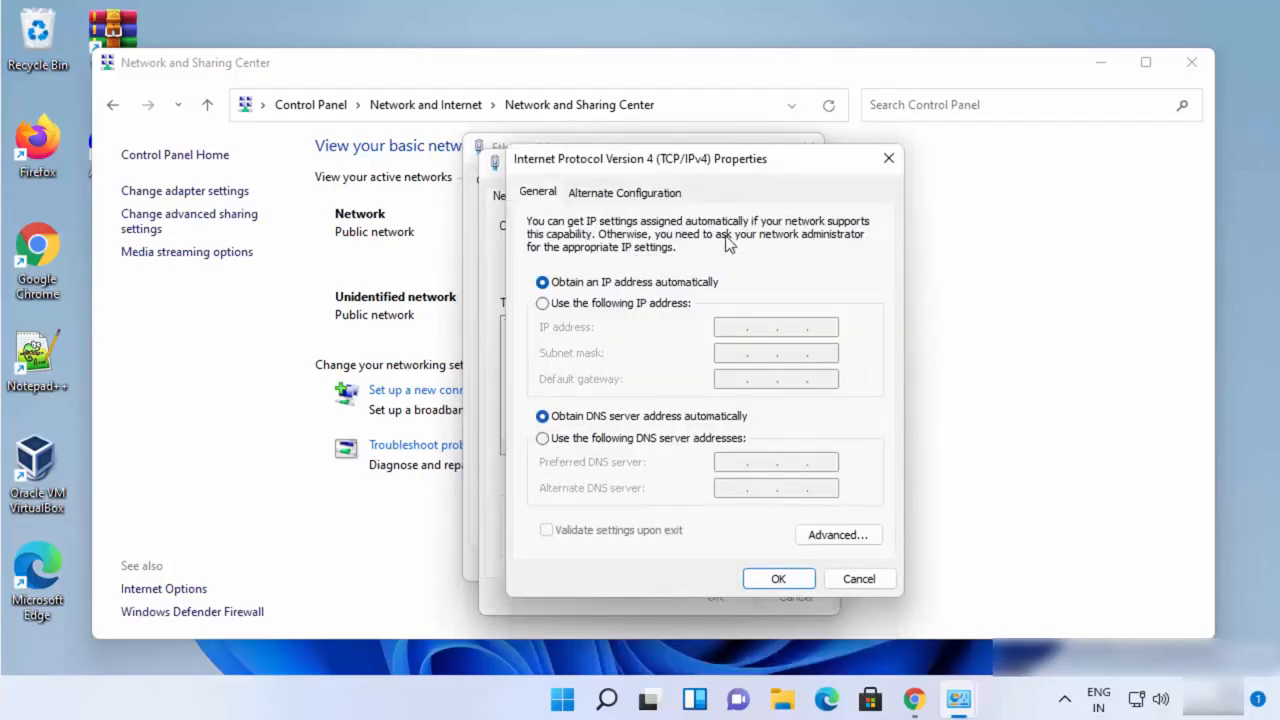
mouse_move(688, 437)
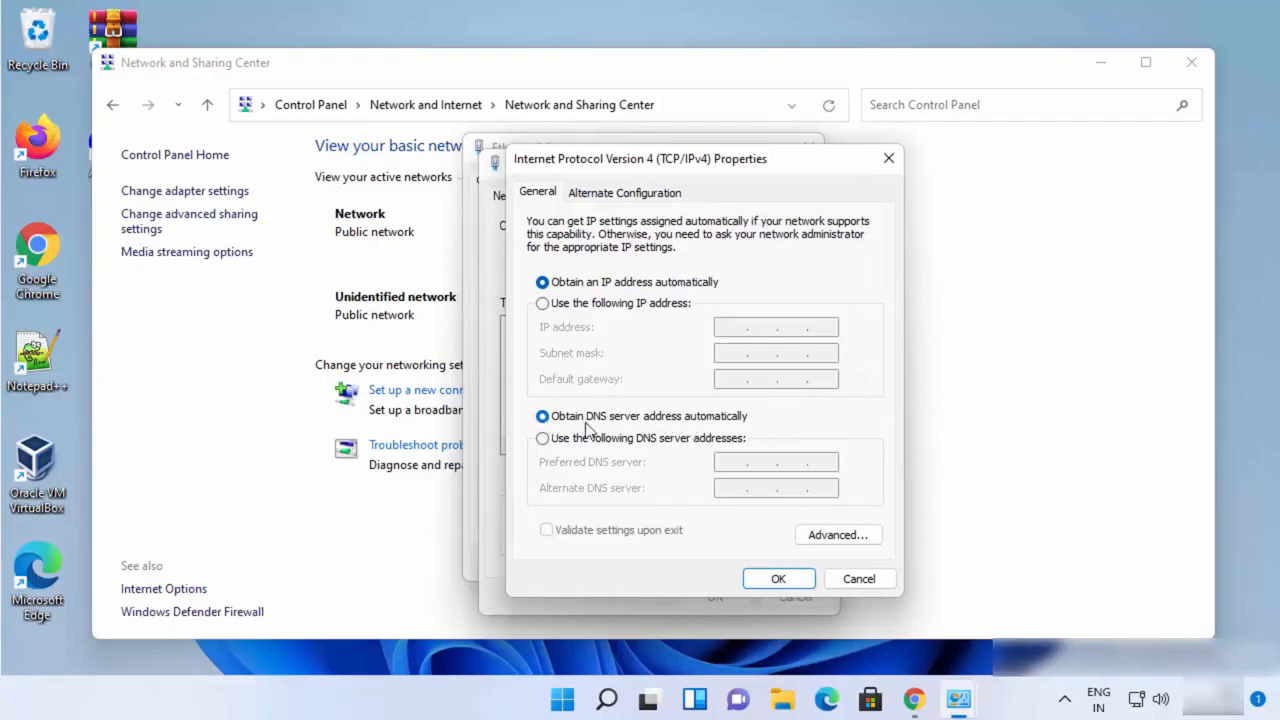
mouse_move(702, 425)
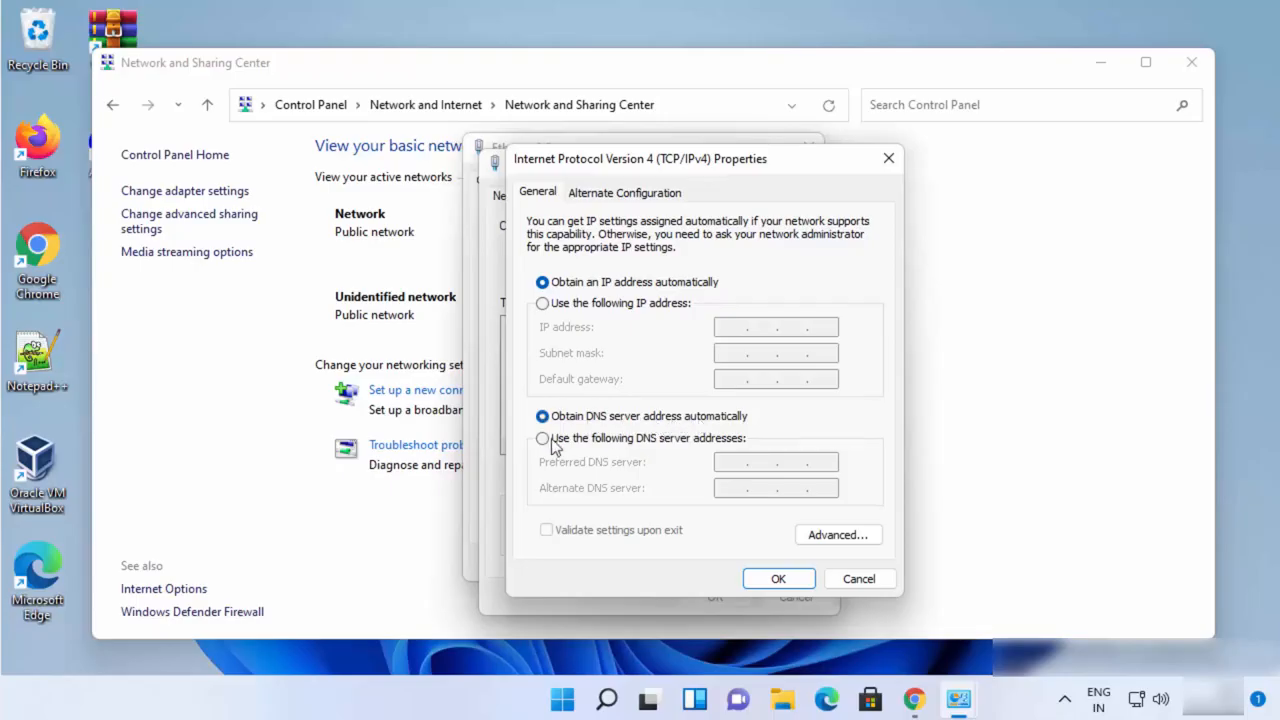
click(542, 438)
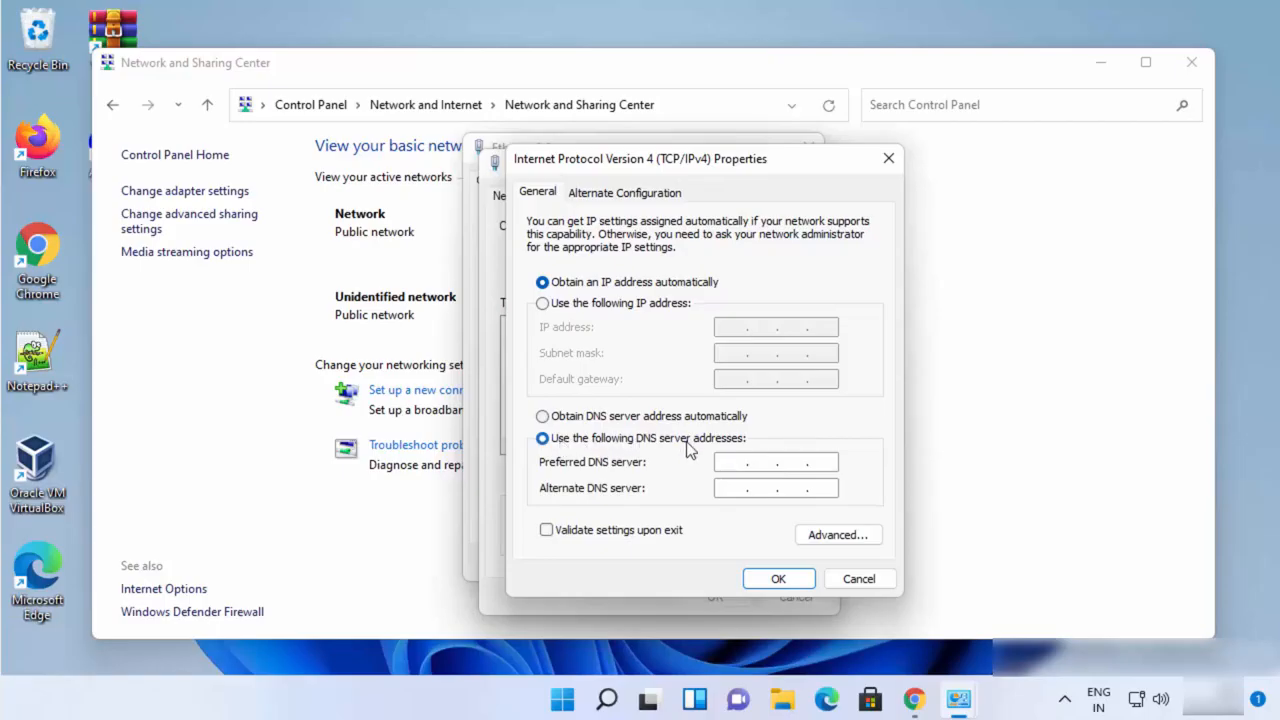
mouse_move(802, 511)
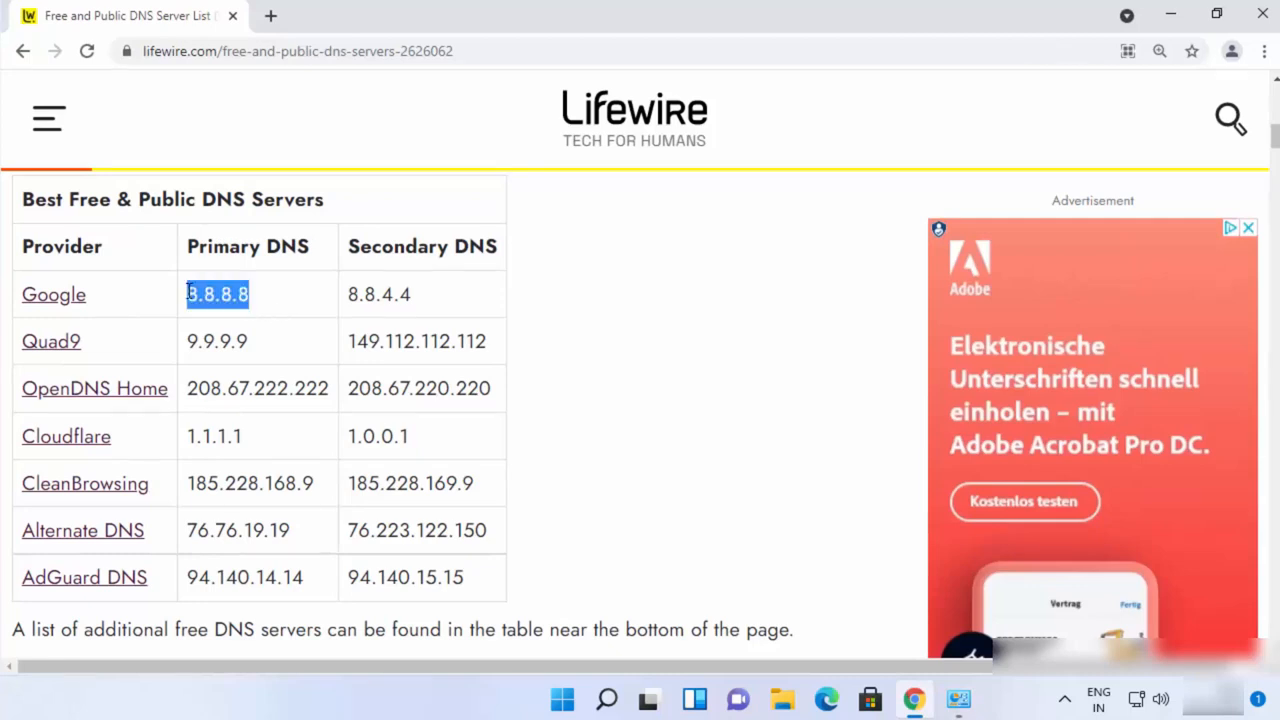
mouse_move(350, 297)
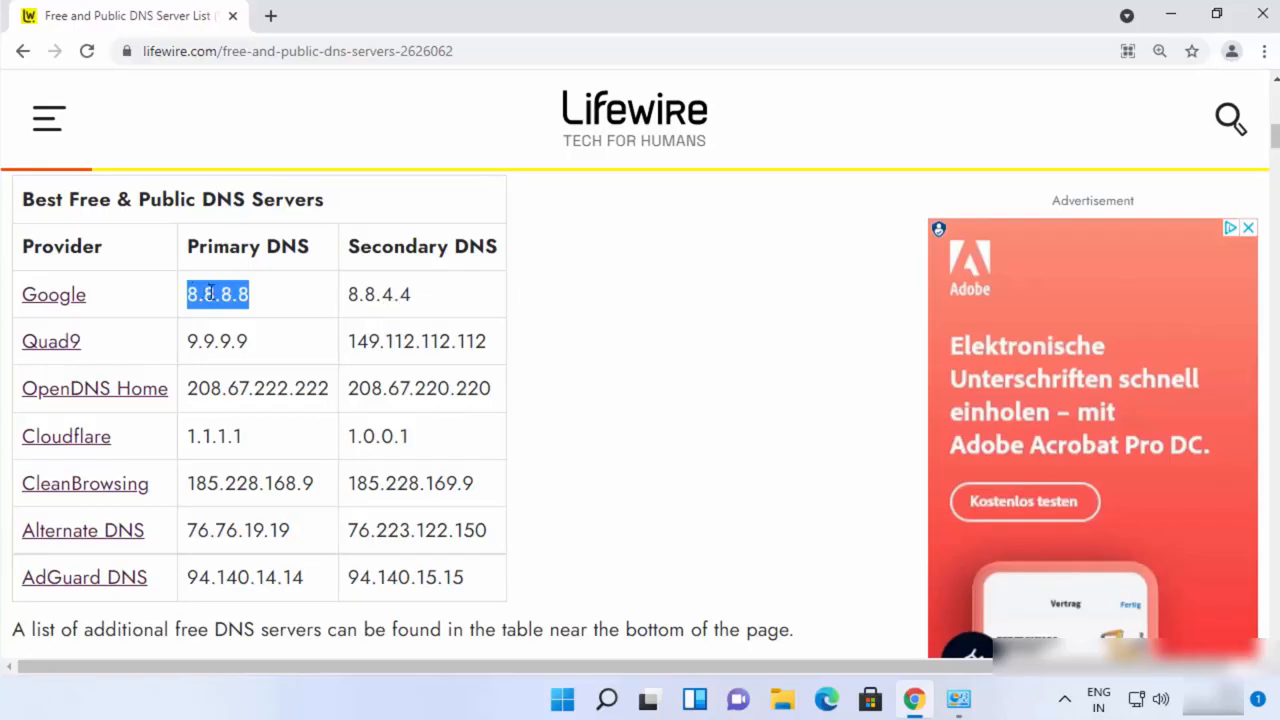
mouse_move(349, 303)
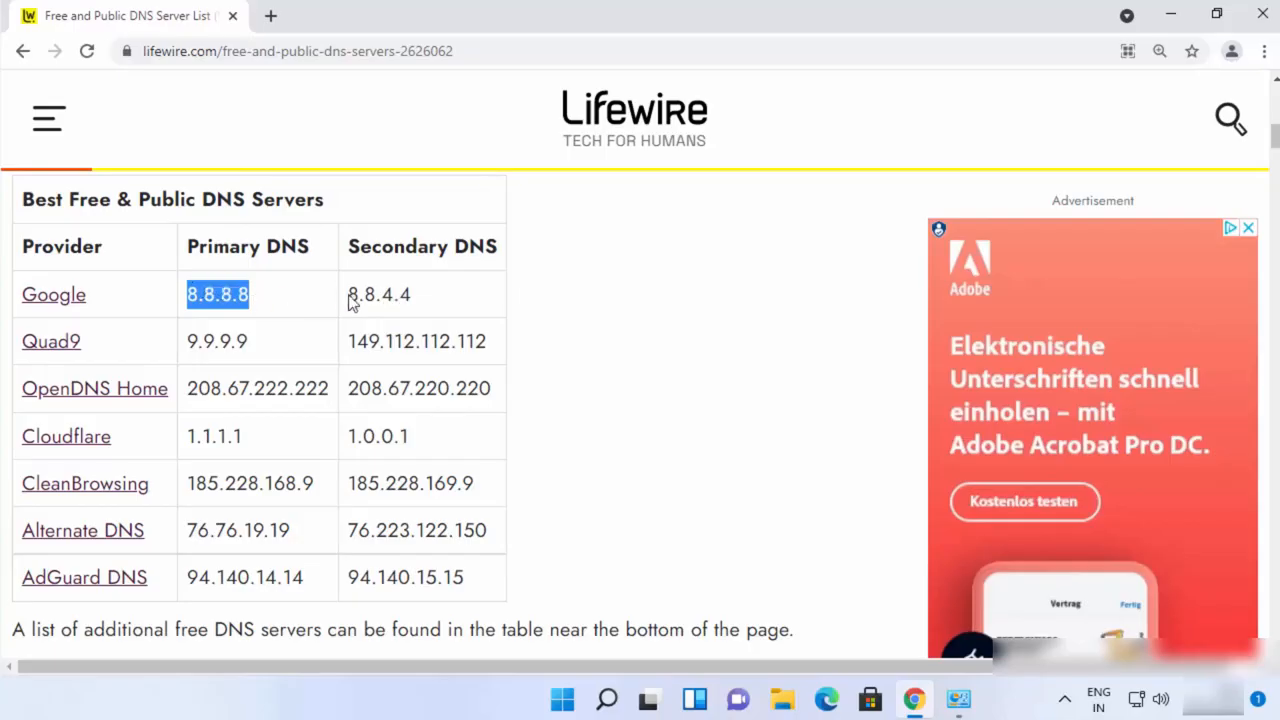
mouse_move(1161, 14)
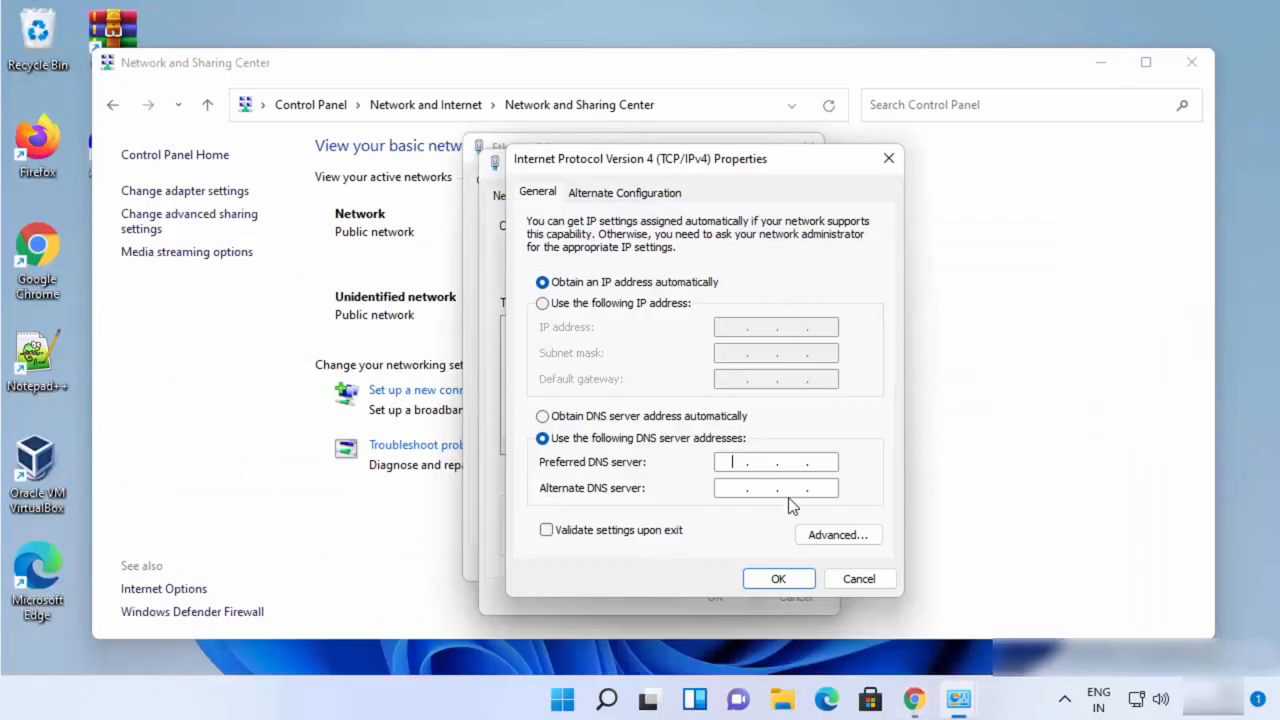
- Enter preferred DNS 8.8.8.8 and alternate DNS 8.8.4.4
text(88)
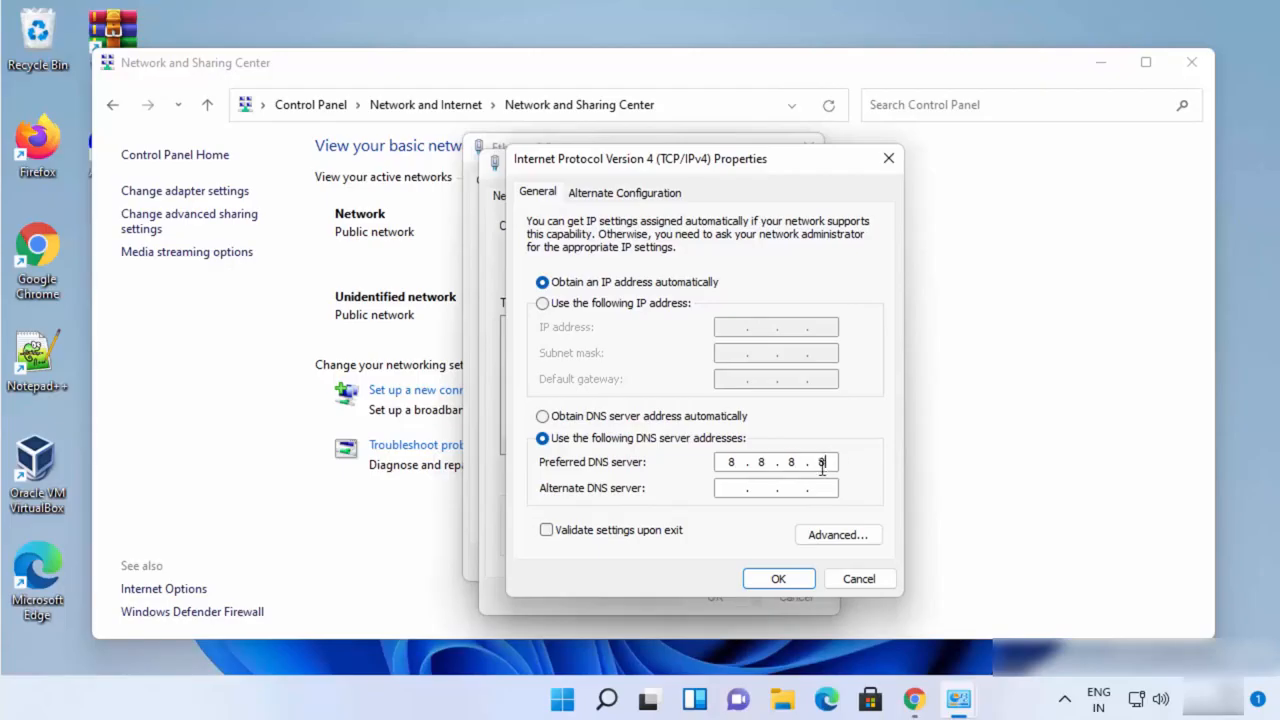
click(740, 488)
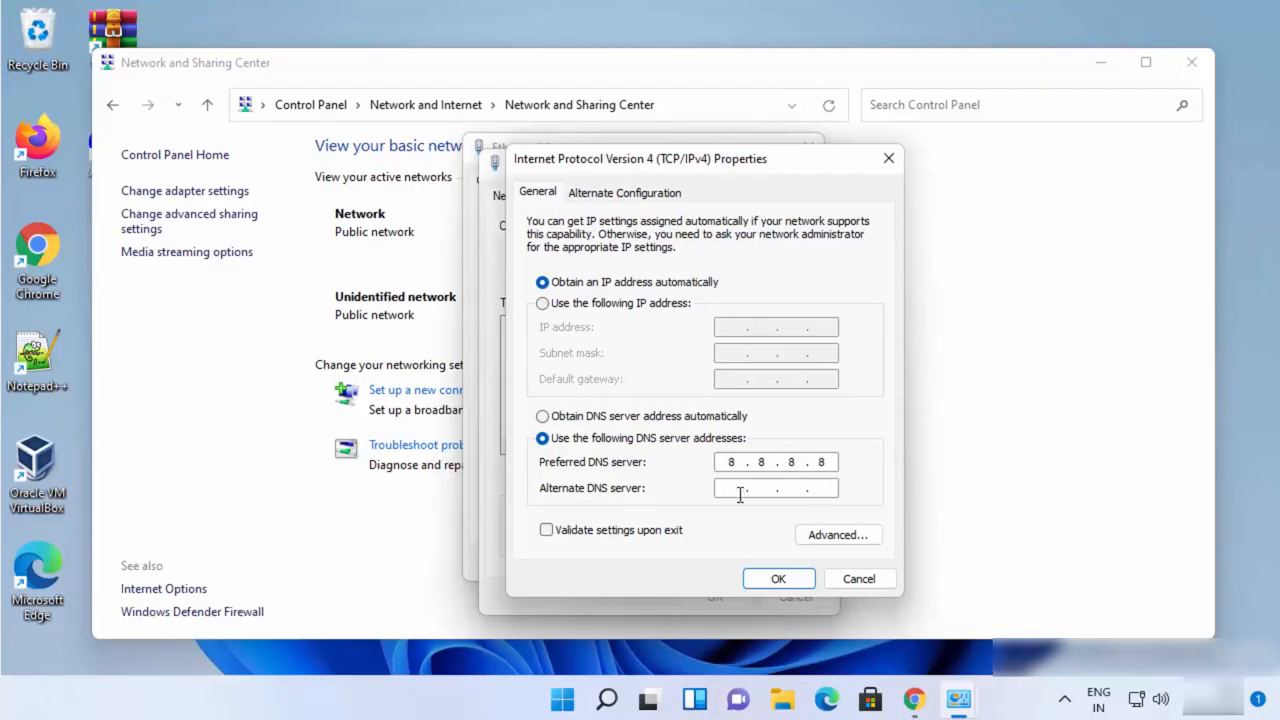
text(88)
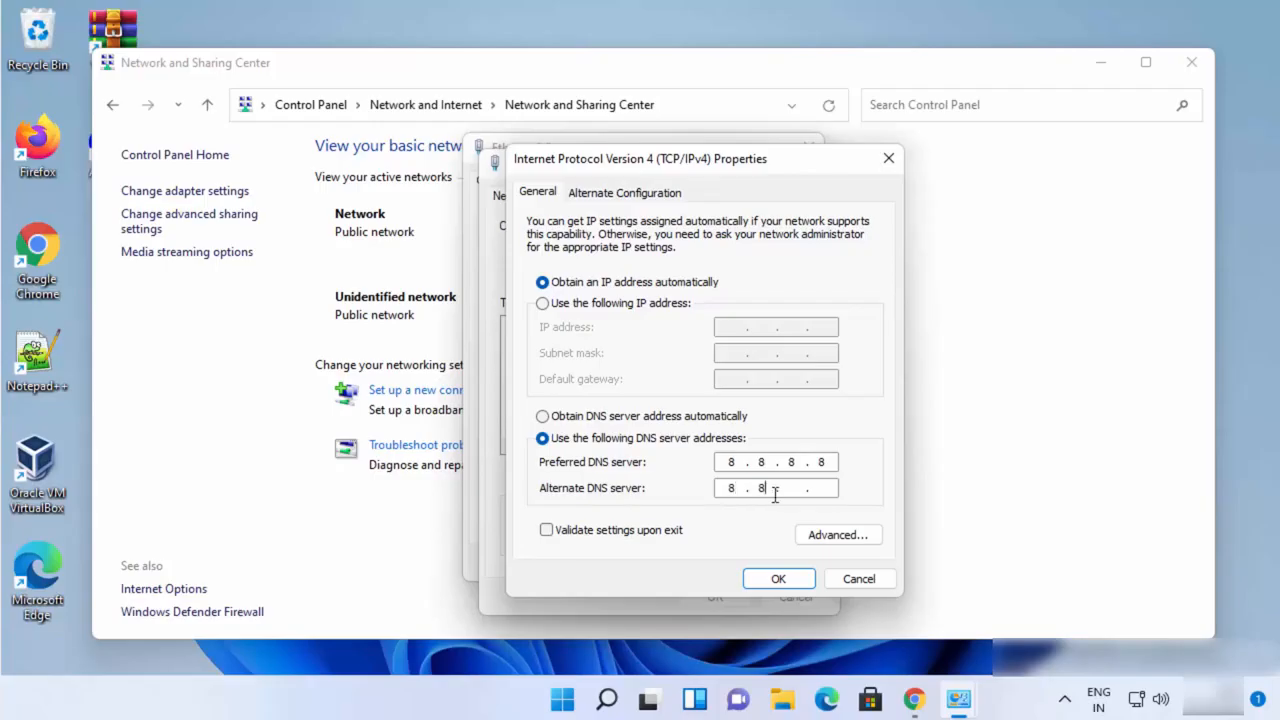
text(4)
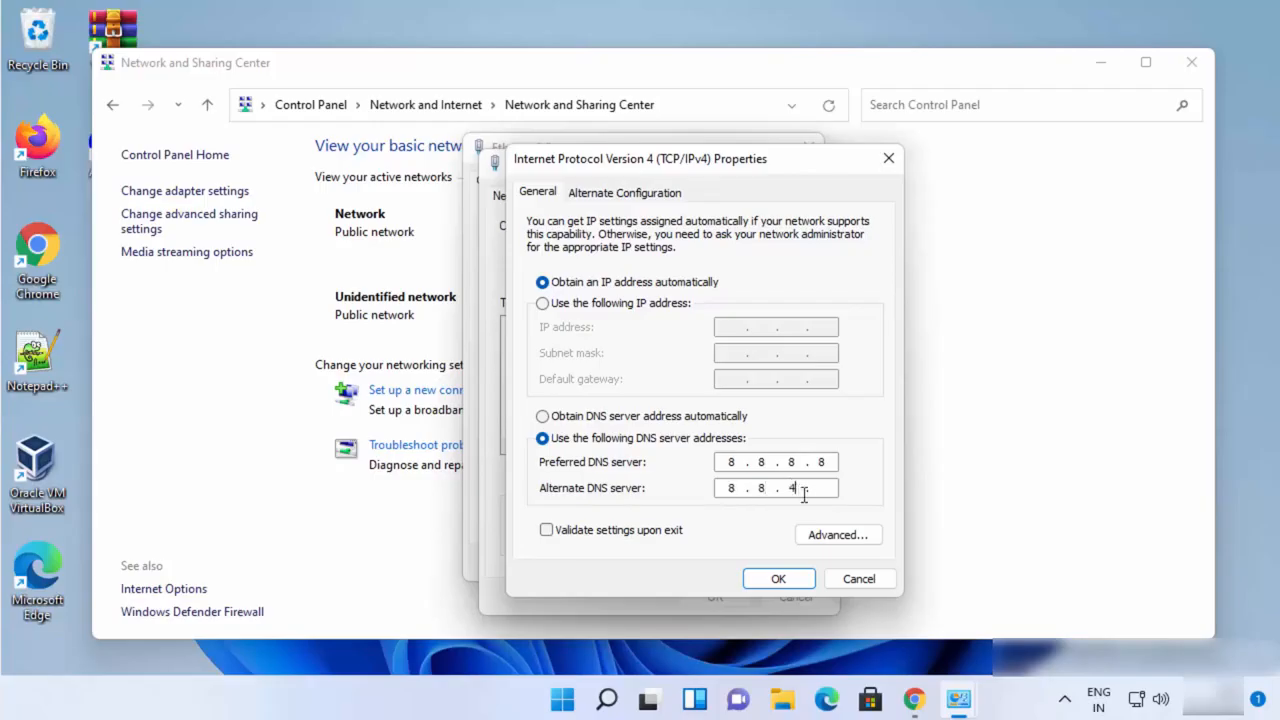
text(4)
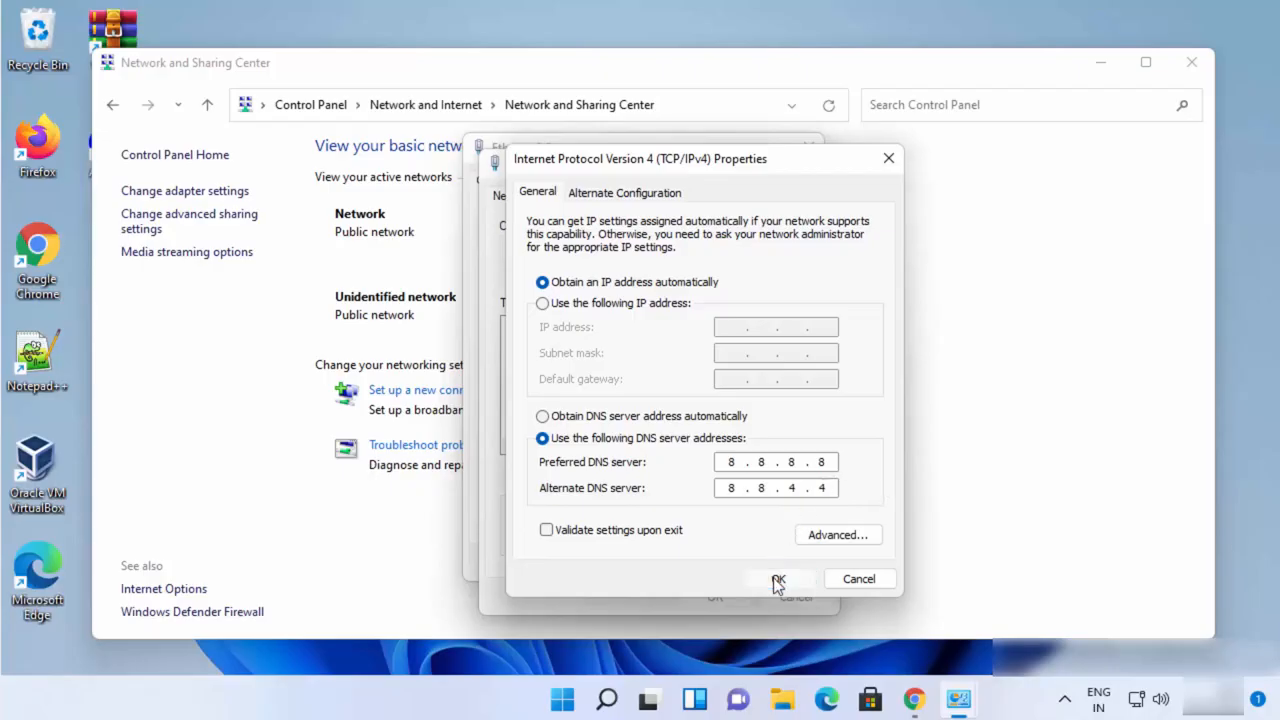
- Confirm IPv4 settings with OK, then close Ethernet0 Properties and Ethernet0 Status
click(779, 579)
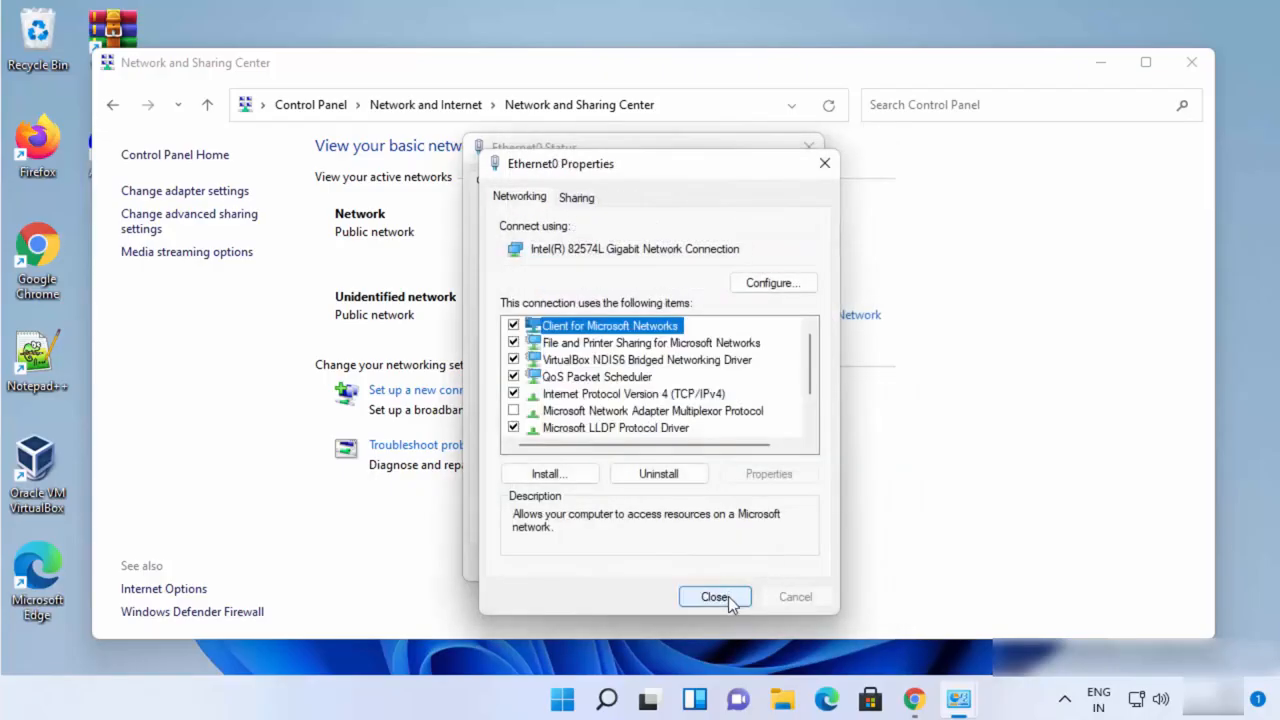
click(715, 597)
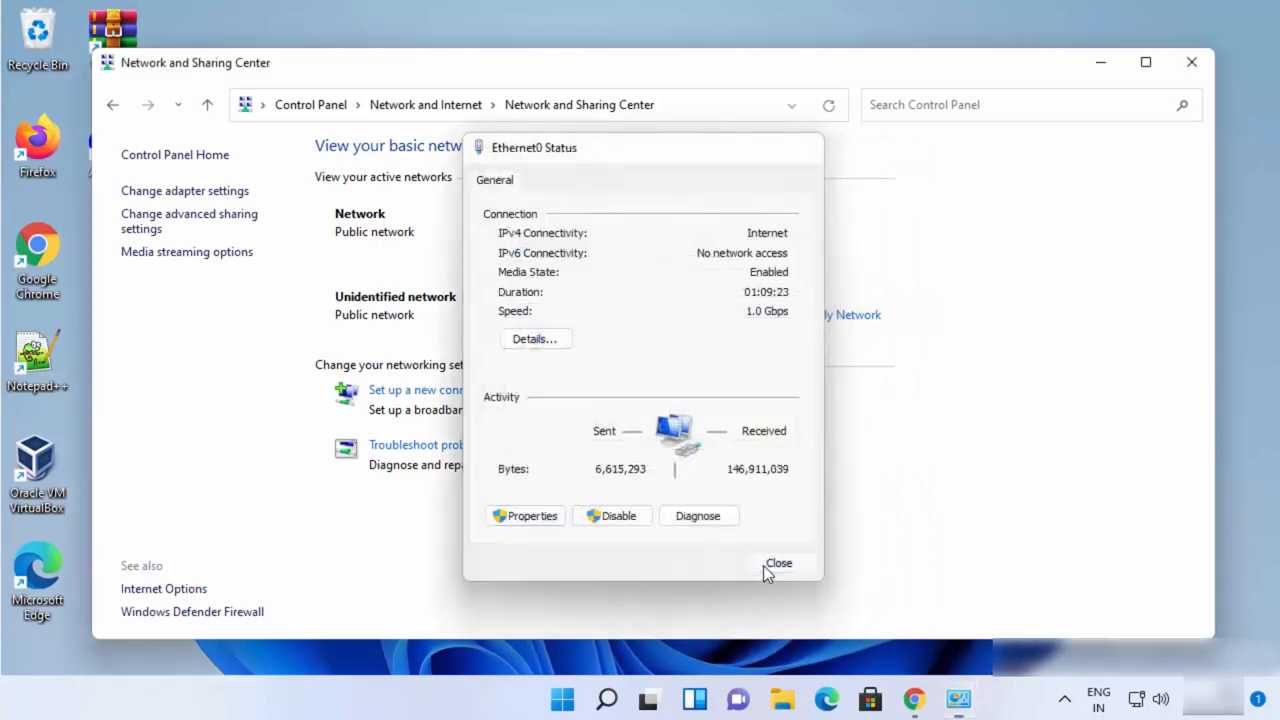
click(778, 563)
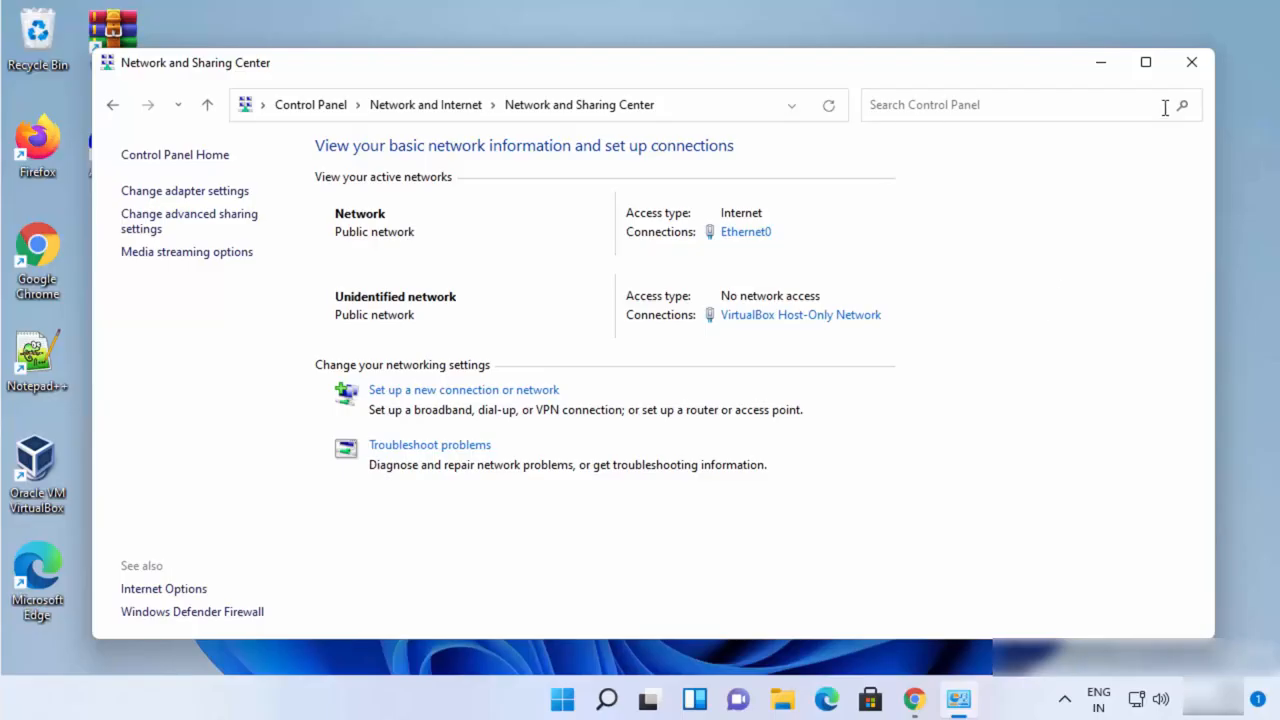
- Close Network and Sharing Center and search Windows for 'settings'
click(1192, 62)
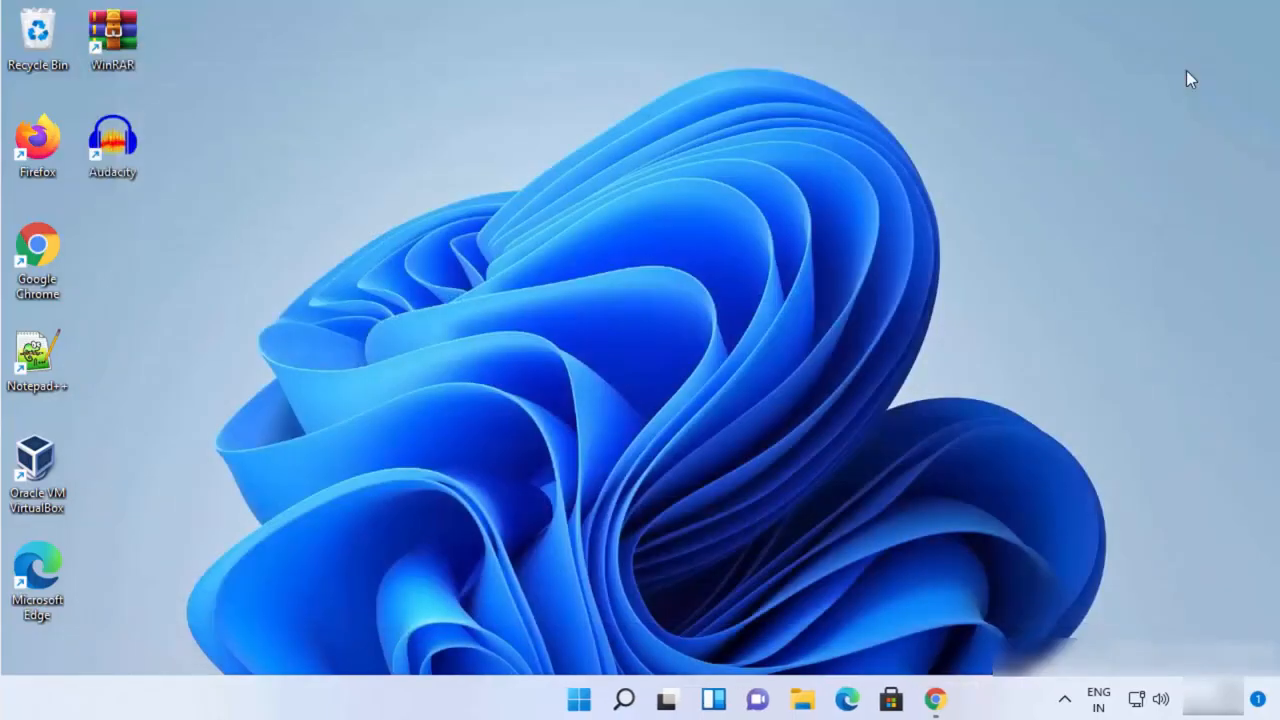
mouse_move(1035, 473)
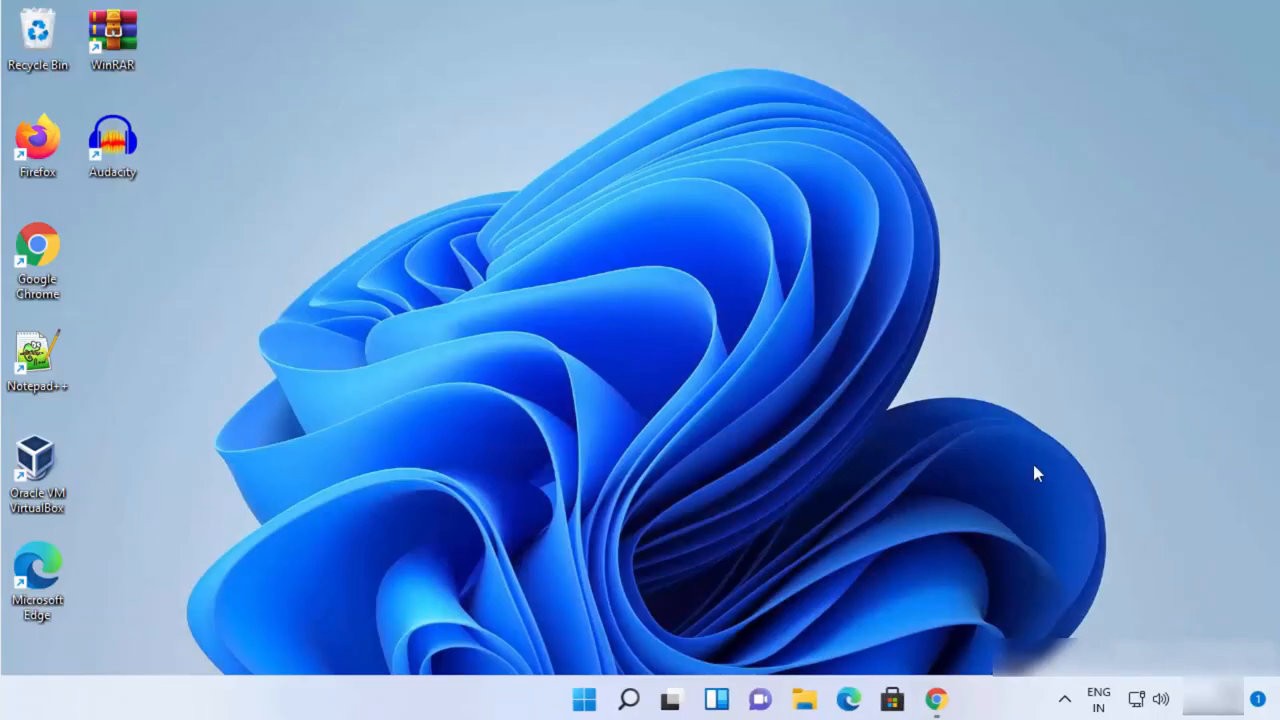
click(628, 699)
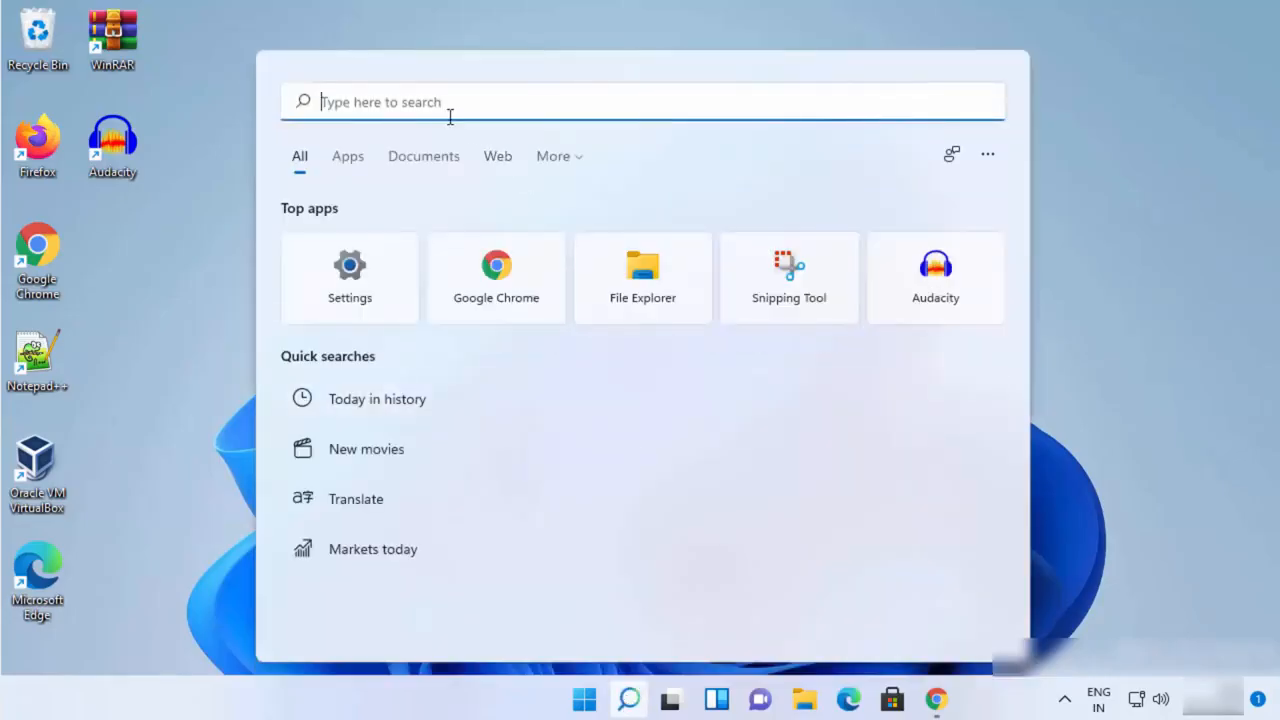
text(settings)
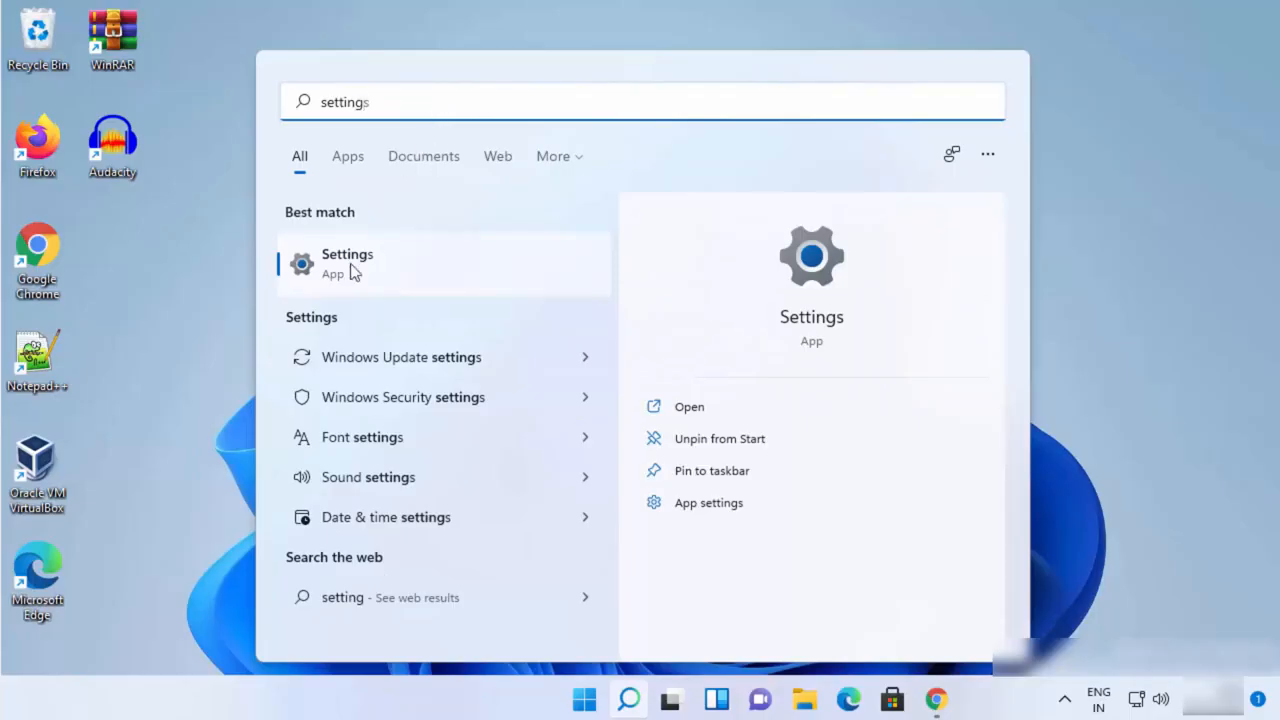
- Launch the Settings app and go to the Network & internet page
click(347, 263)
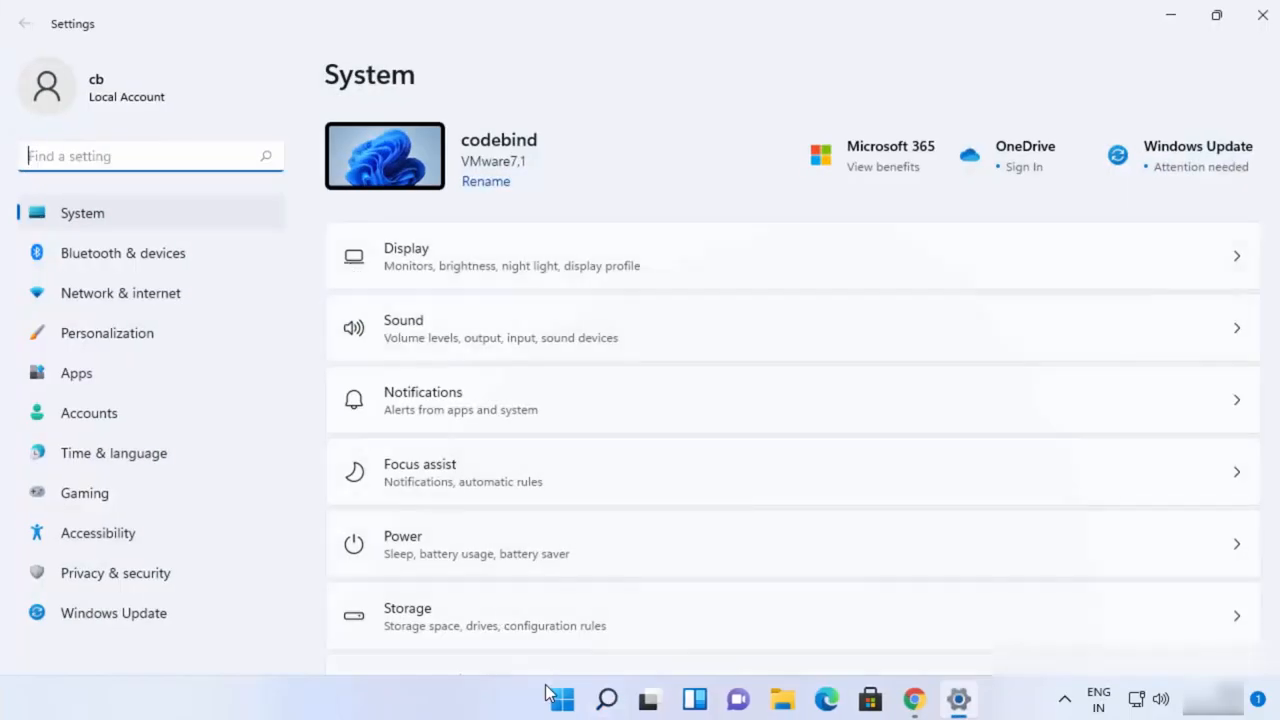
mouse_move(560, 698)
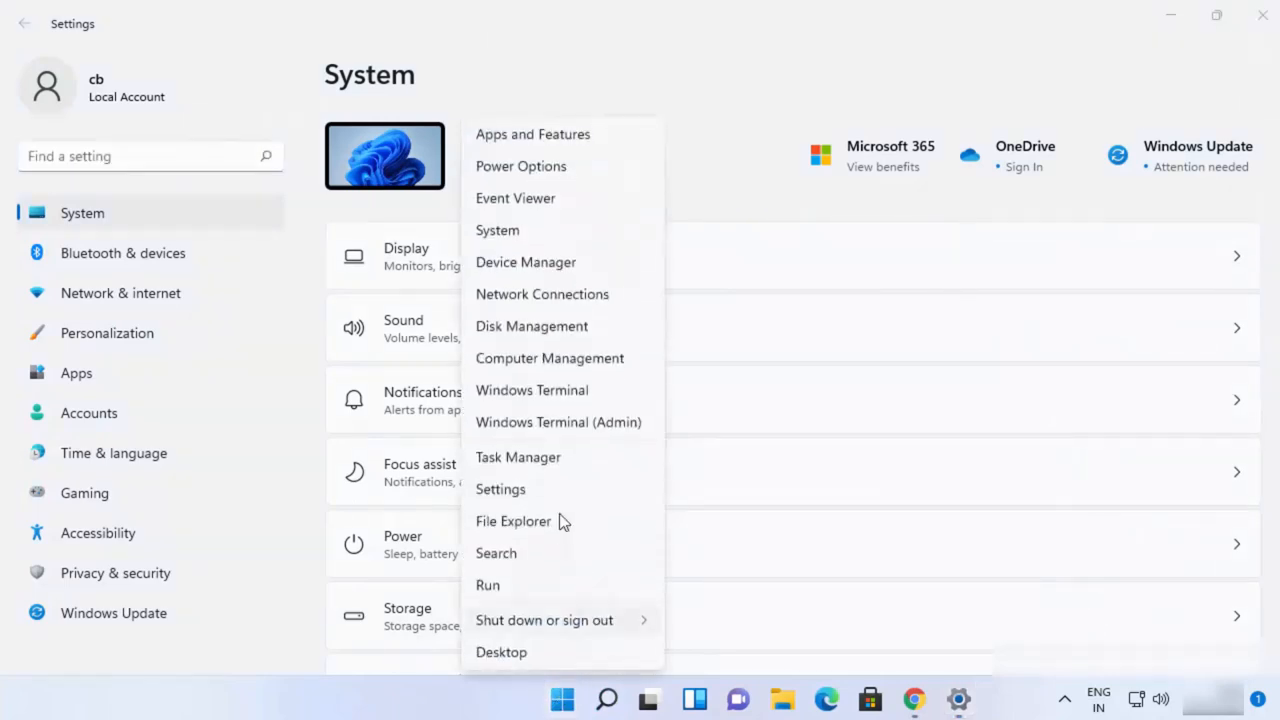
mouse_move(532, 495)
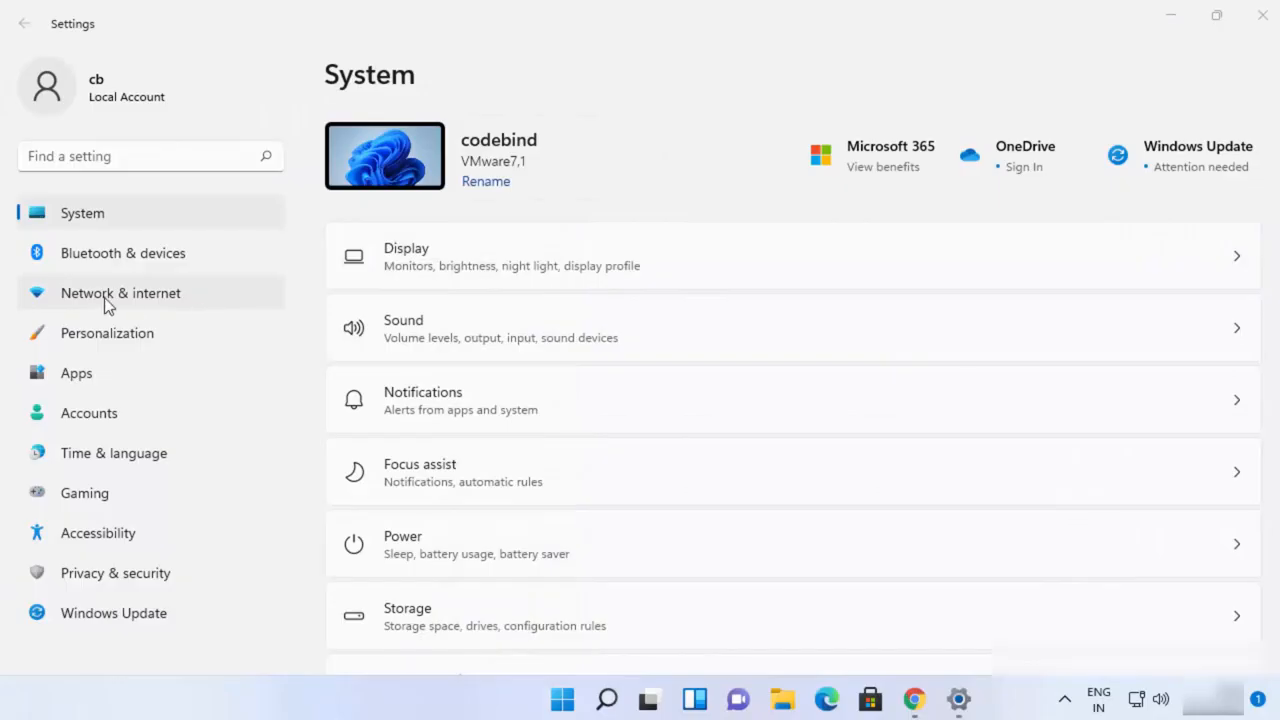
mouse_move(125, 305)
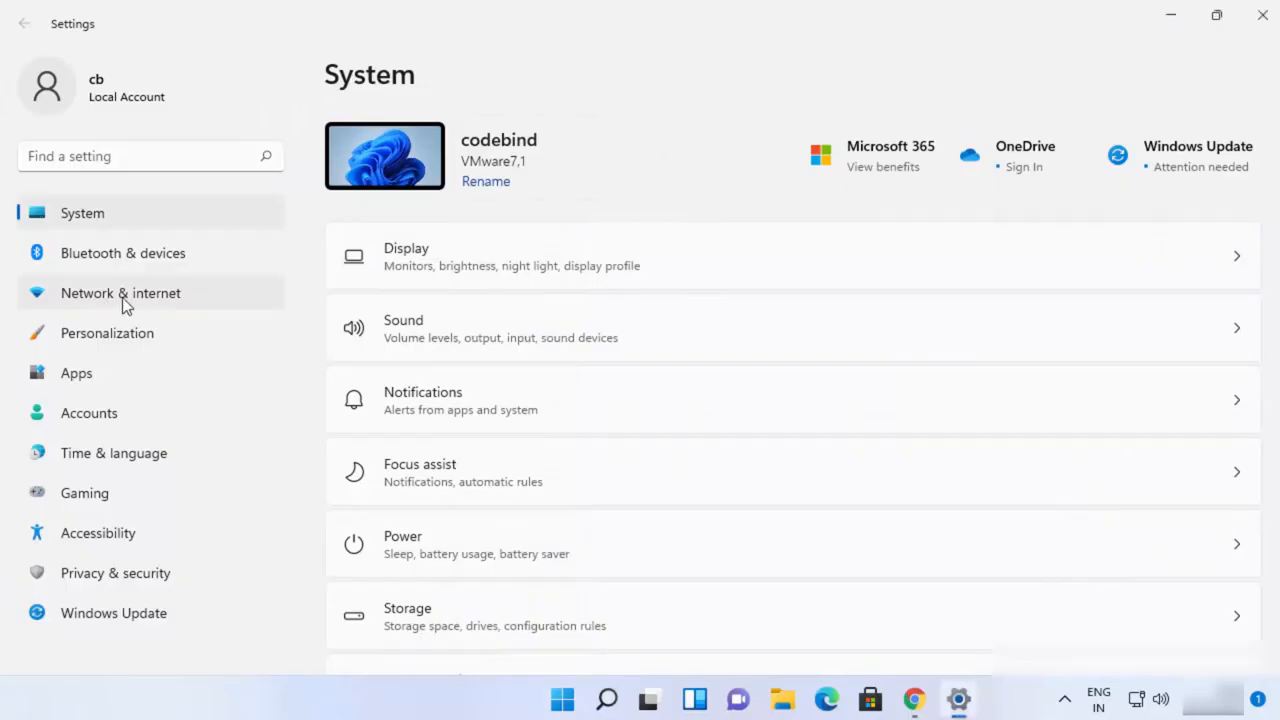
click(120, 293)
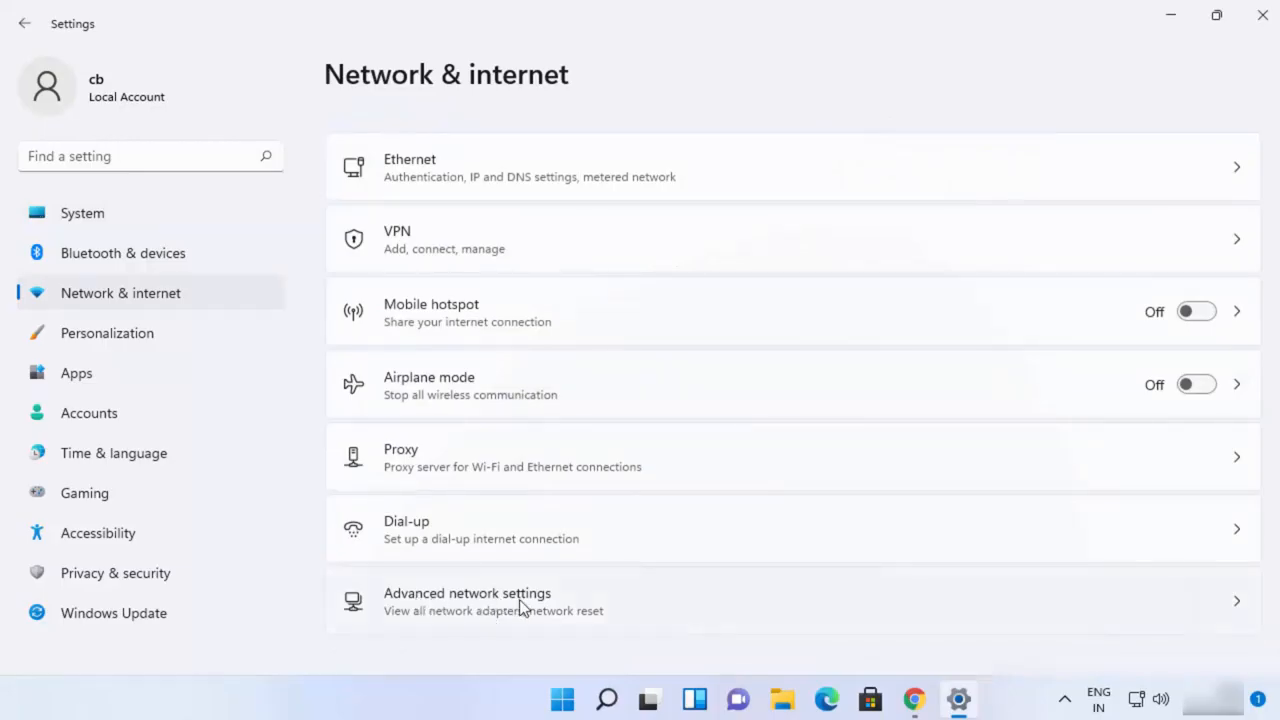
- Open Advanced network settings and scroll to the Ethernet0 adapter's details
click(487, 602)
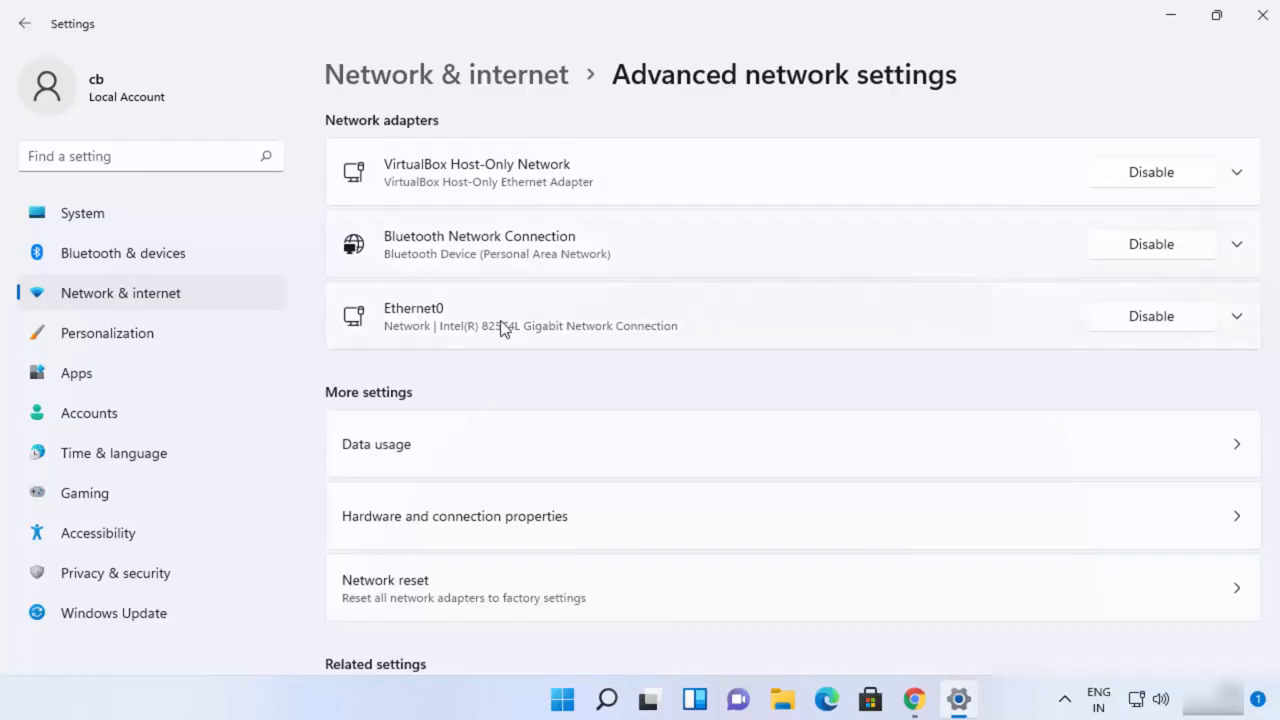
mouse_move(385, 316)
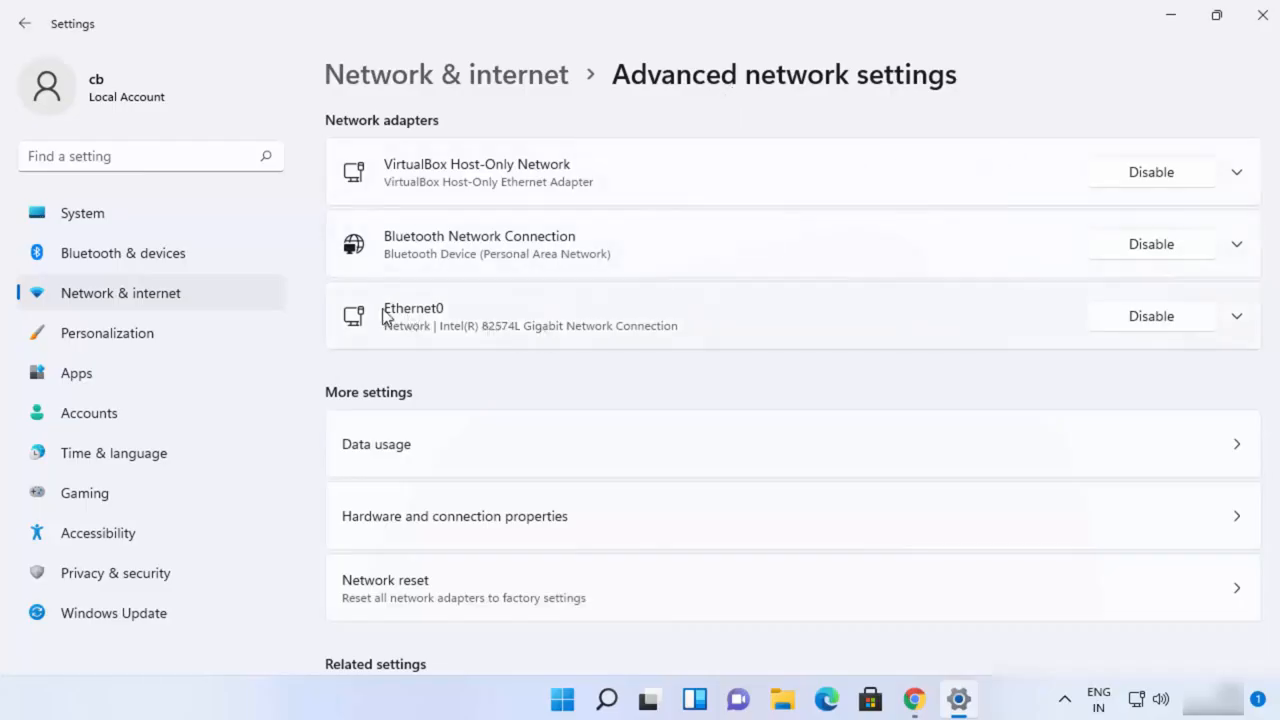
mouse_move(442, 327)
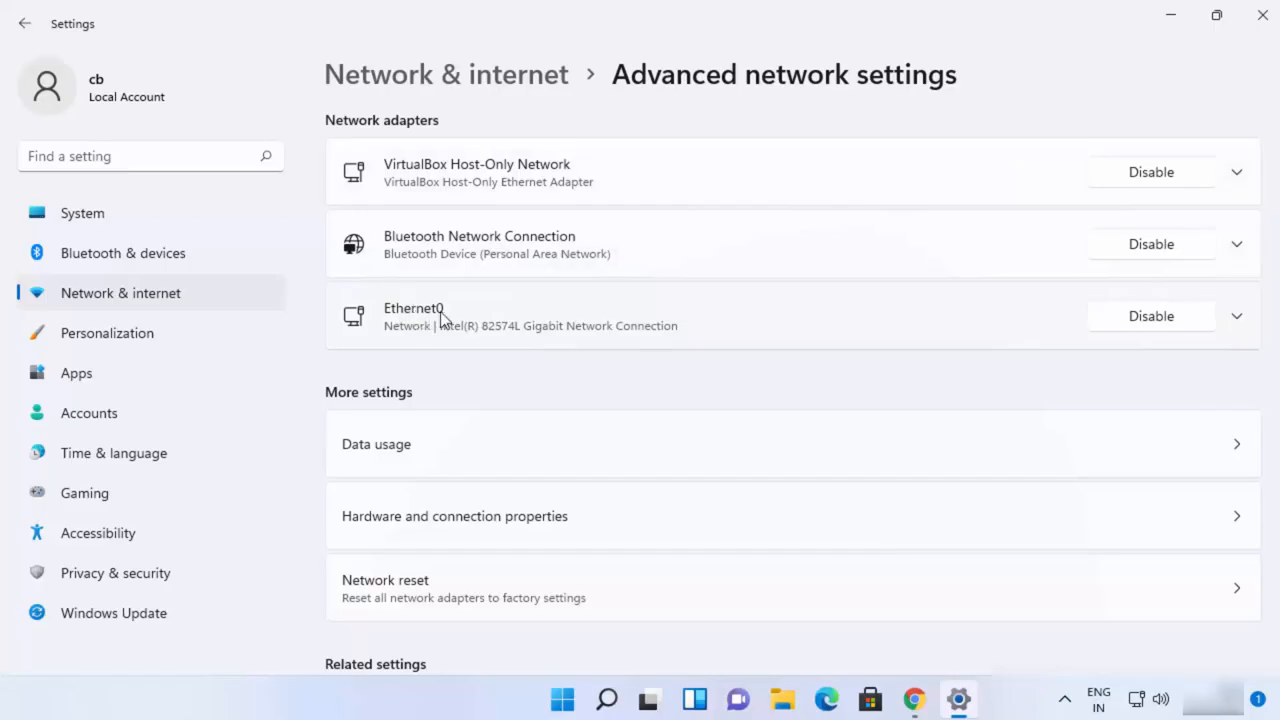
mouse_move(412, 311)
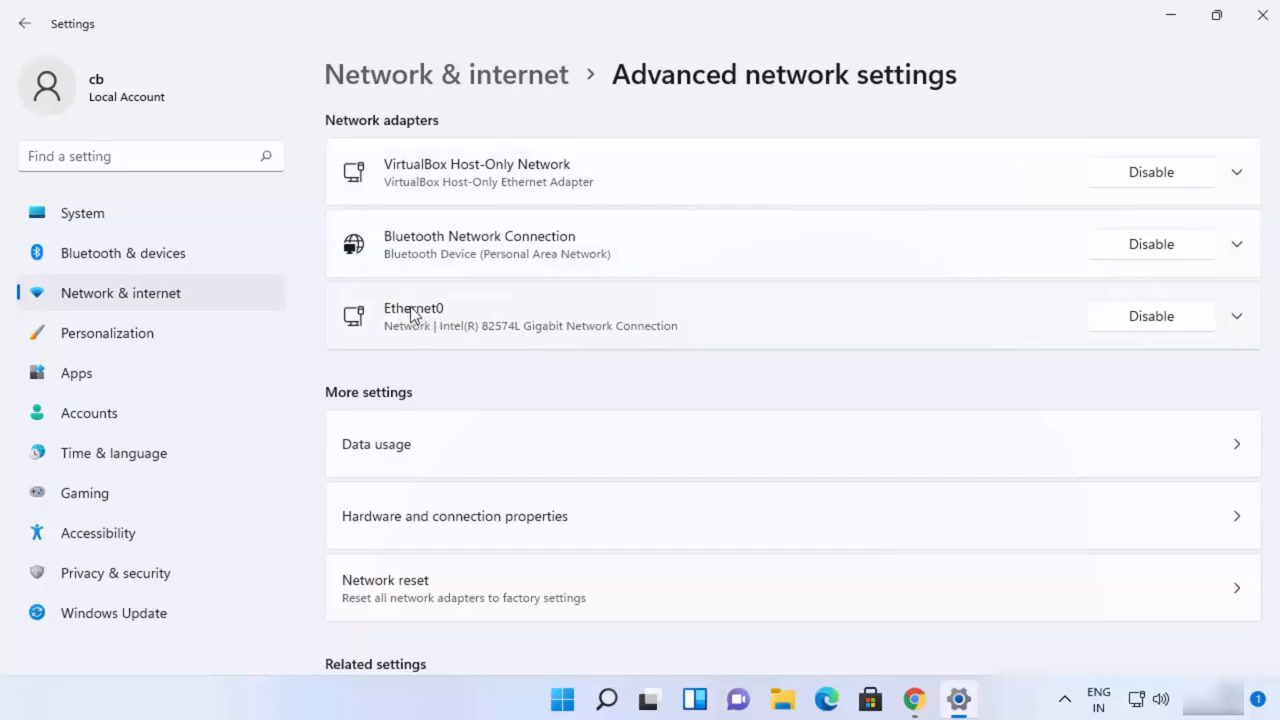
mouse_move(439, 317)
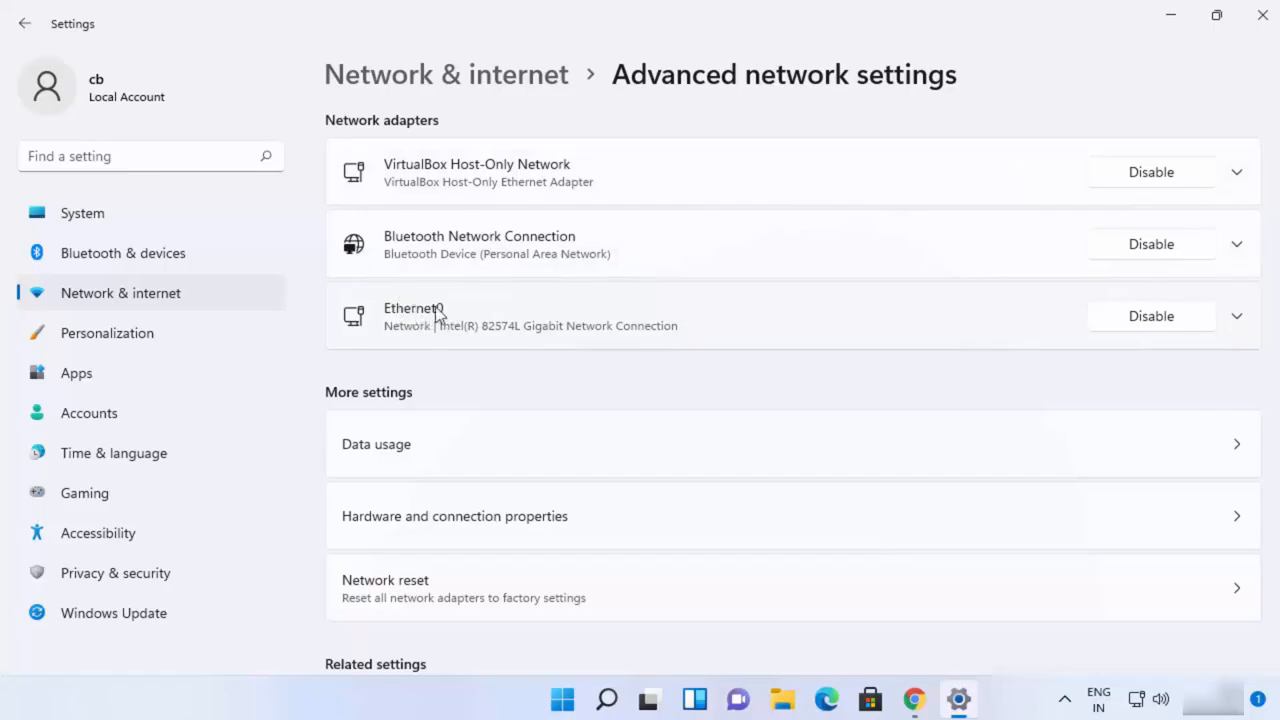
mouse_move(530, 328)
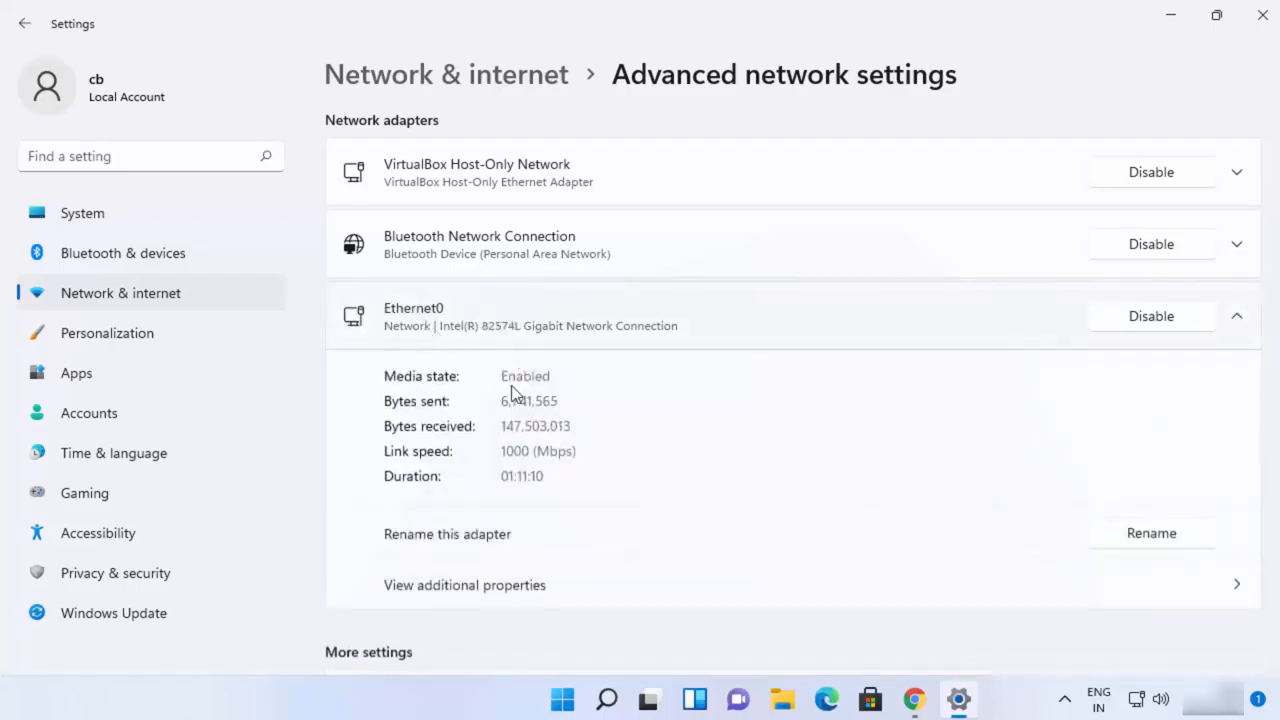
scroll(down, 3)
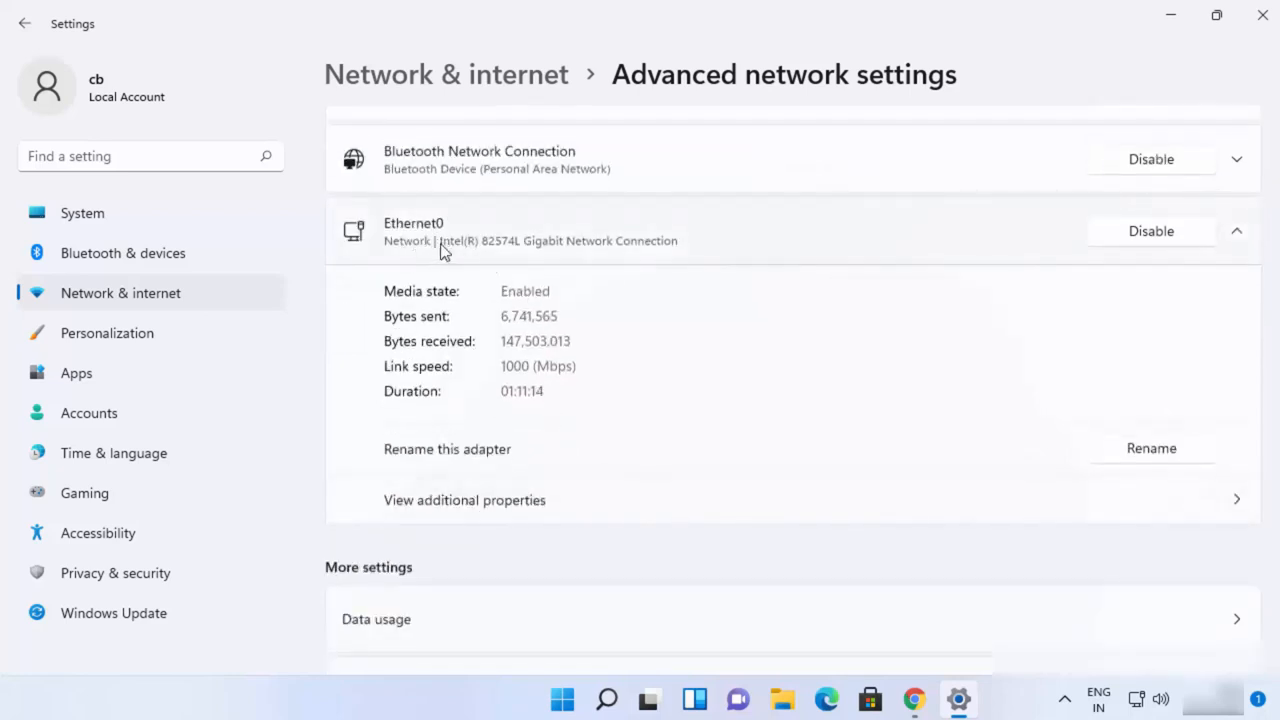
mouse_move(430, 515)
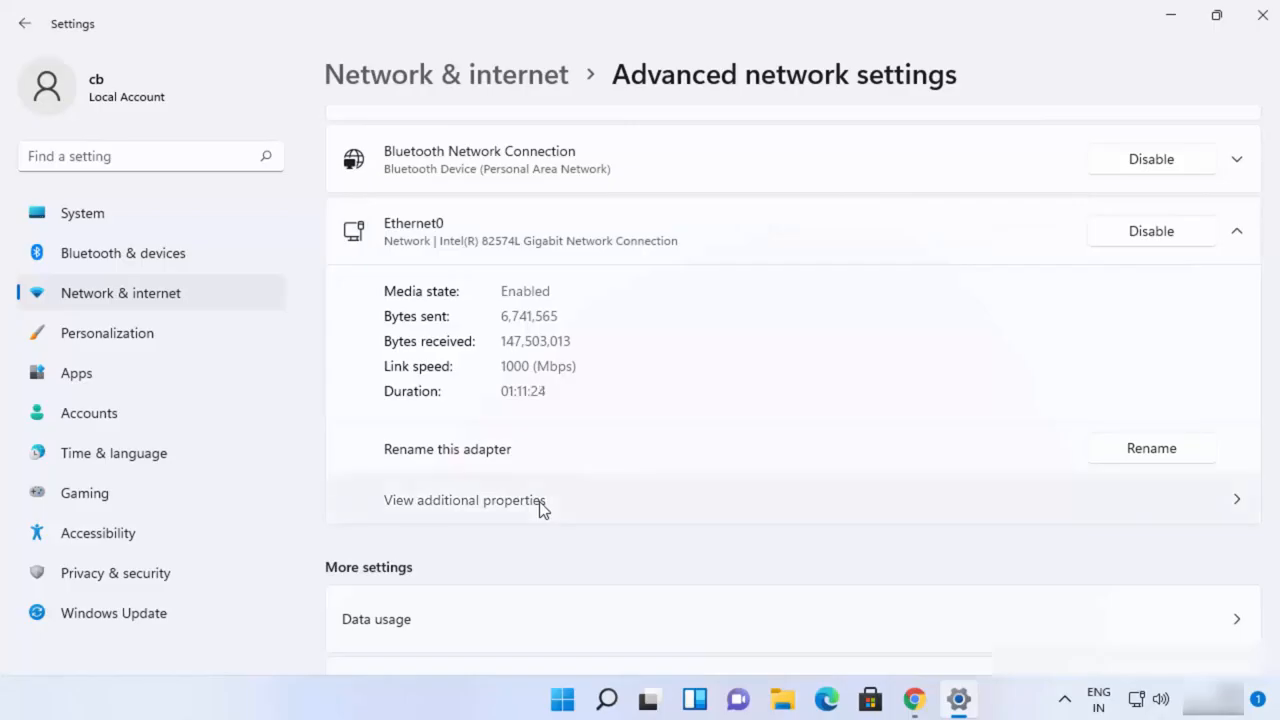
- View Ethernet0's additional properties confirming DNS 8.8.8.8 and 8.8.4.4, then return to Lifewire's DNS list
click(464, 500)
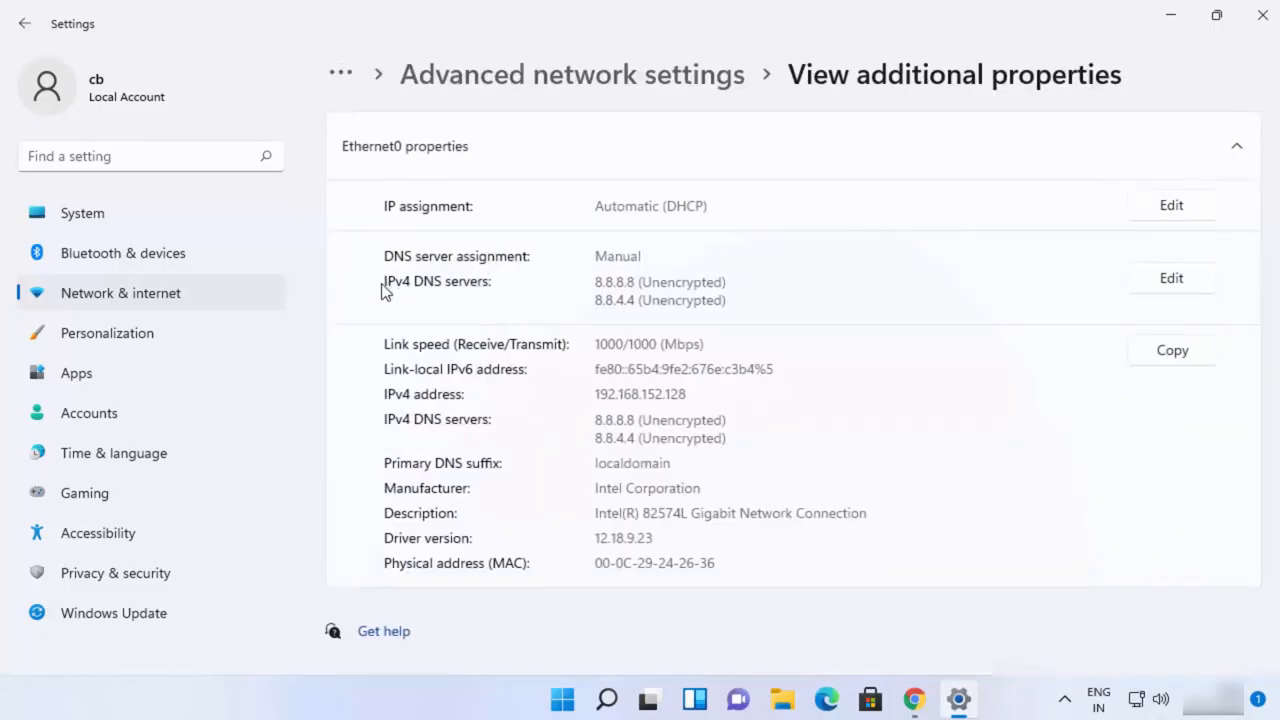
mouse_move(447, 297)
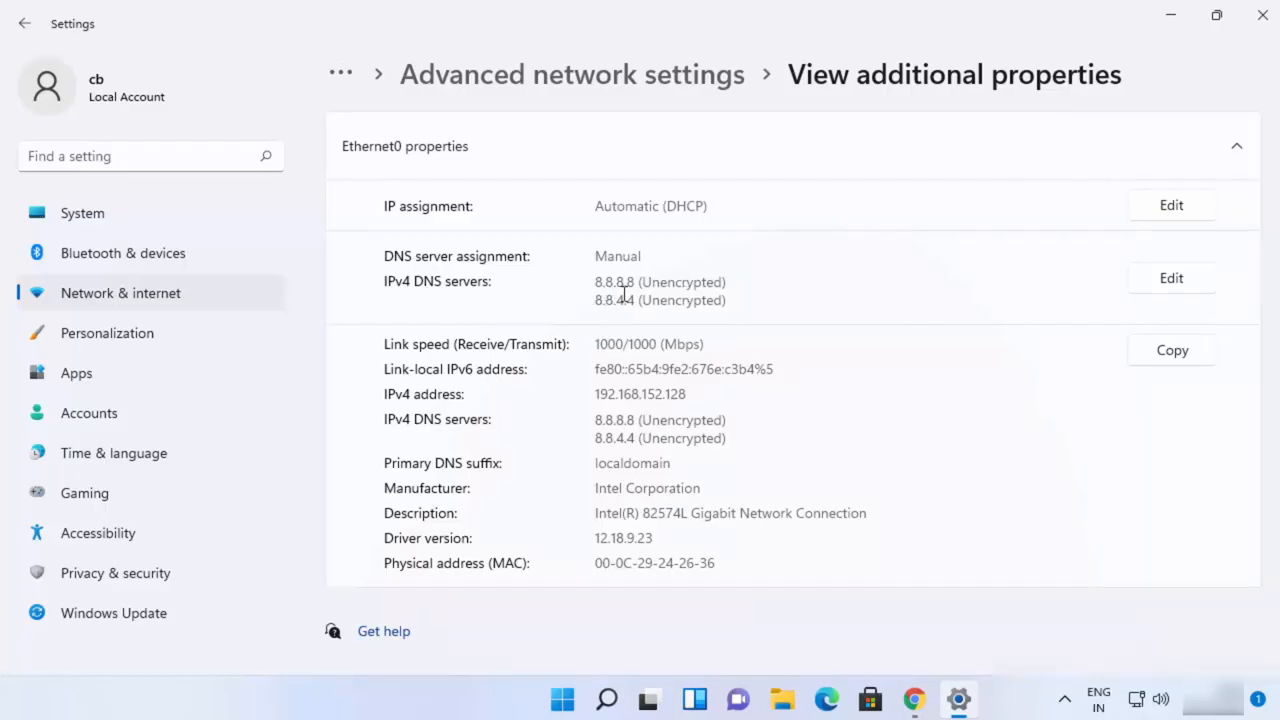
mouse_move(595, 293)
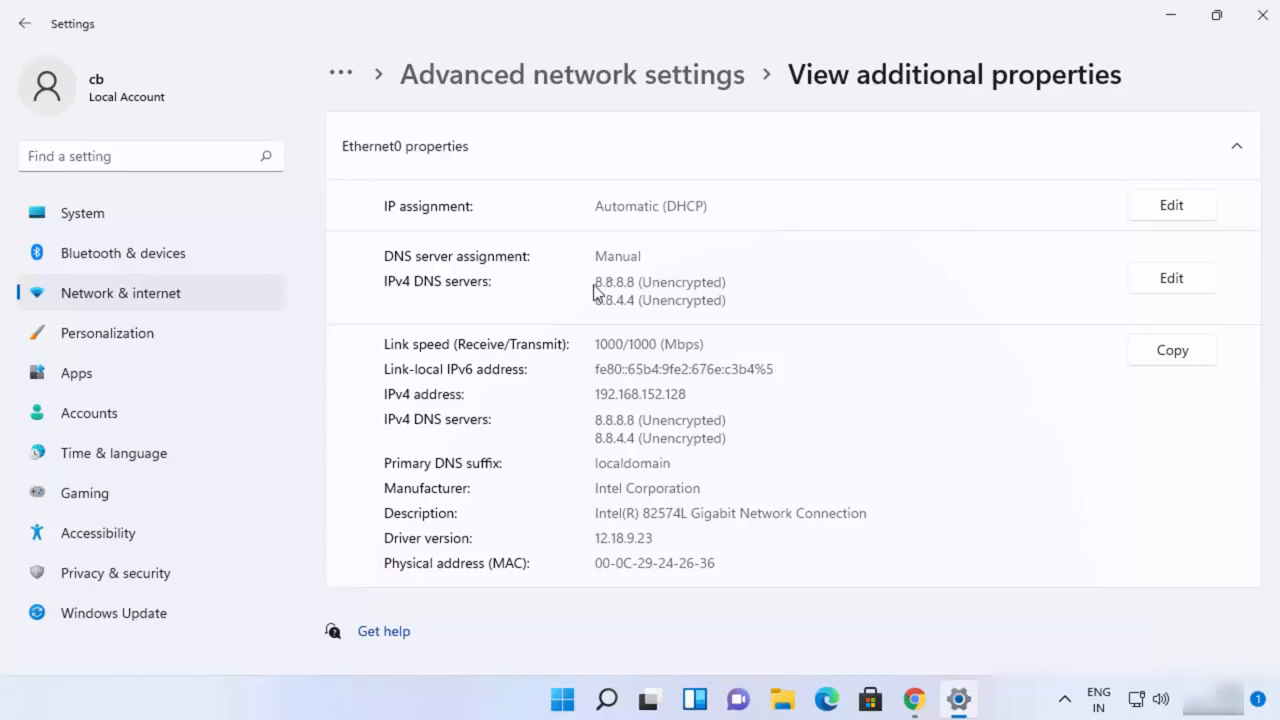
mouse_move(595, 283)
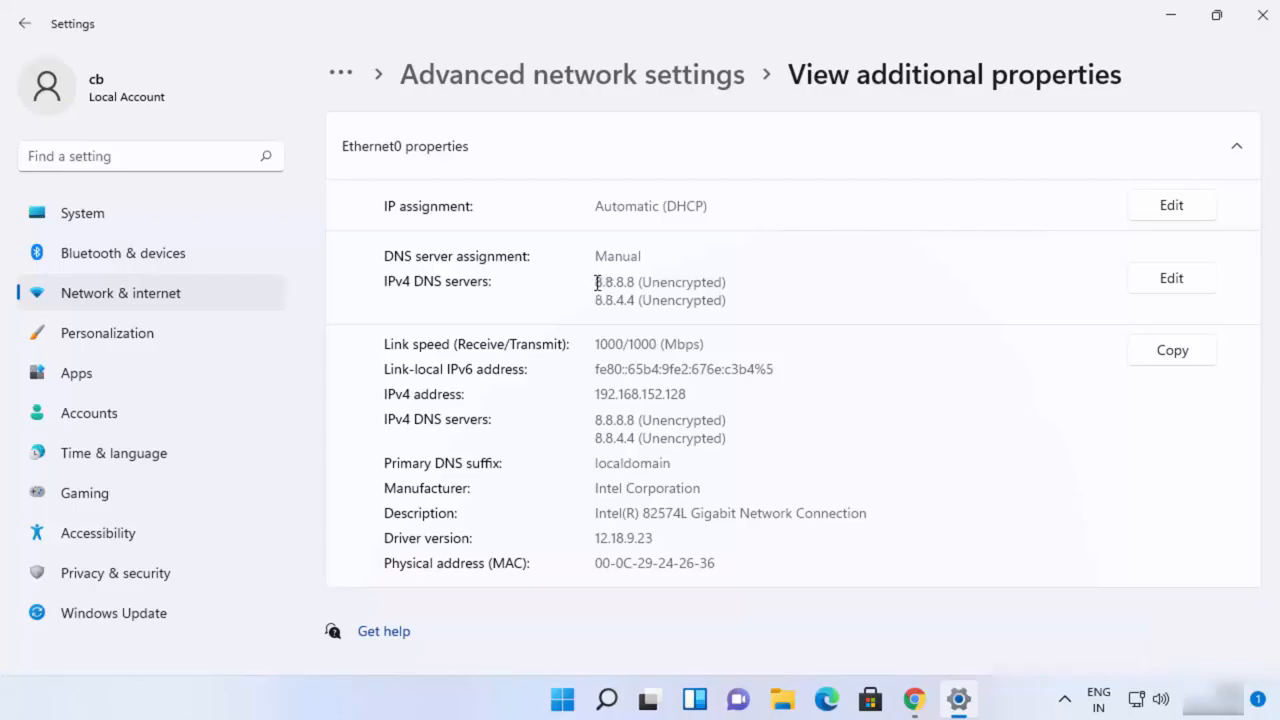
double_click(613, 282)
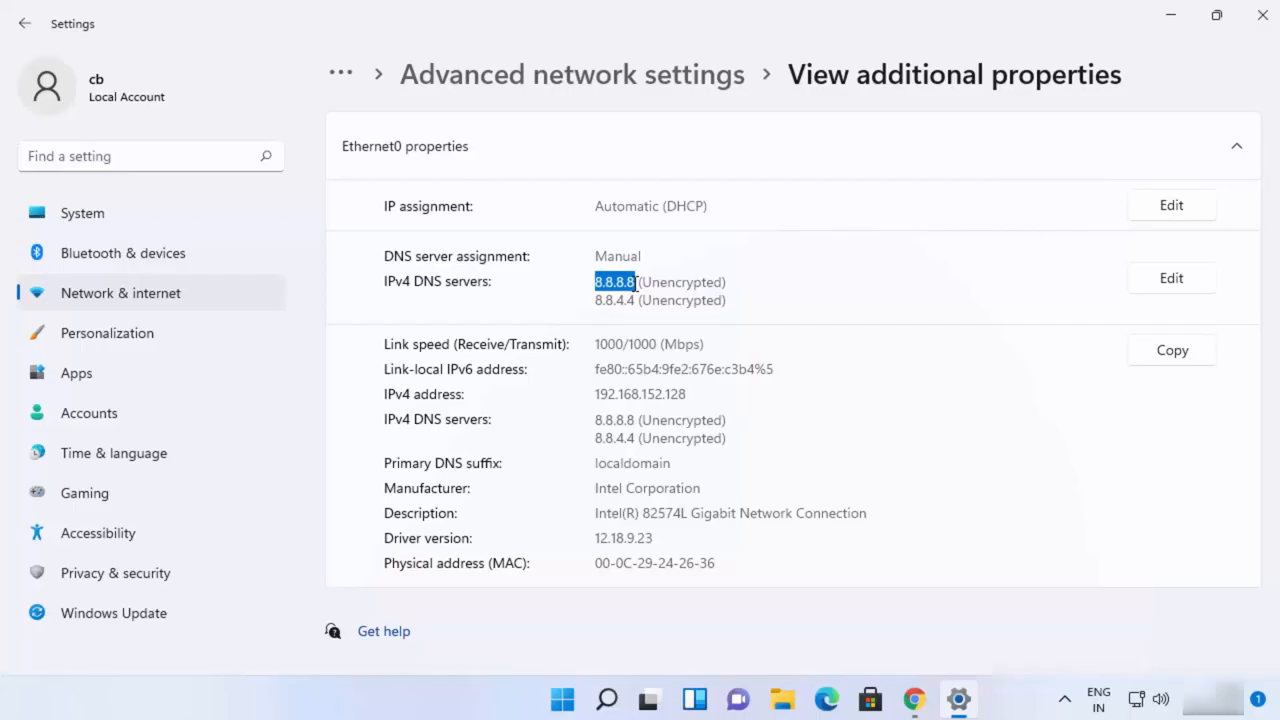
mouse_move(768, 298)
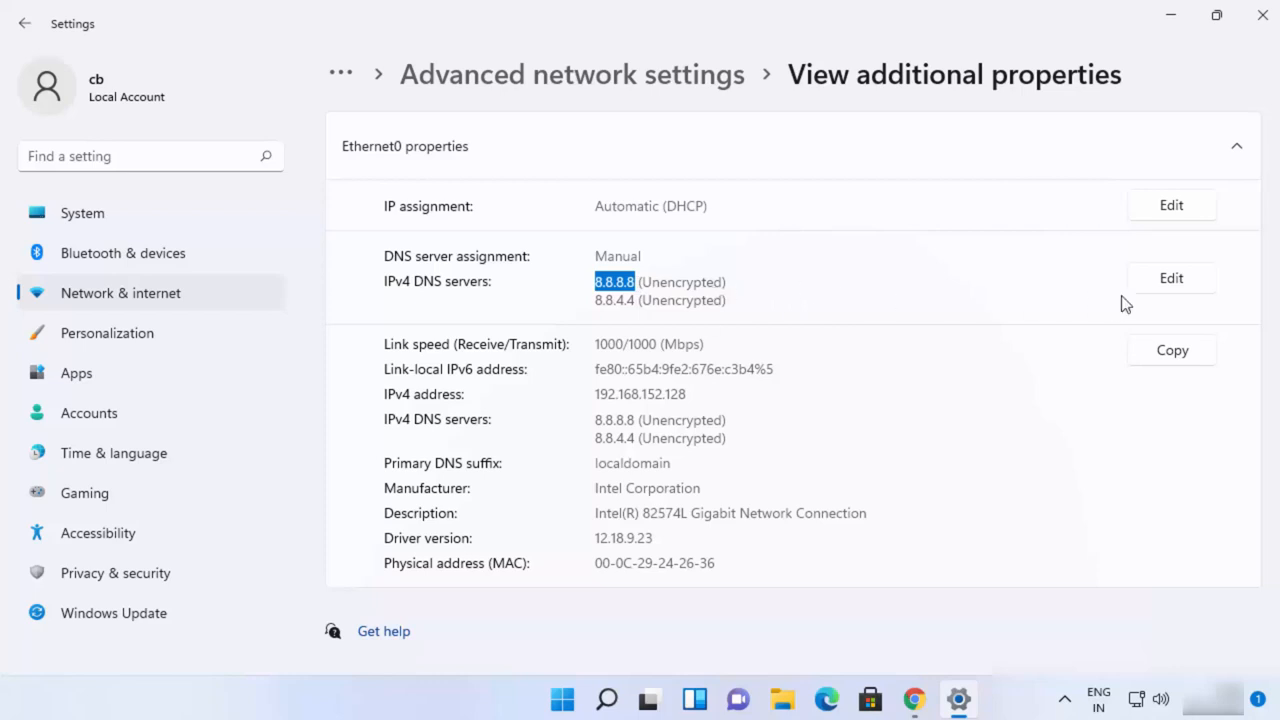
click(1171, 278)
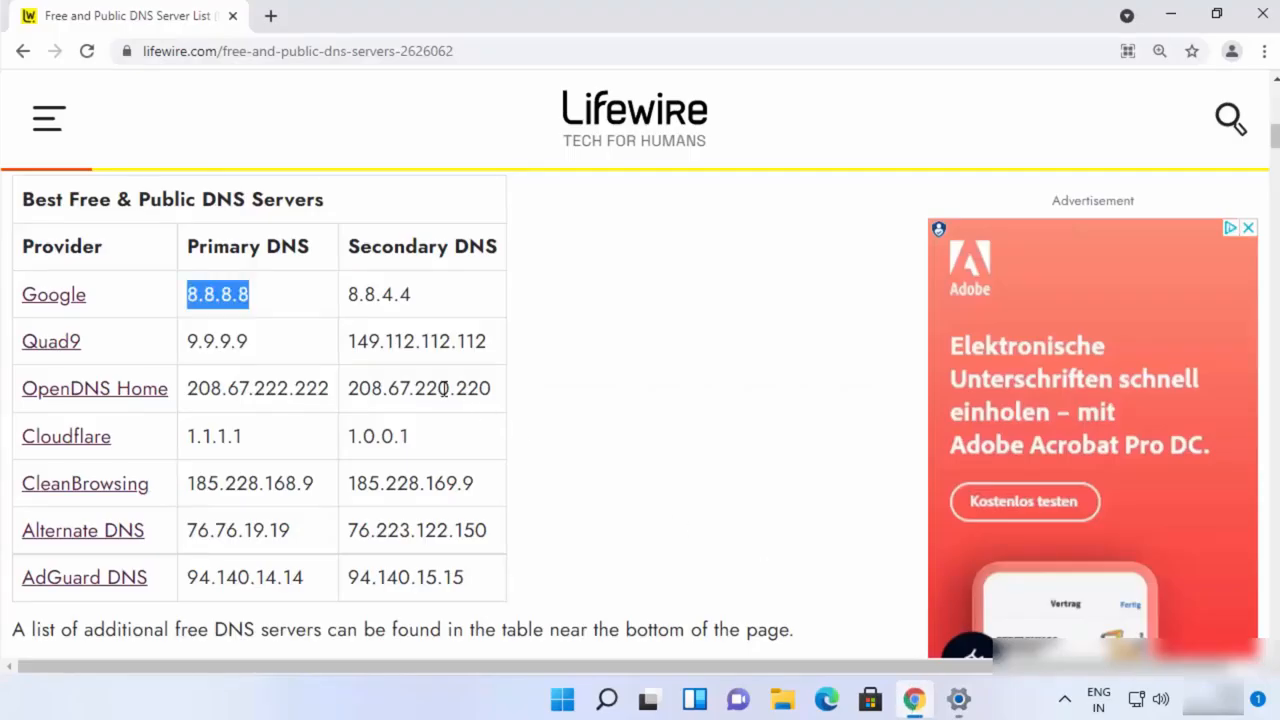
- Highlight Cloudflare's 1.0.0.1 on Lifewire and open Edit for Ethernet0's IPv4 DNS servers
click(210, 436)
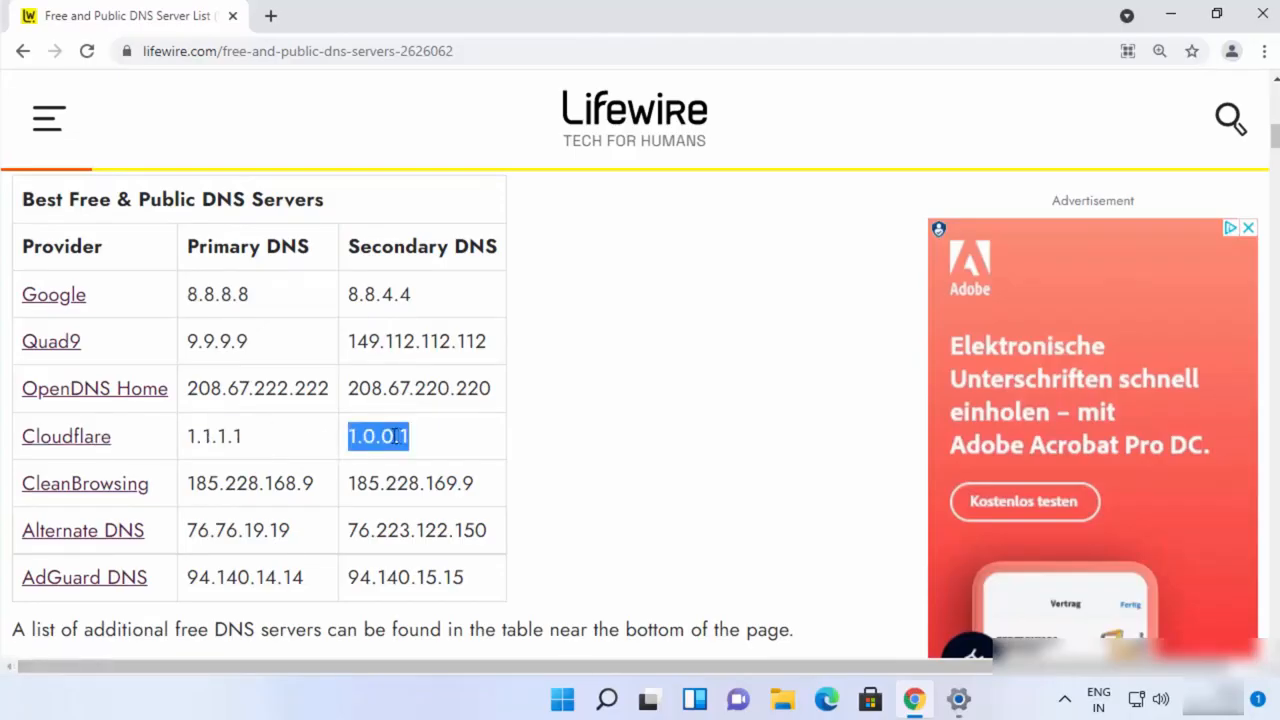
click(190, 436)
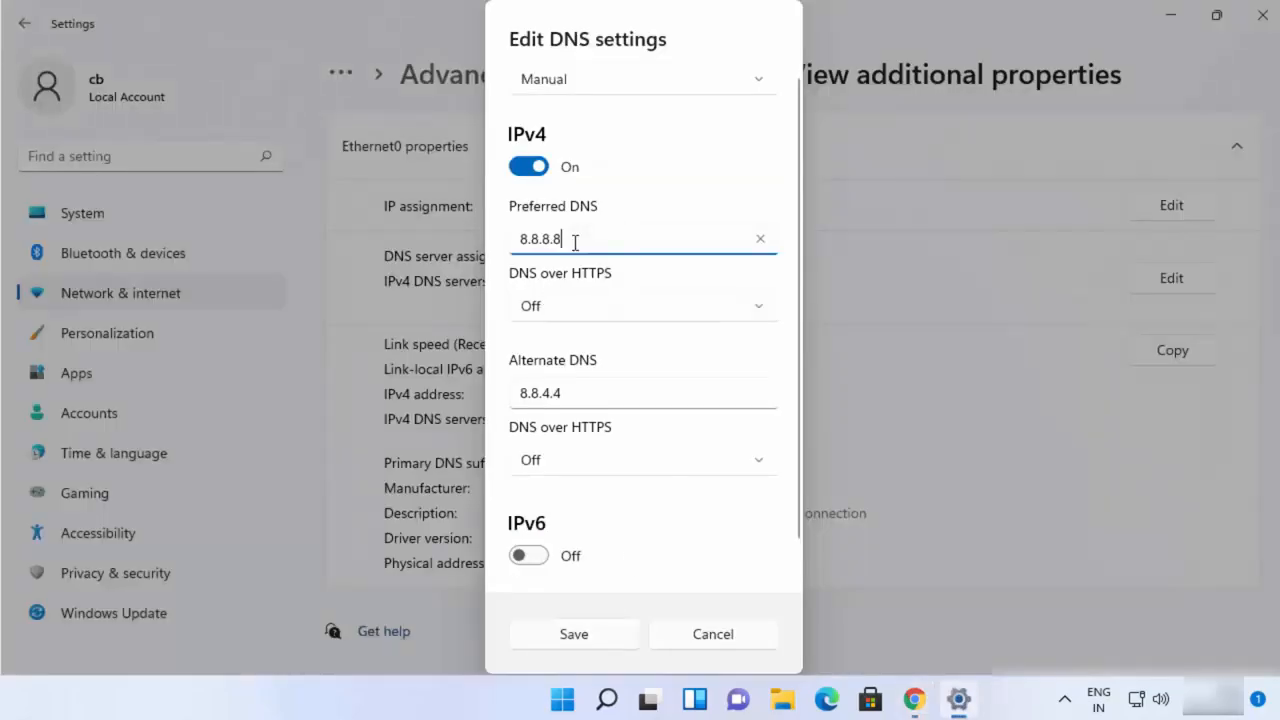
- Replace Ethernet0's preferred and alternate DNS 8.8.8.8/8.8.4.4 with 1.1.1.1 and 1.0.0.1 and save
triple_click(538, 239)
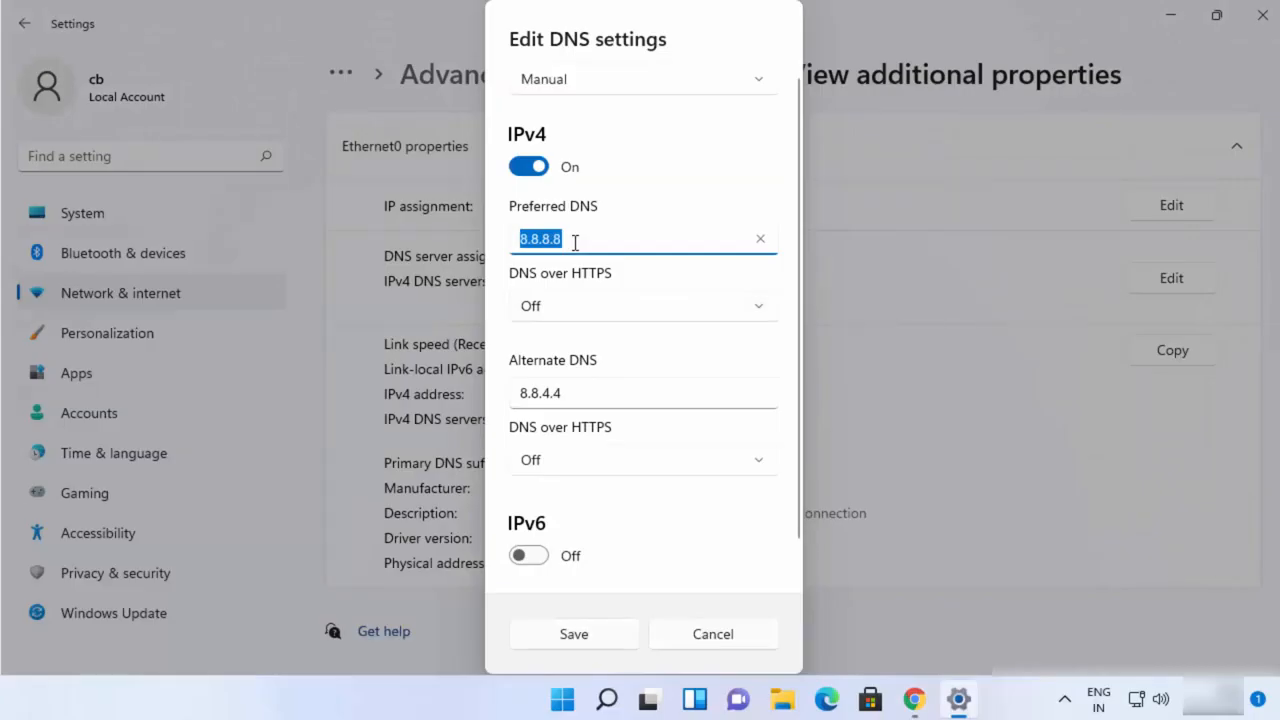
text(1.1.1.)
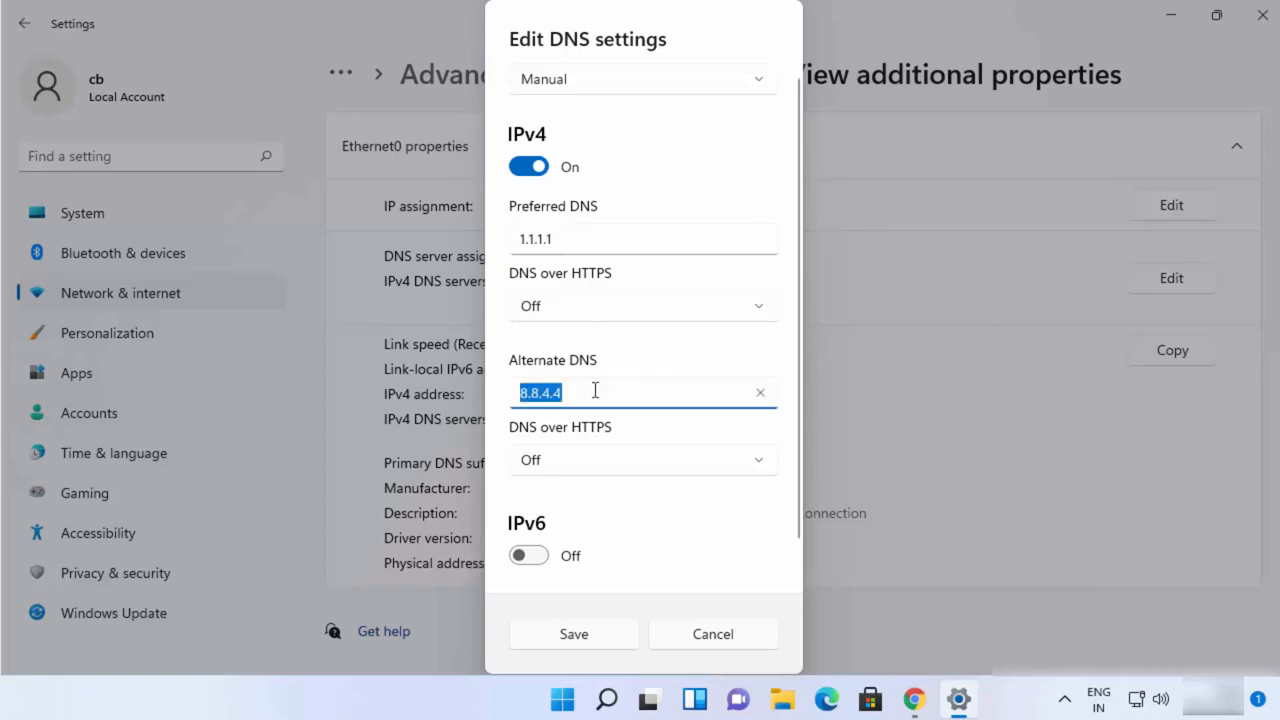
text(1.0.0.1)
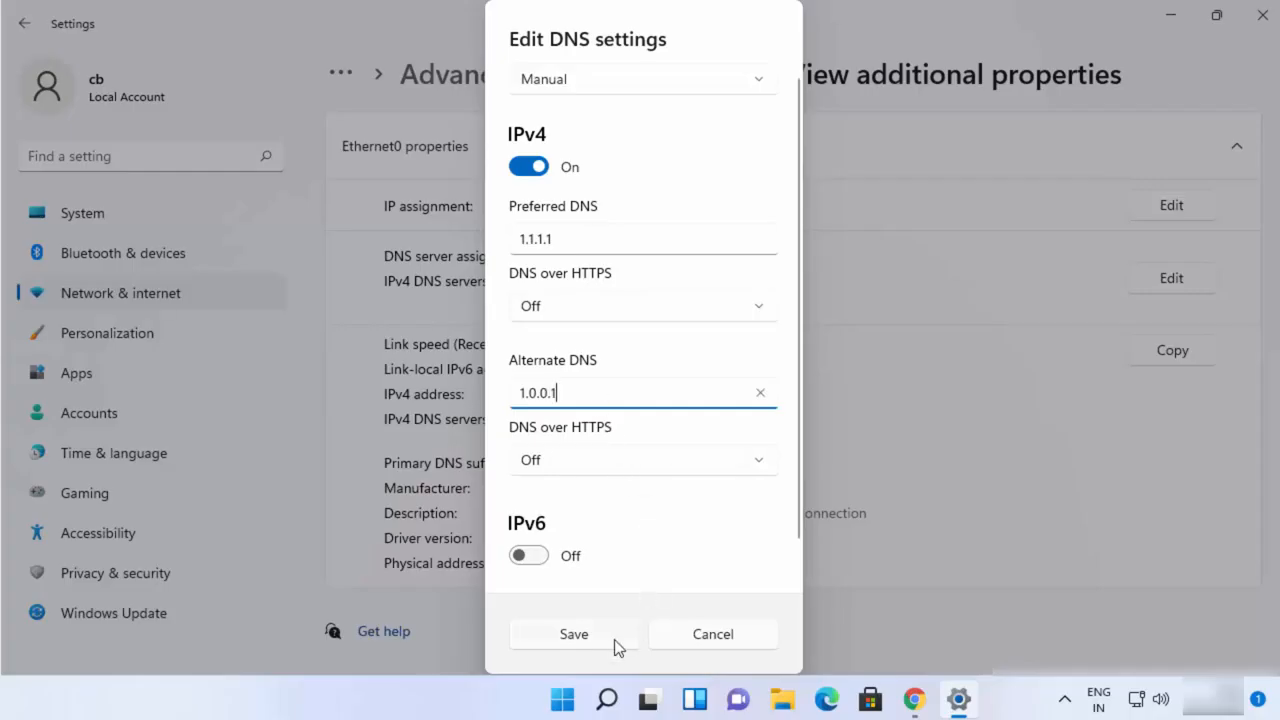
click(574, 634)
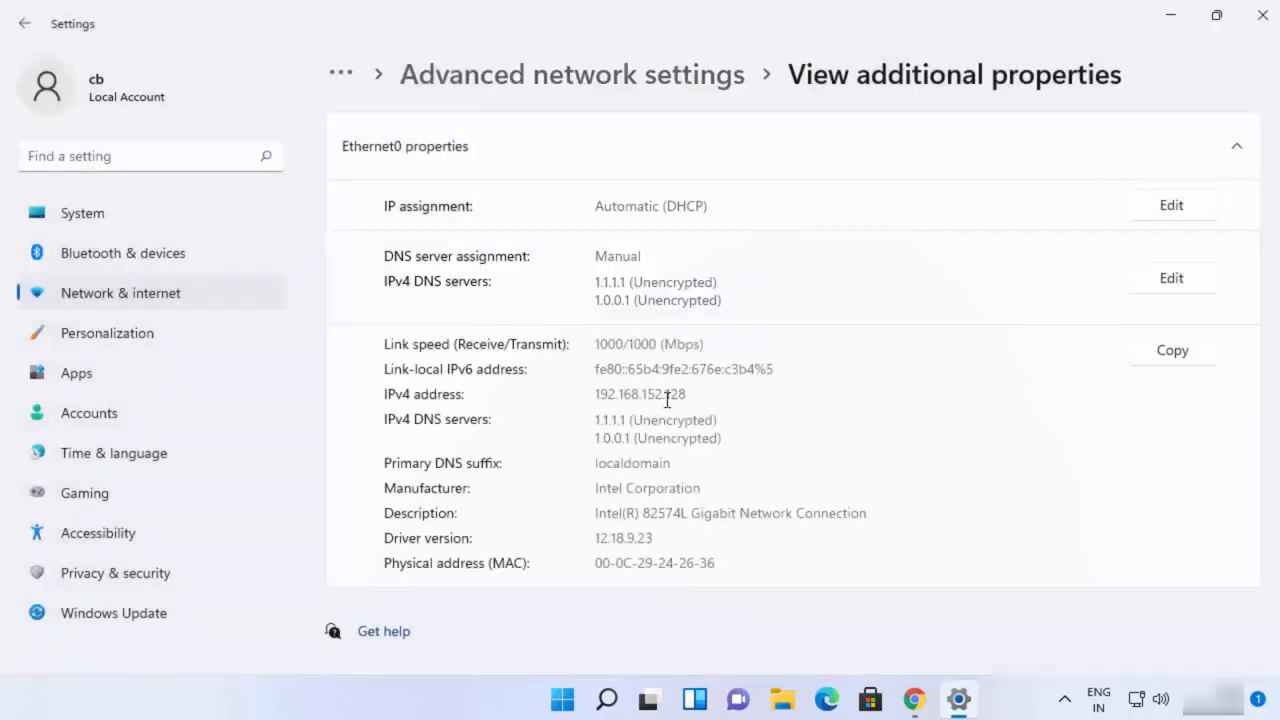
mouse_move(640, 298)
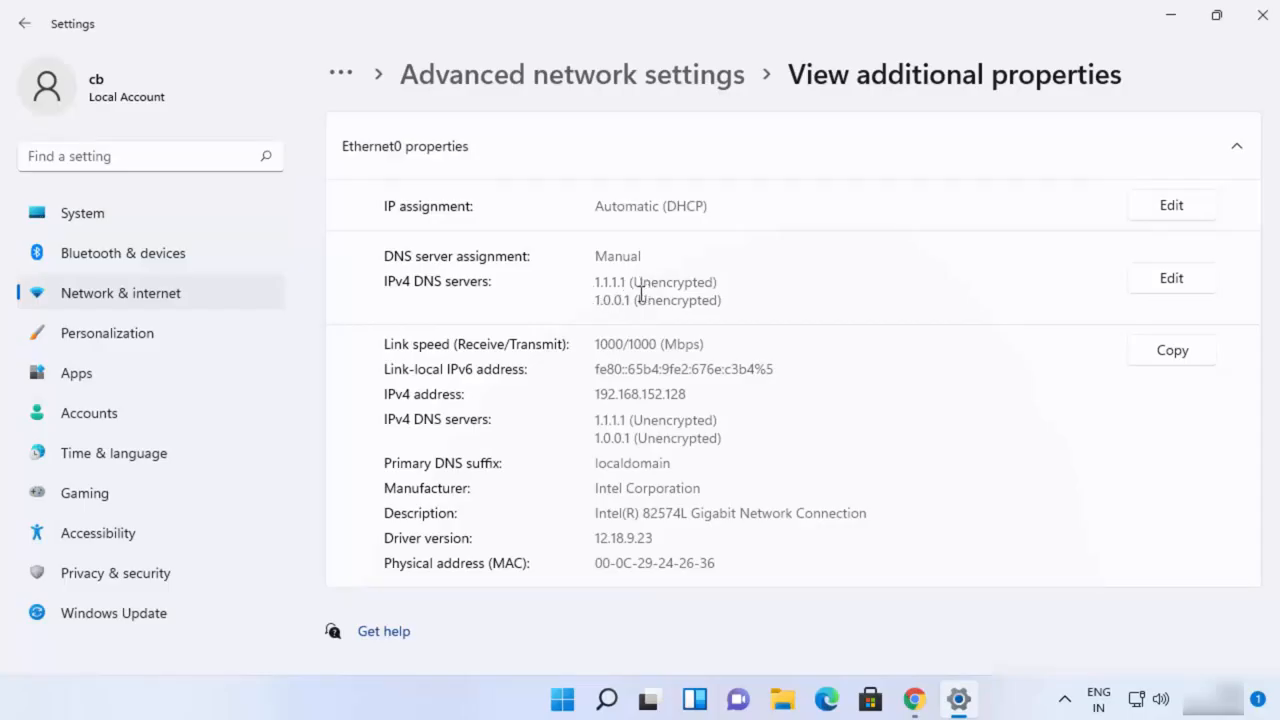
mouse_move(736, 291)
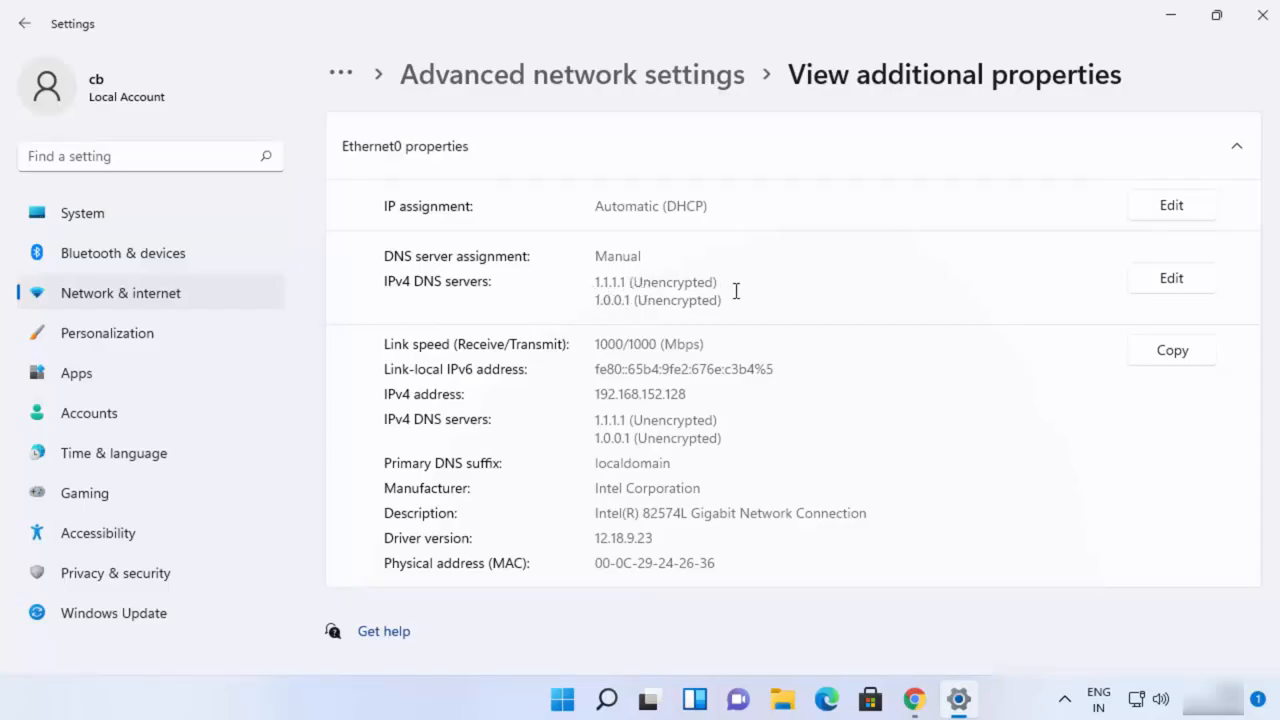
mouse_move(682, 308)
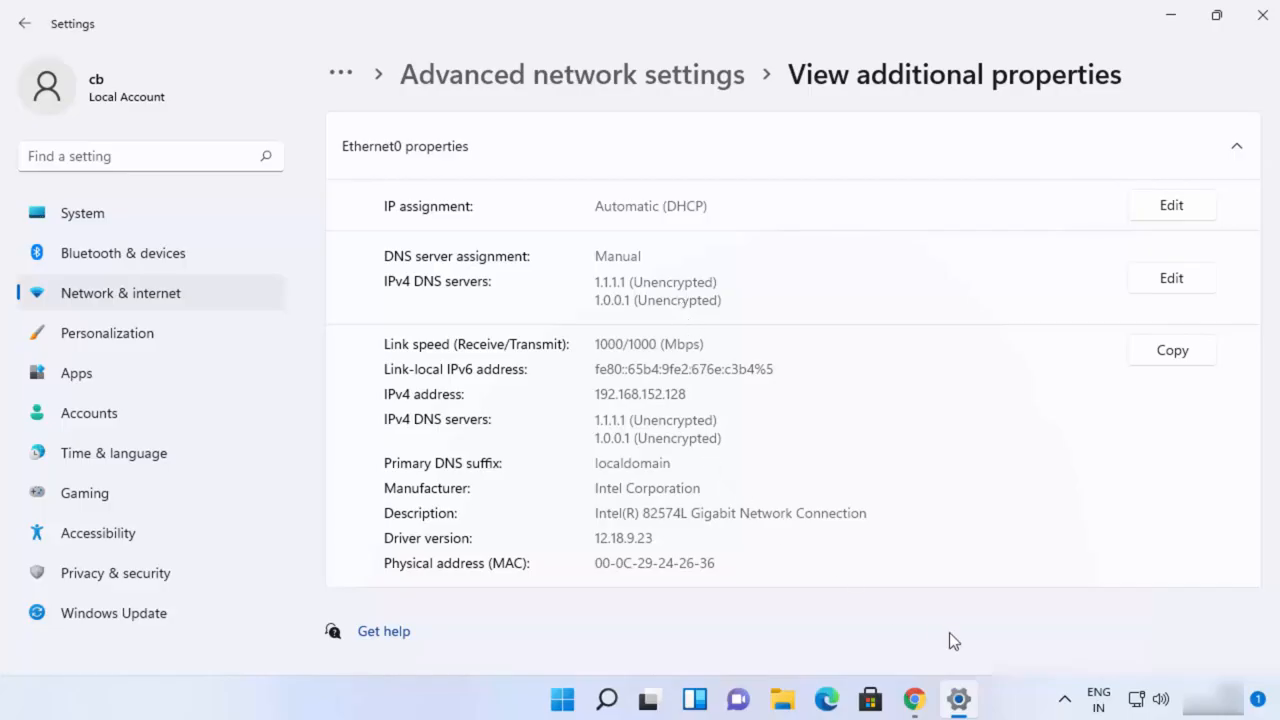
mouse_move(944, 631)
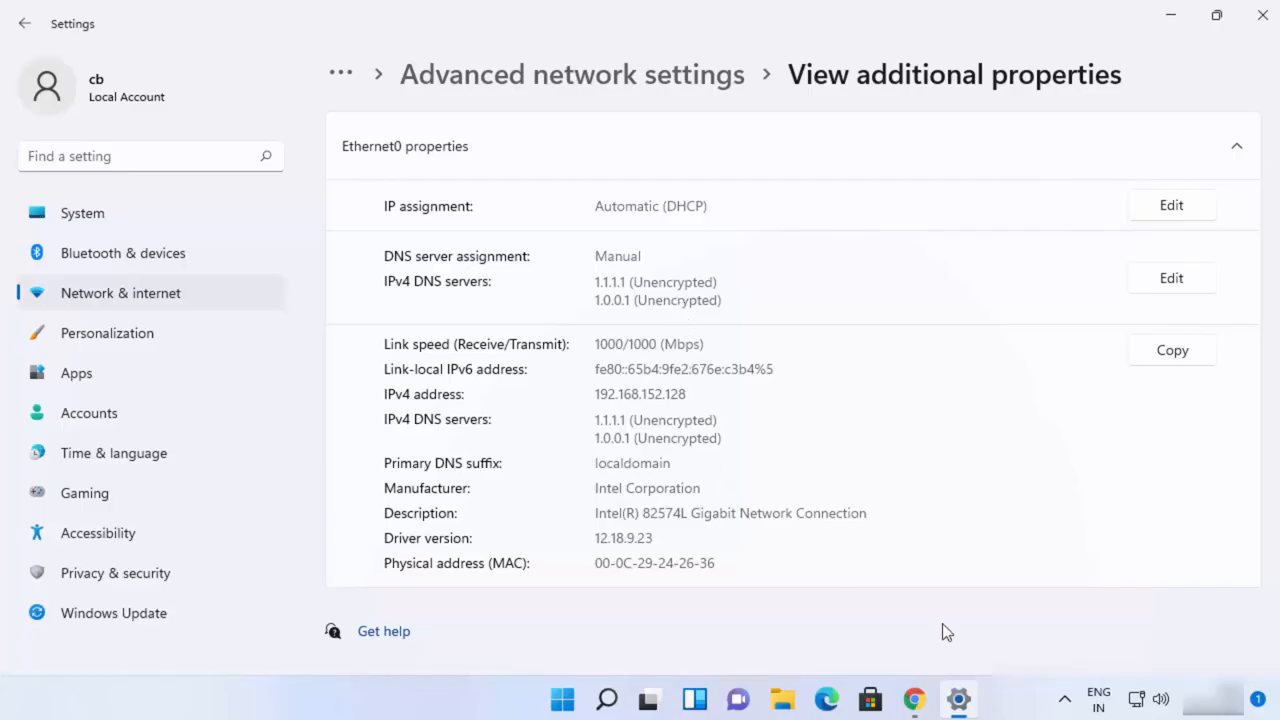